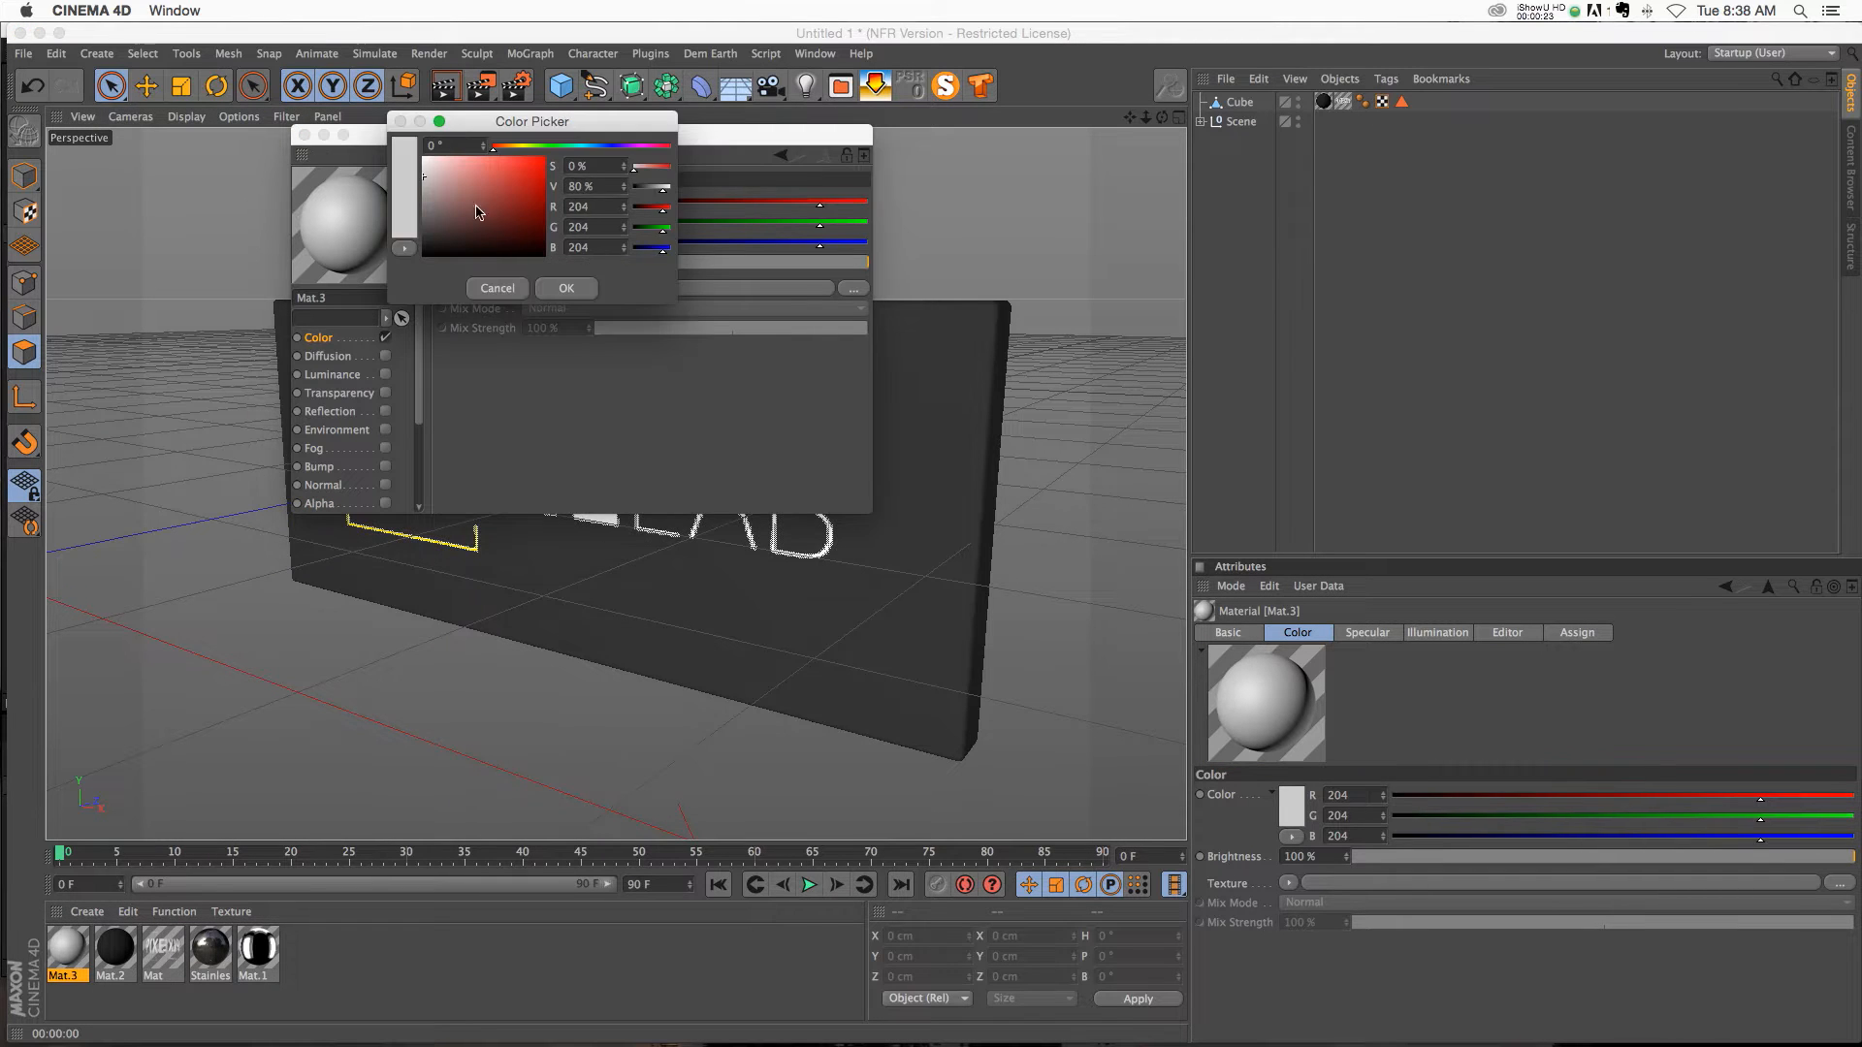
# Step: Confirm Mat.3's colour as pure white (RGB 255) and close the Material Editor
pyautogui.click(566, 287)
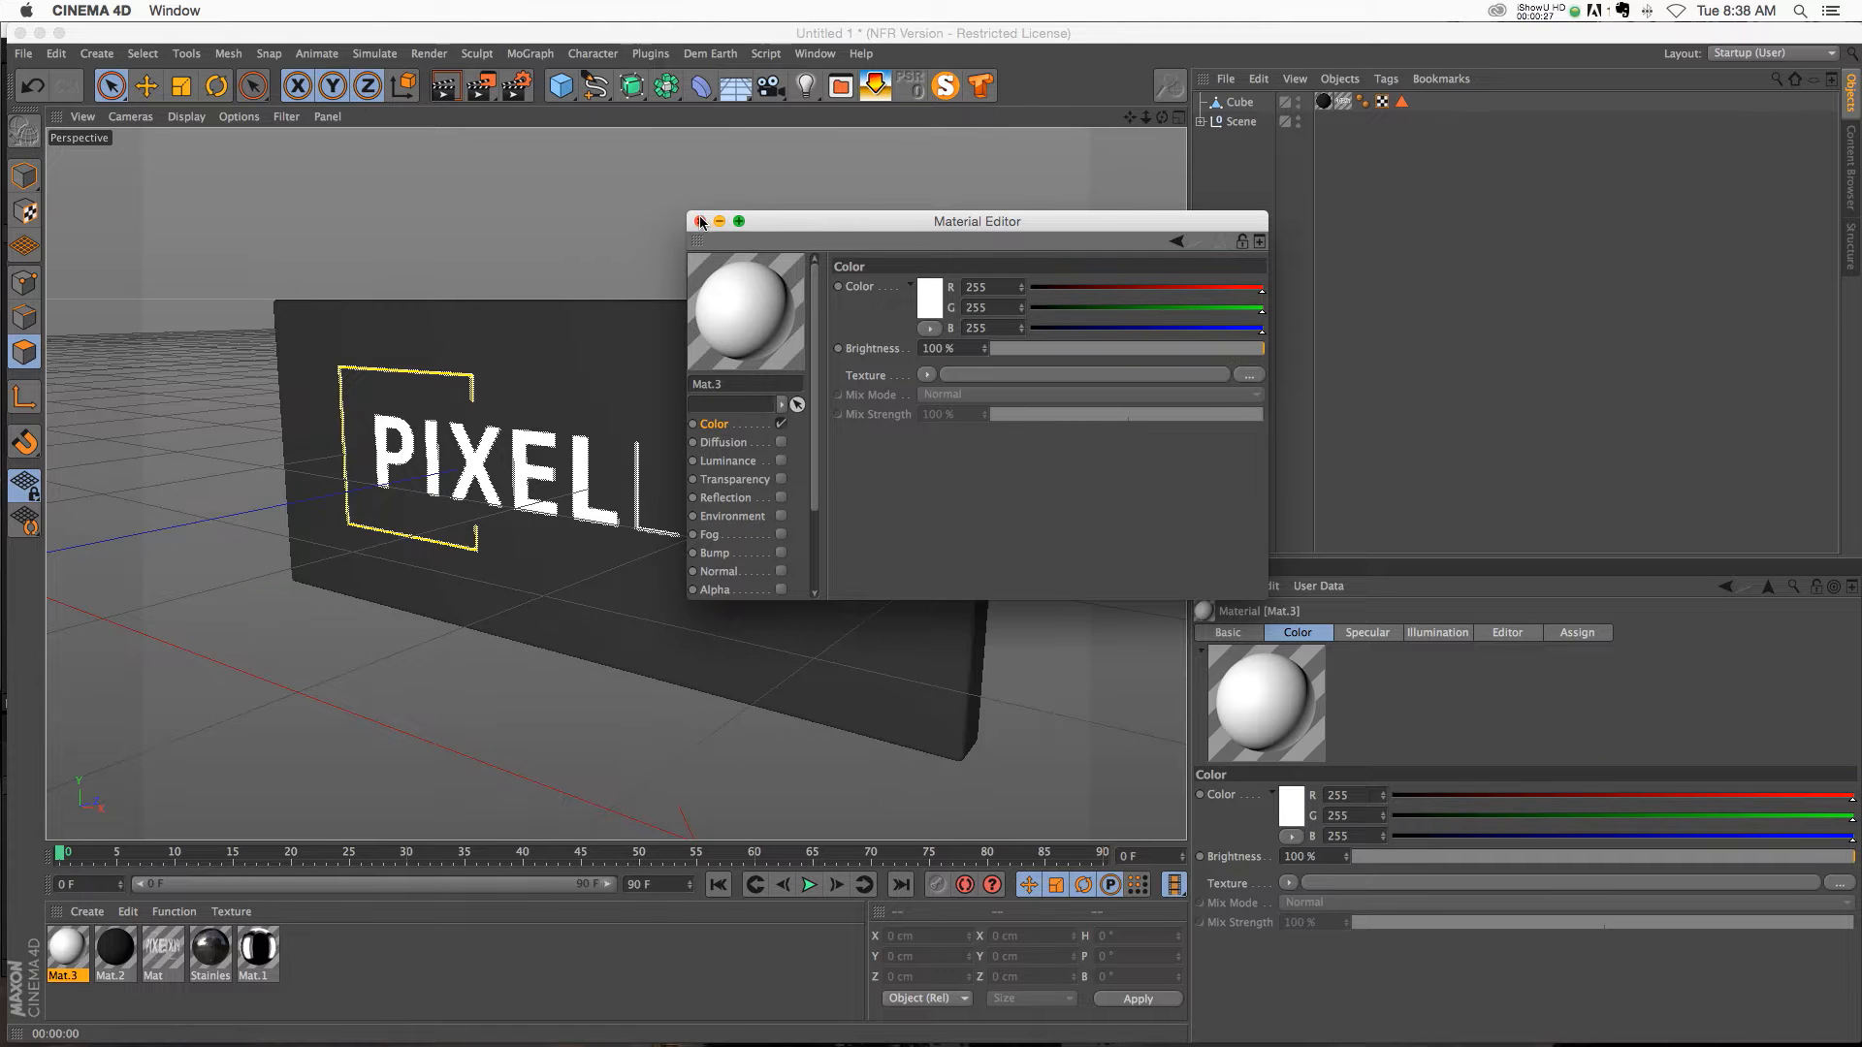
pyautogui.click(700, 221)
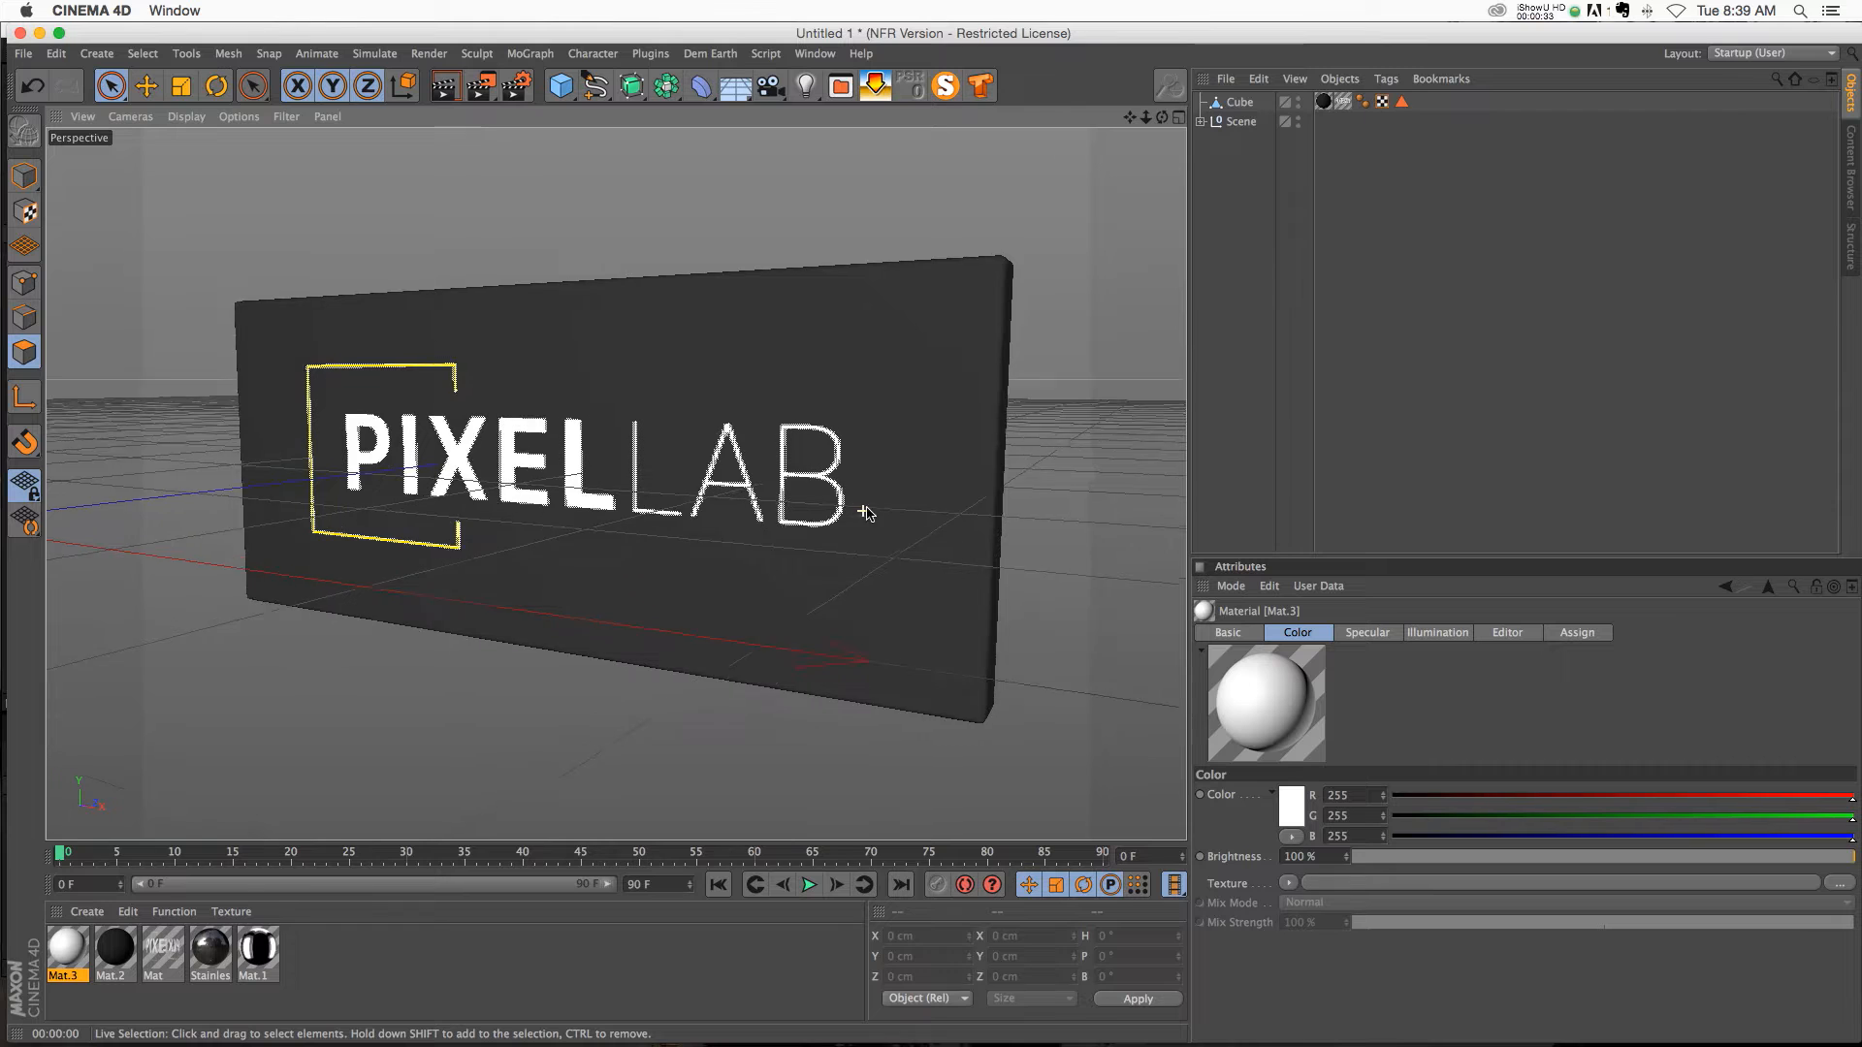
# Step: Give the sign cube's faces a 100% vertex weight and select the new Vertex Map tag
pyautogui.click(111, 85)
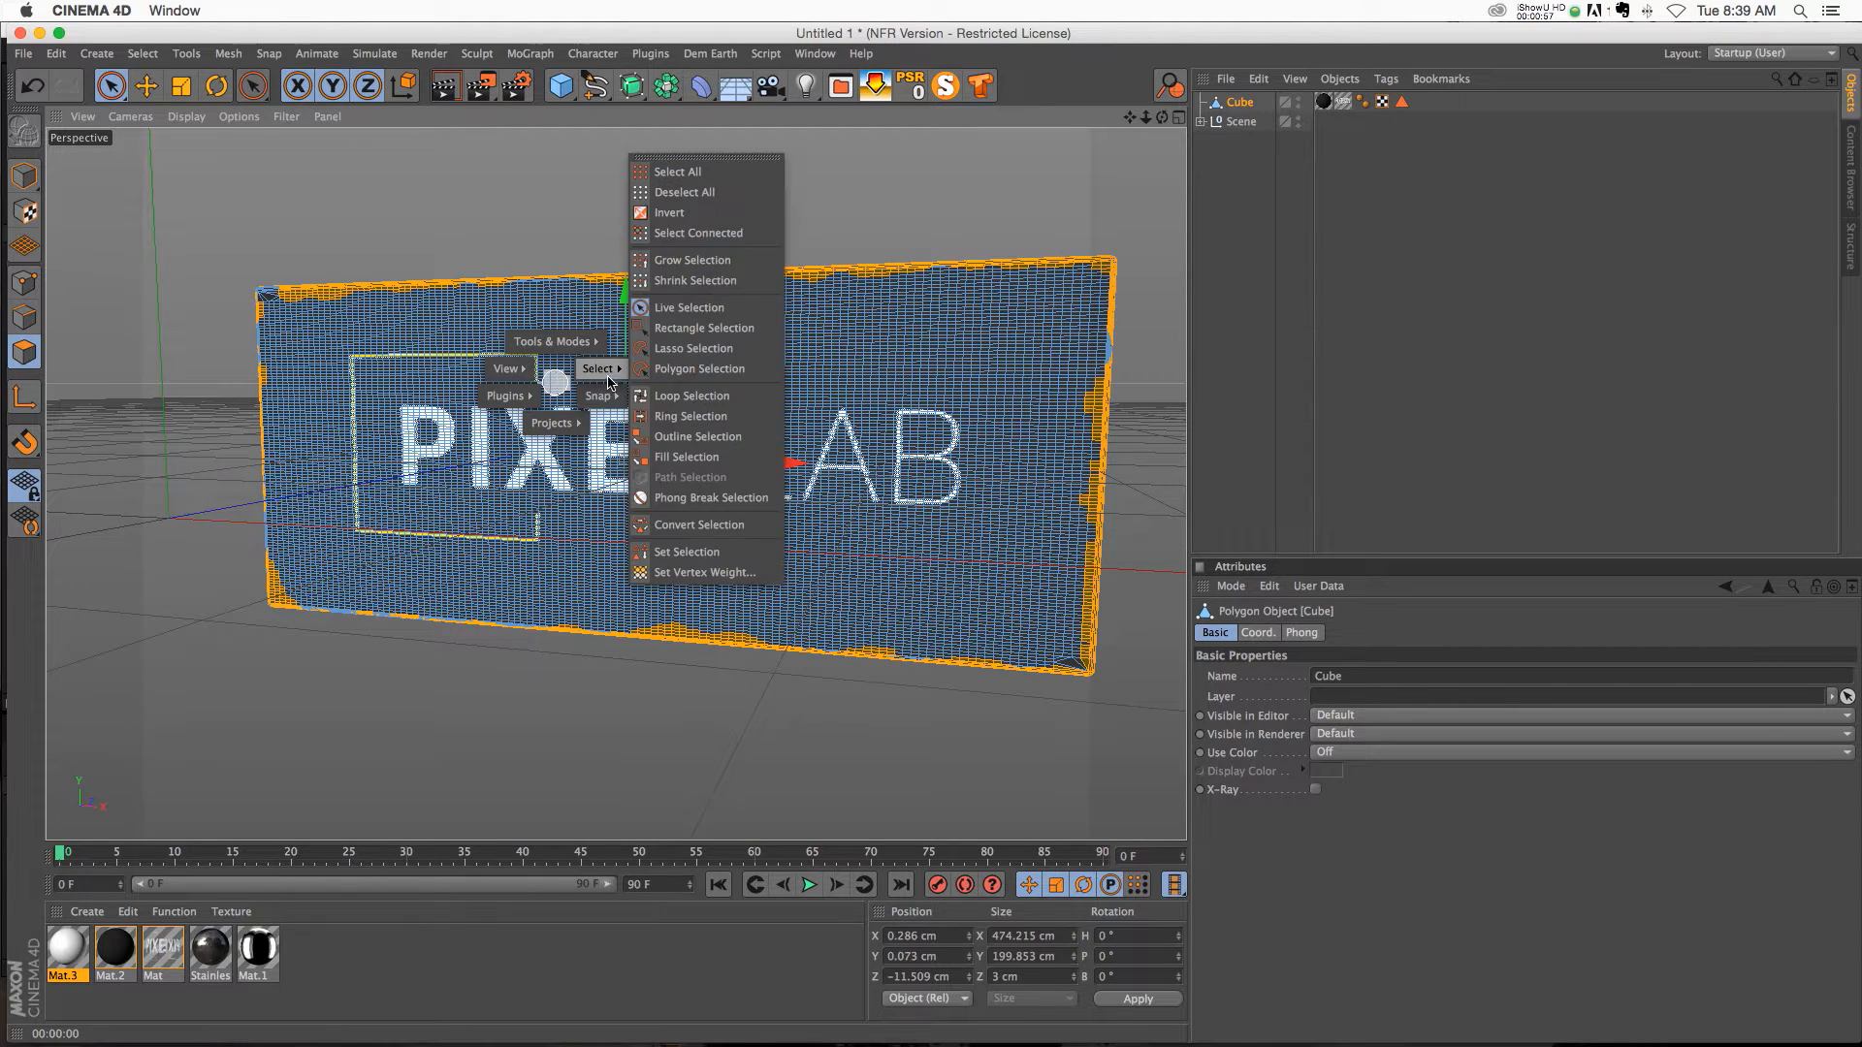
pyautogui.click(704, 571)
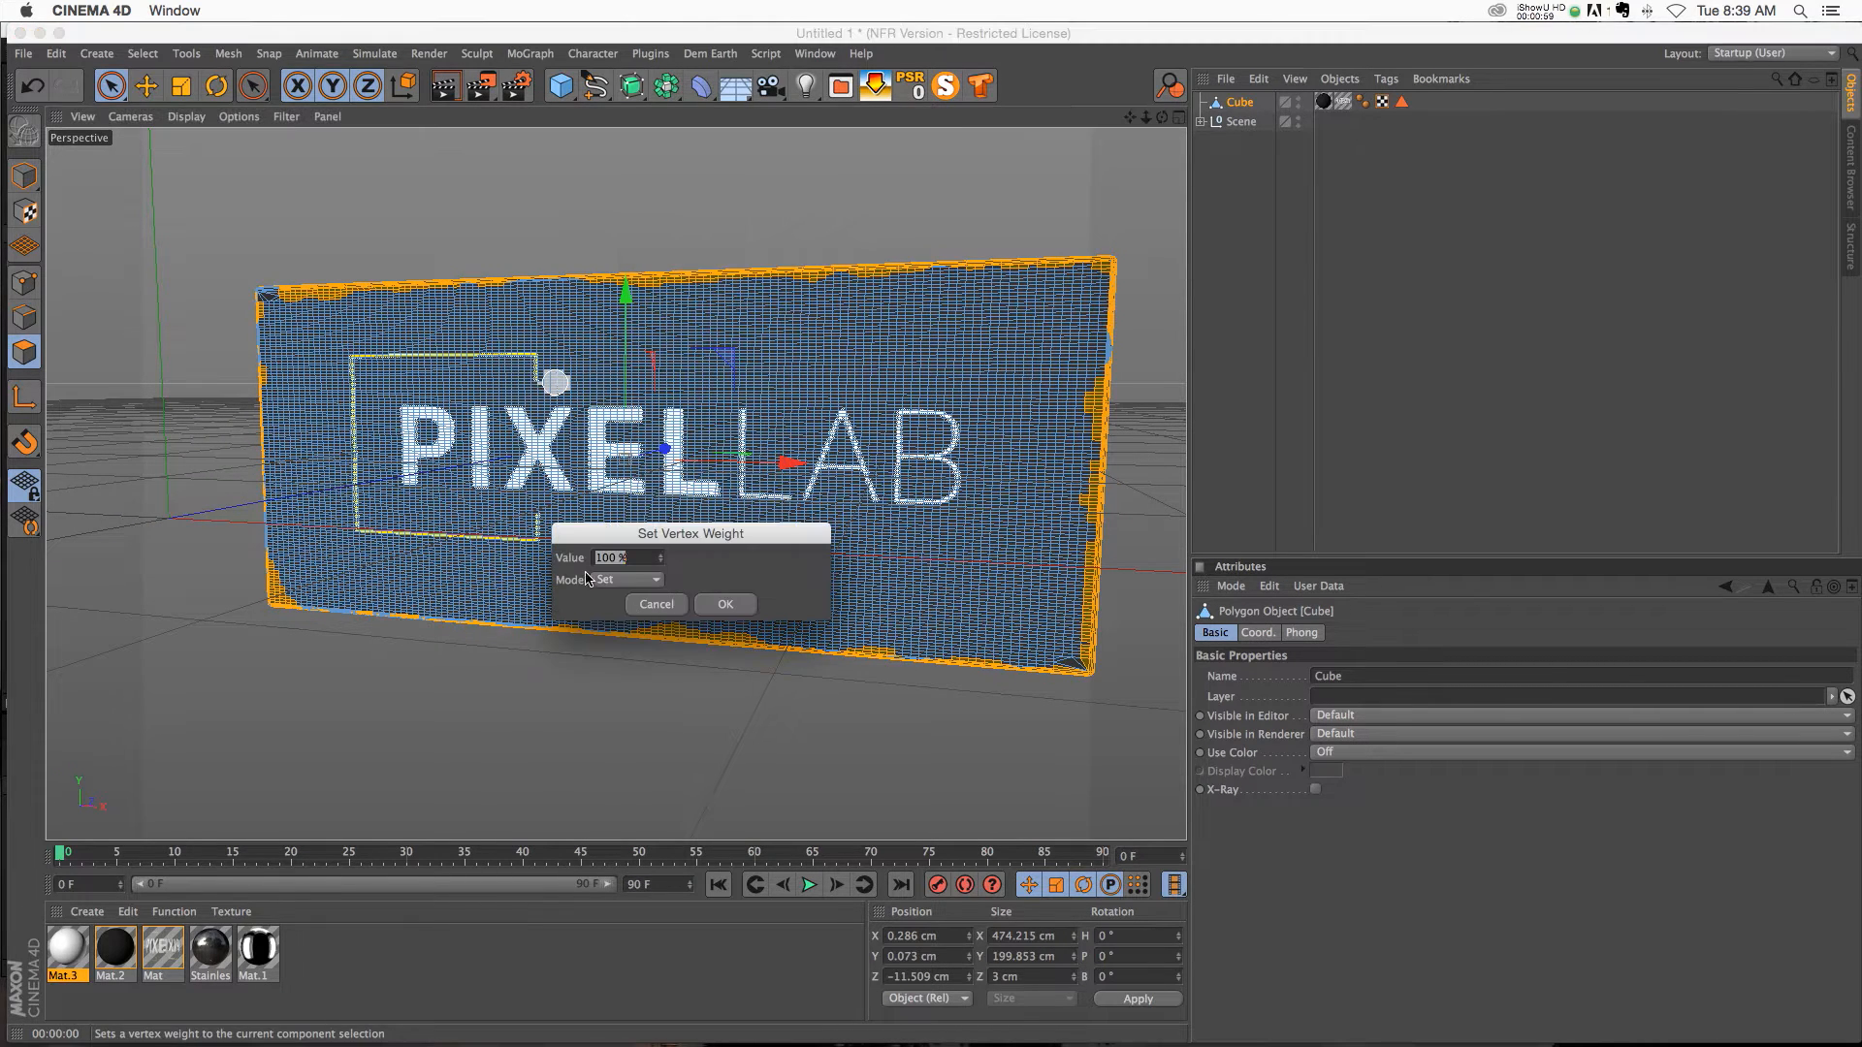
pyautogui.click(724, 604)
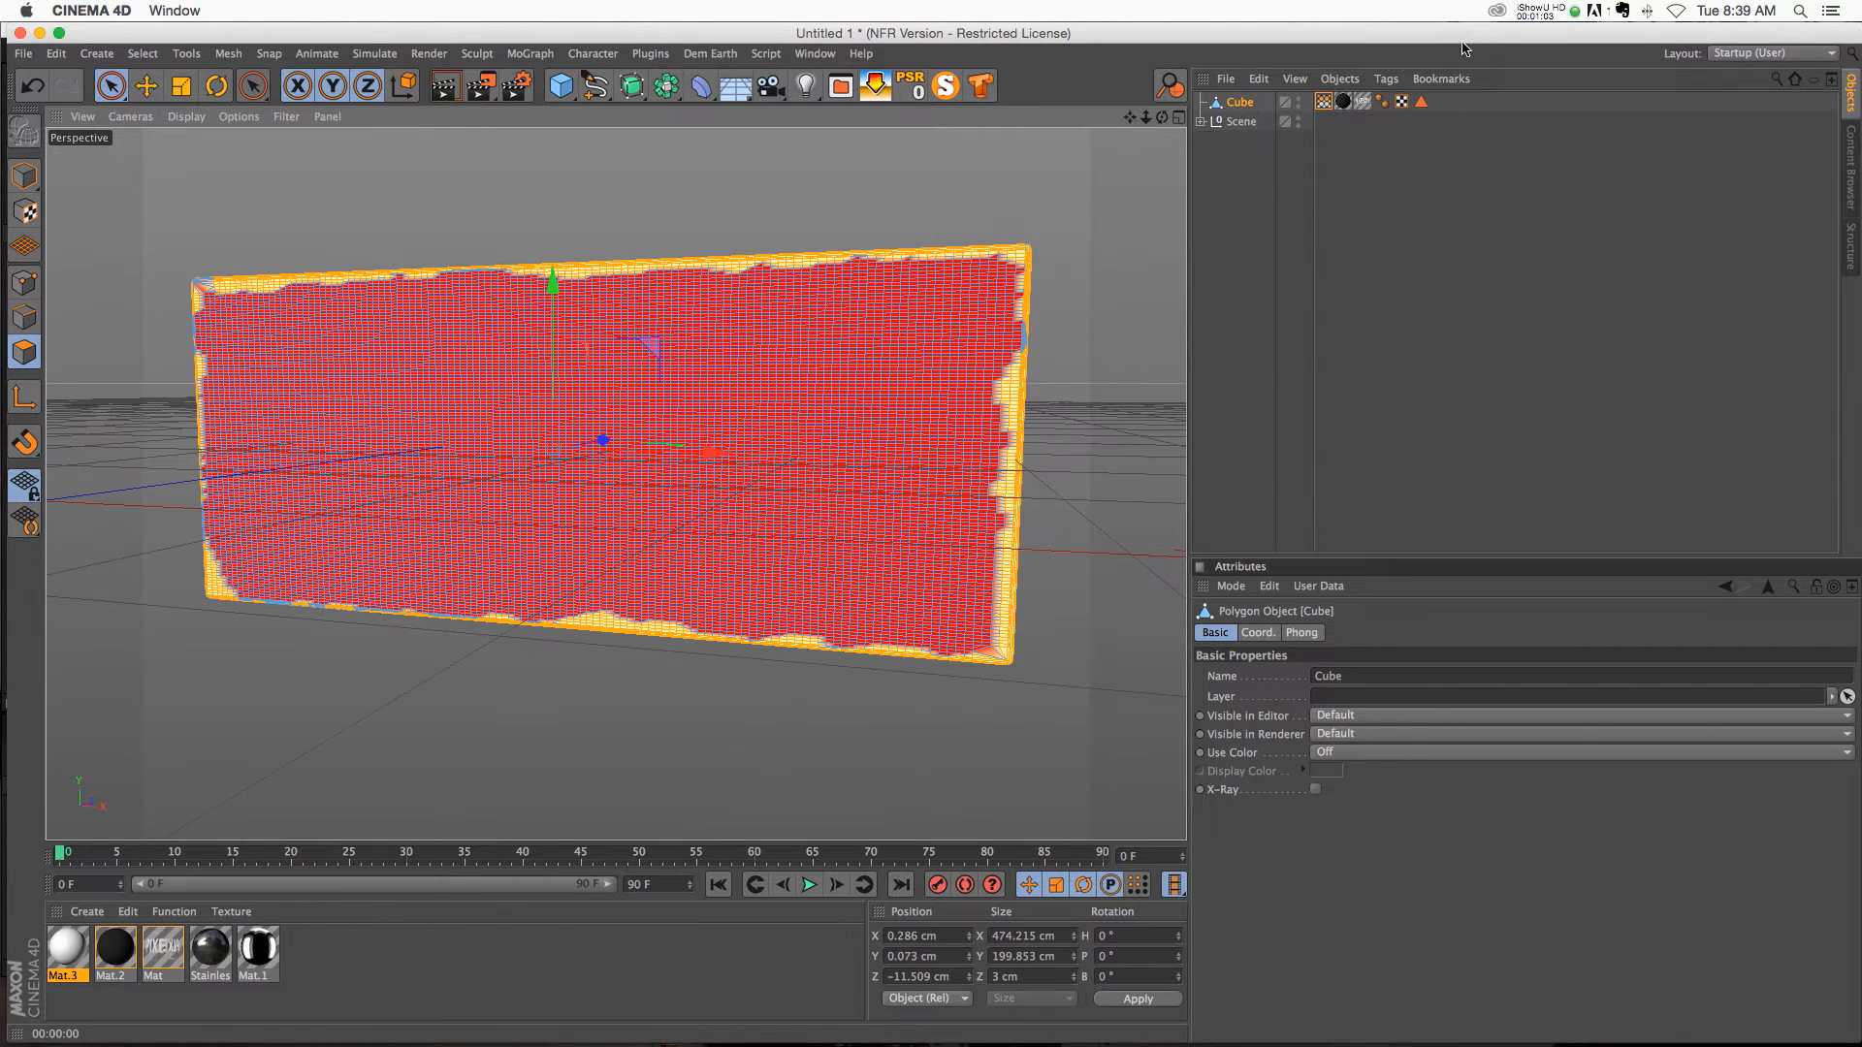
pyautogui.click(1360, 102)
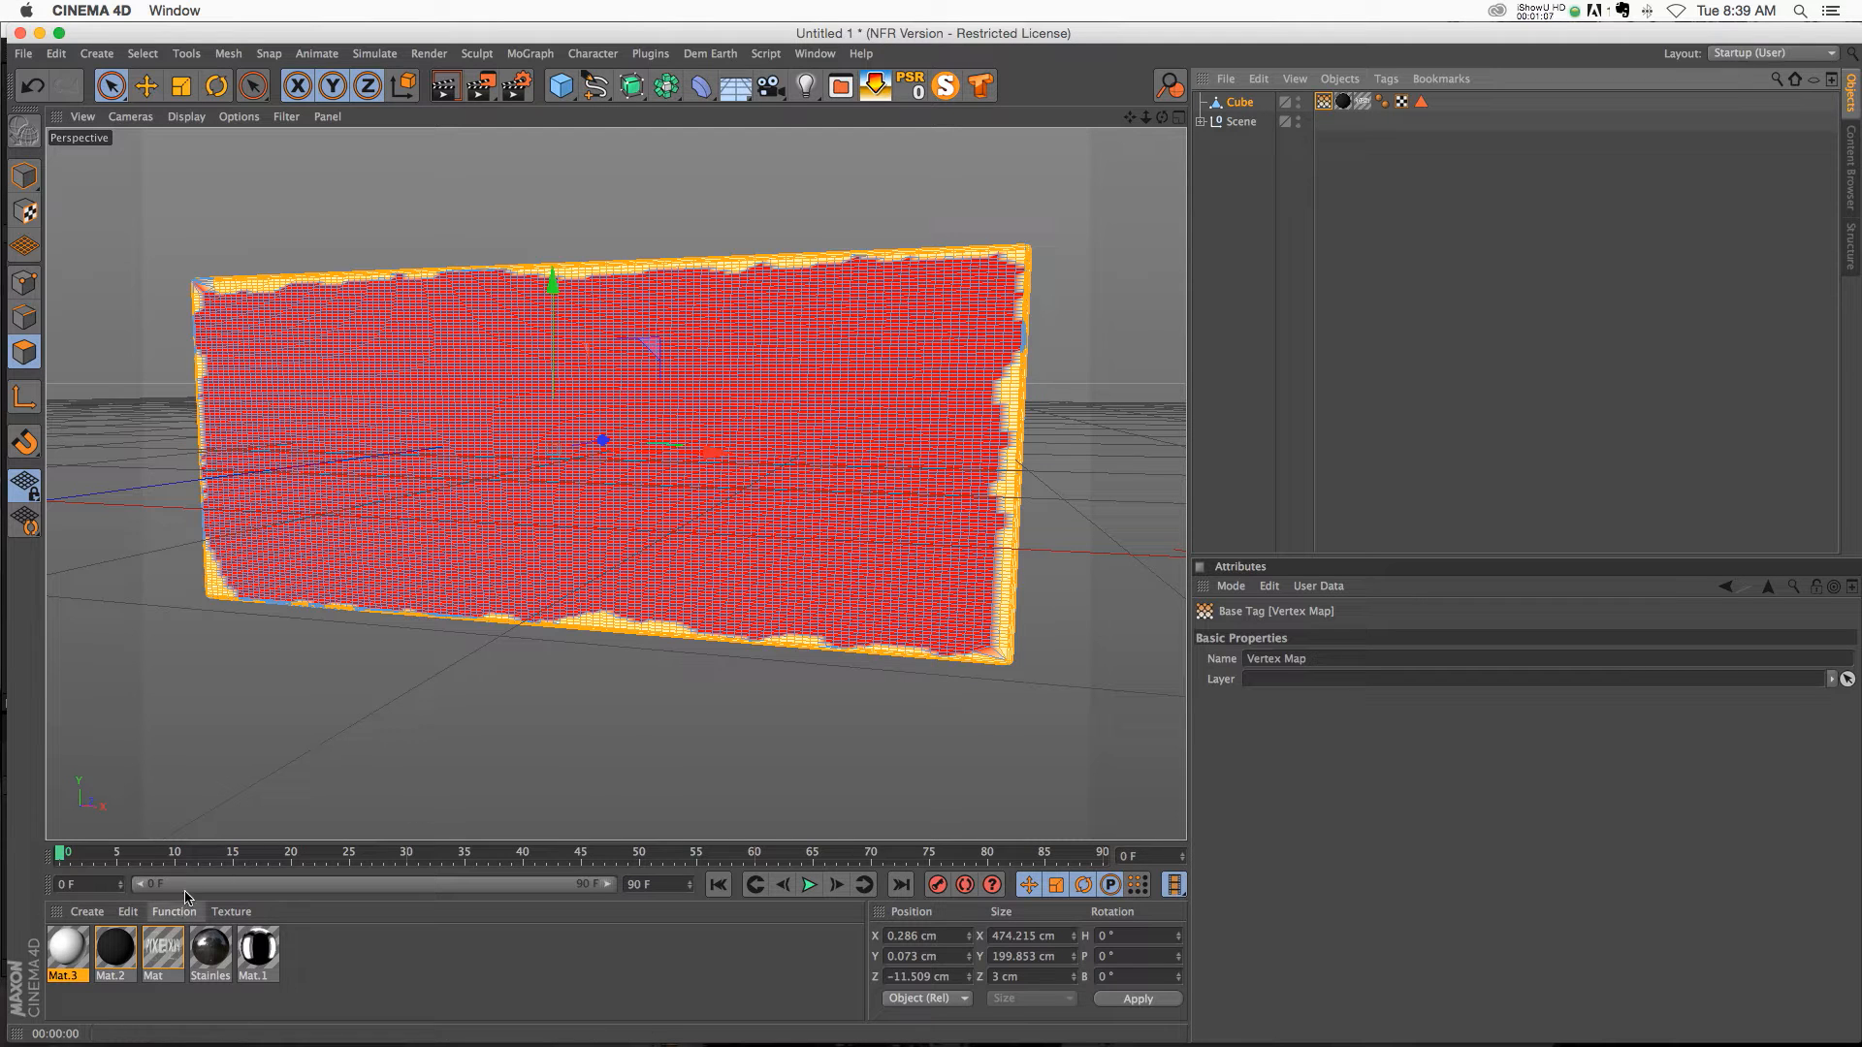
# Step: Open Mat.3, enable its Alpha channel, and set the alpha texture to an Effects > Vertex Map shader
pyautogui.doubleClick(65, 946)
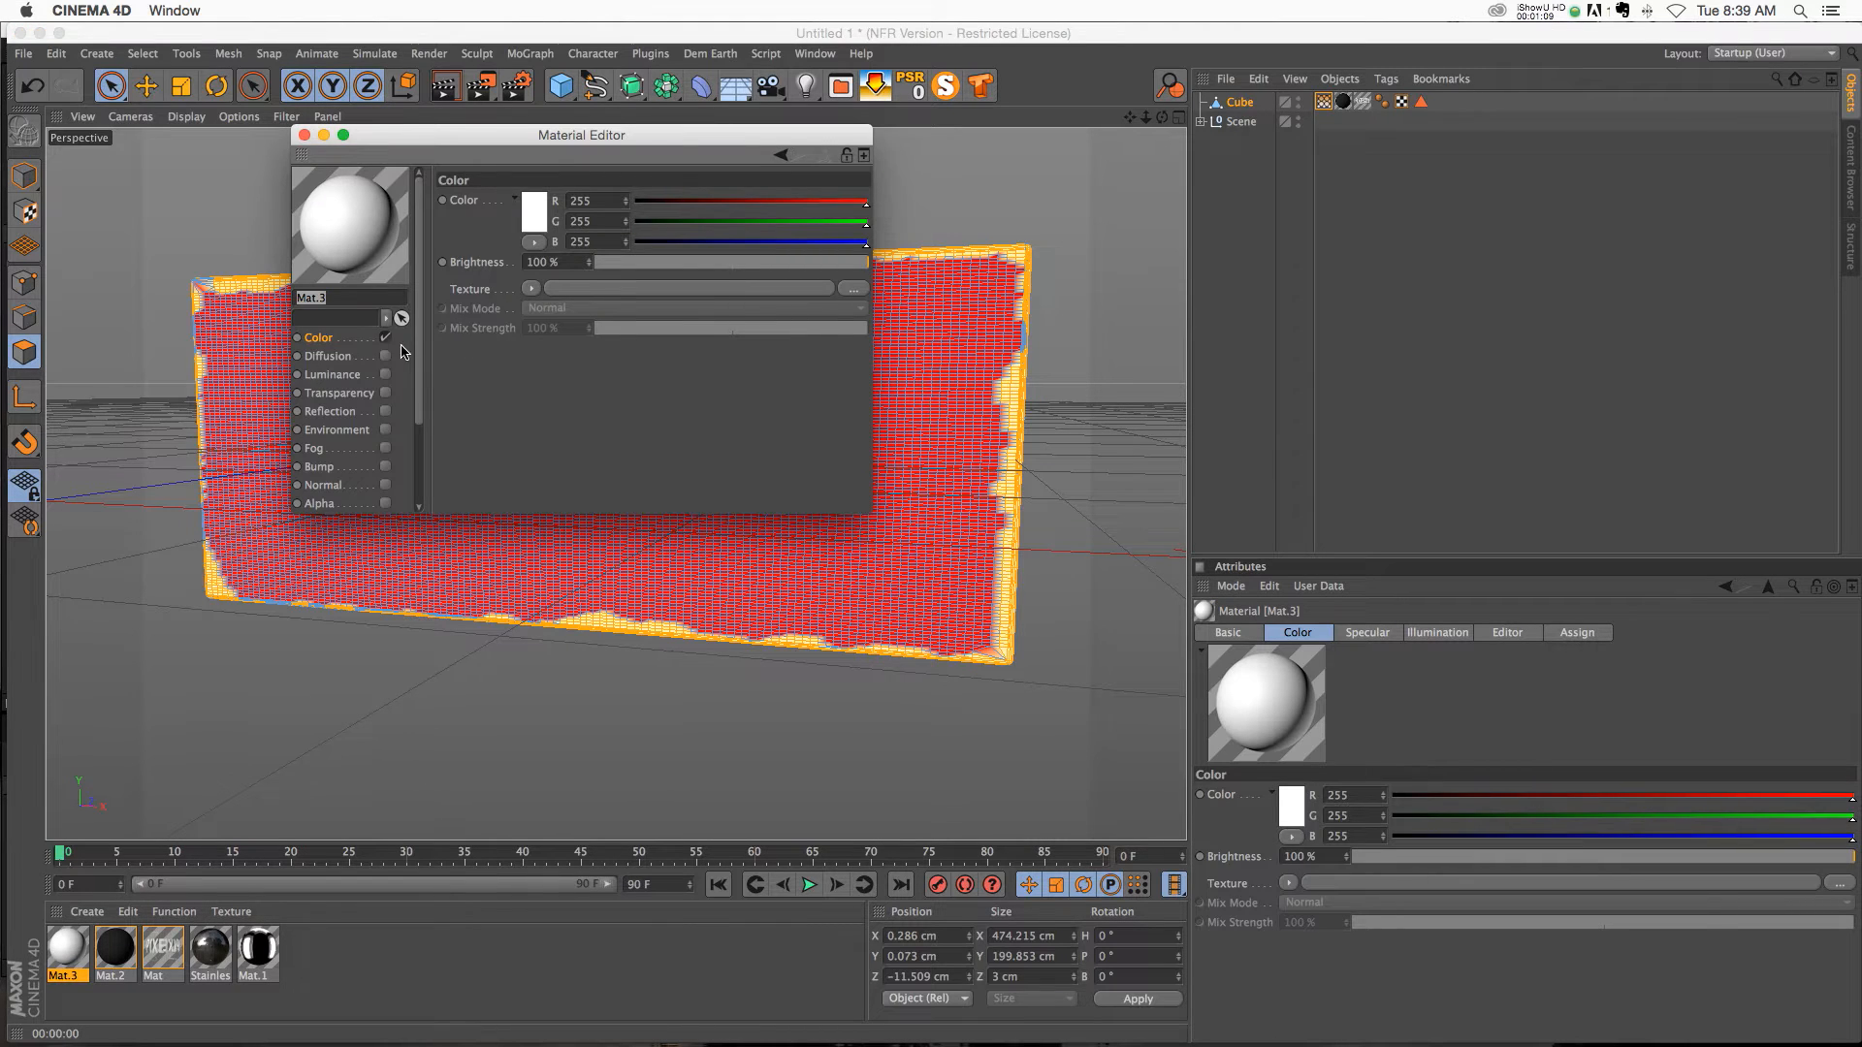
pyautogui.click(319, 395)
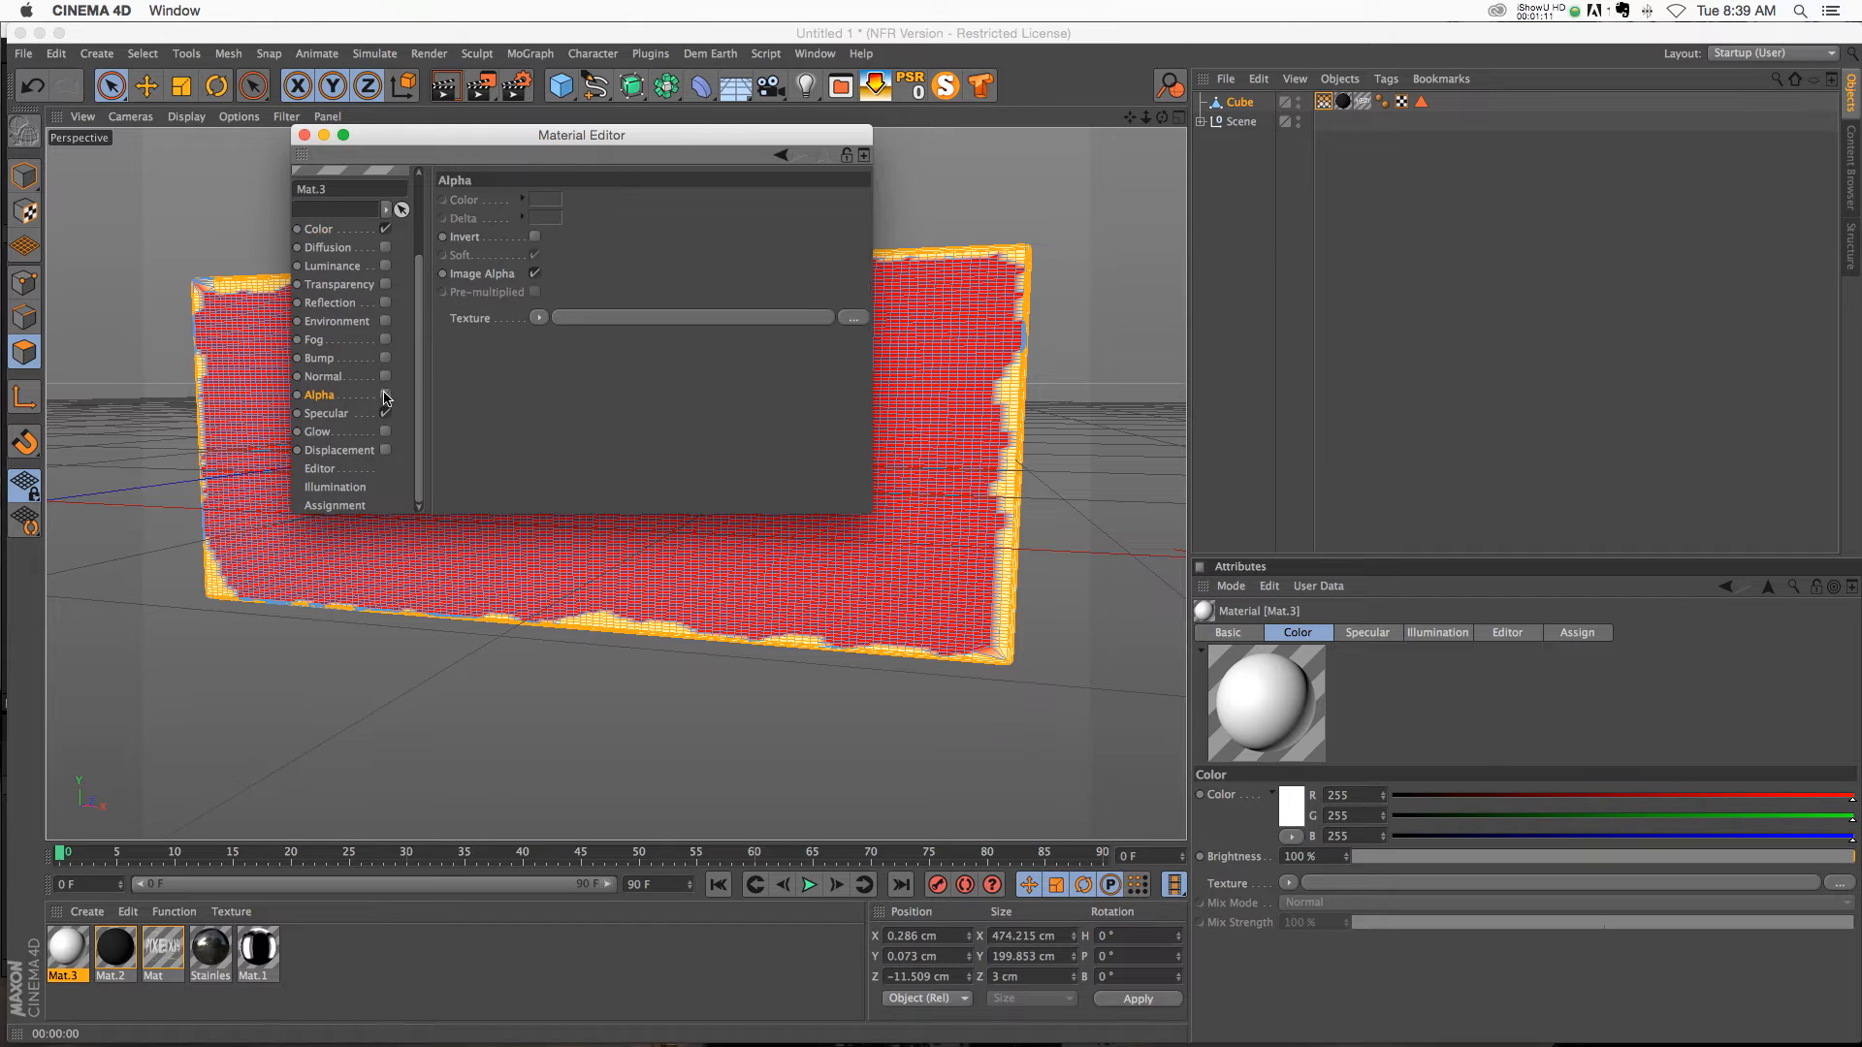
pyautogui.click(539, 318)
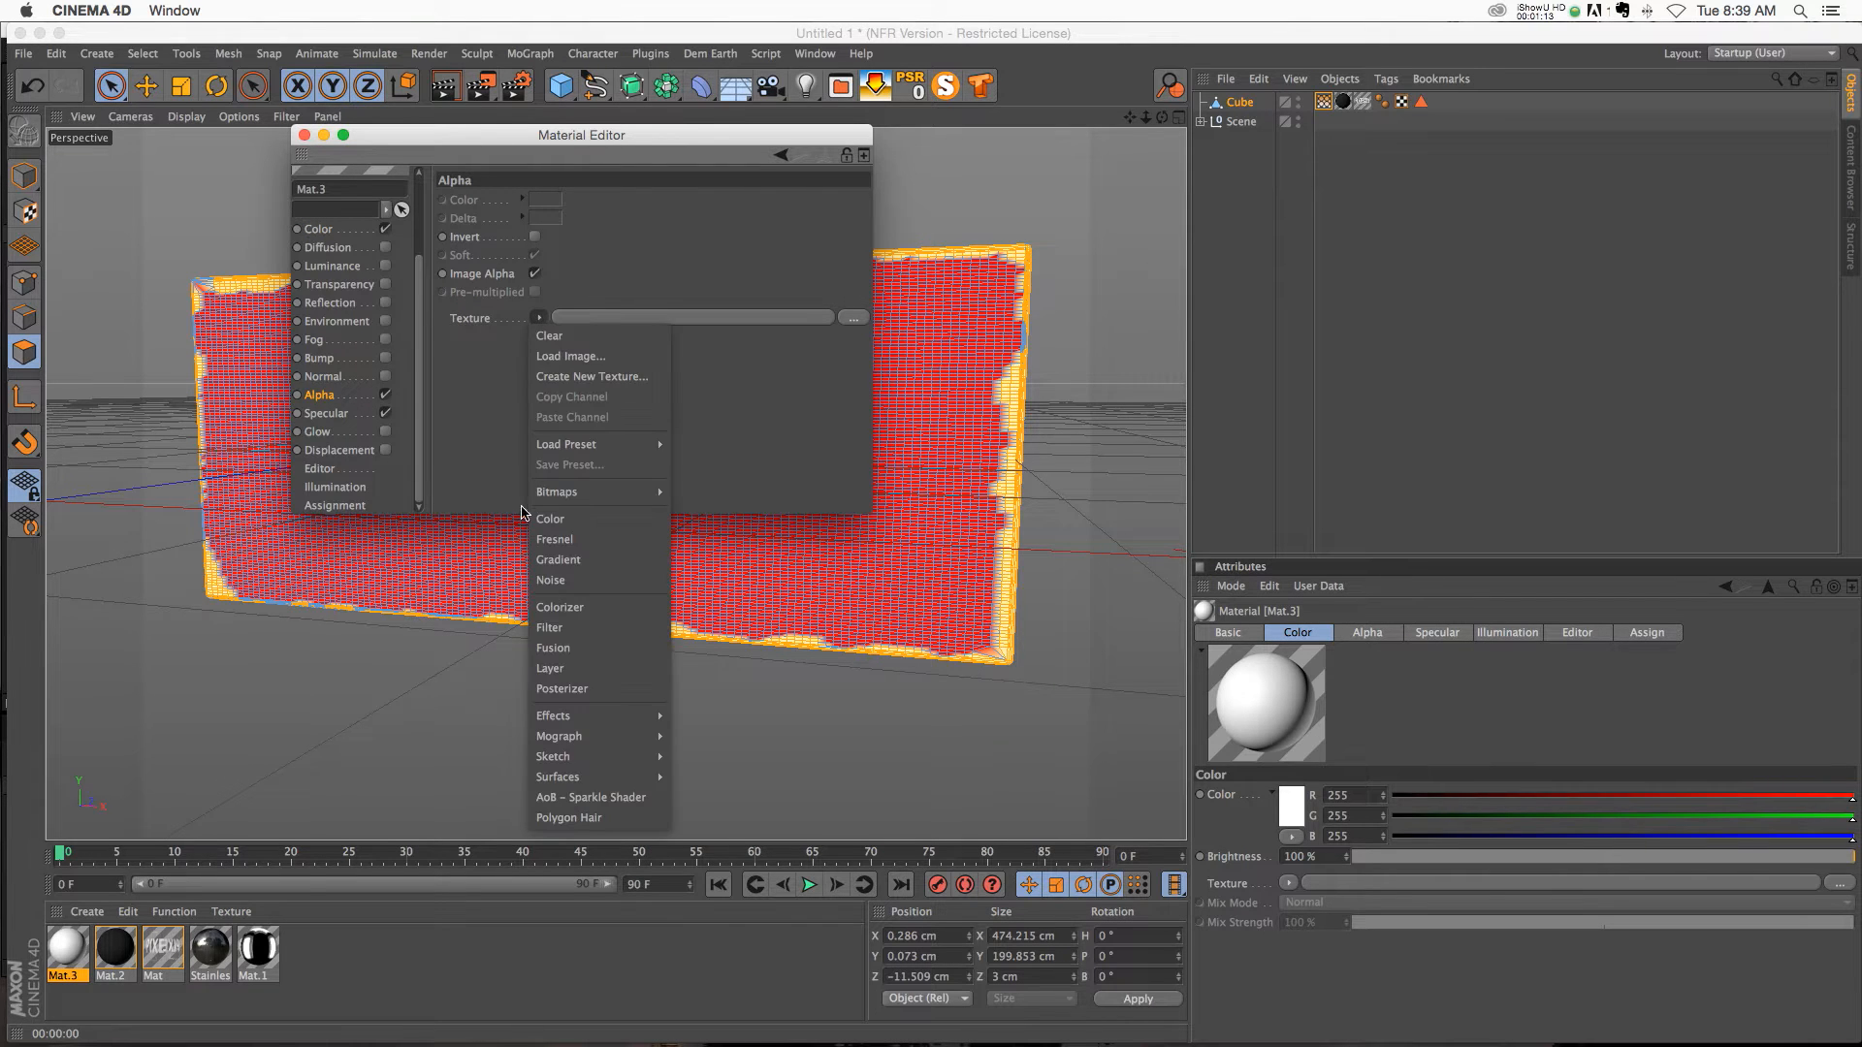
pyautogui.click(554, 715)
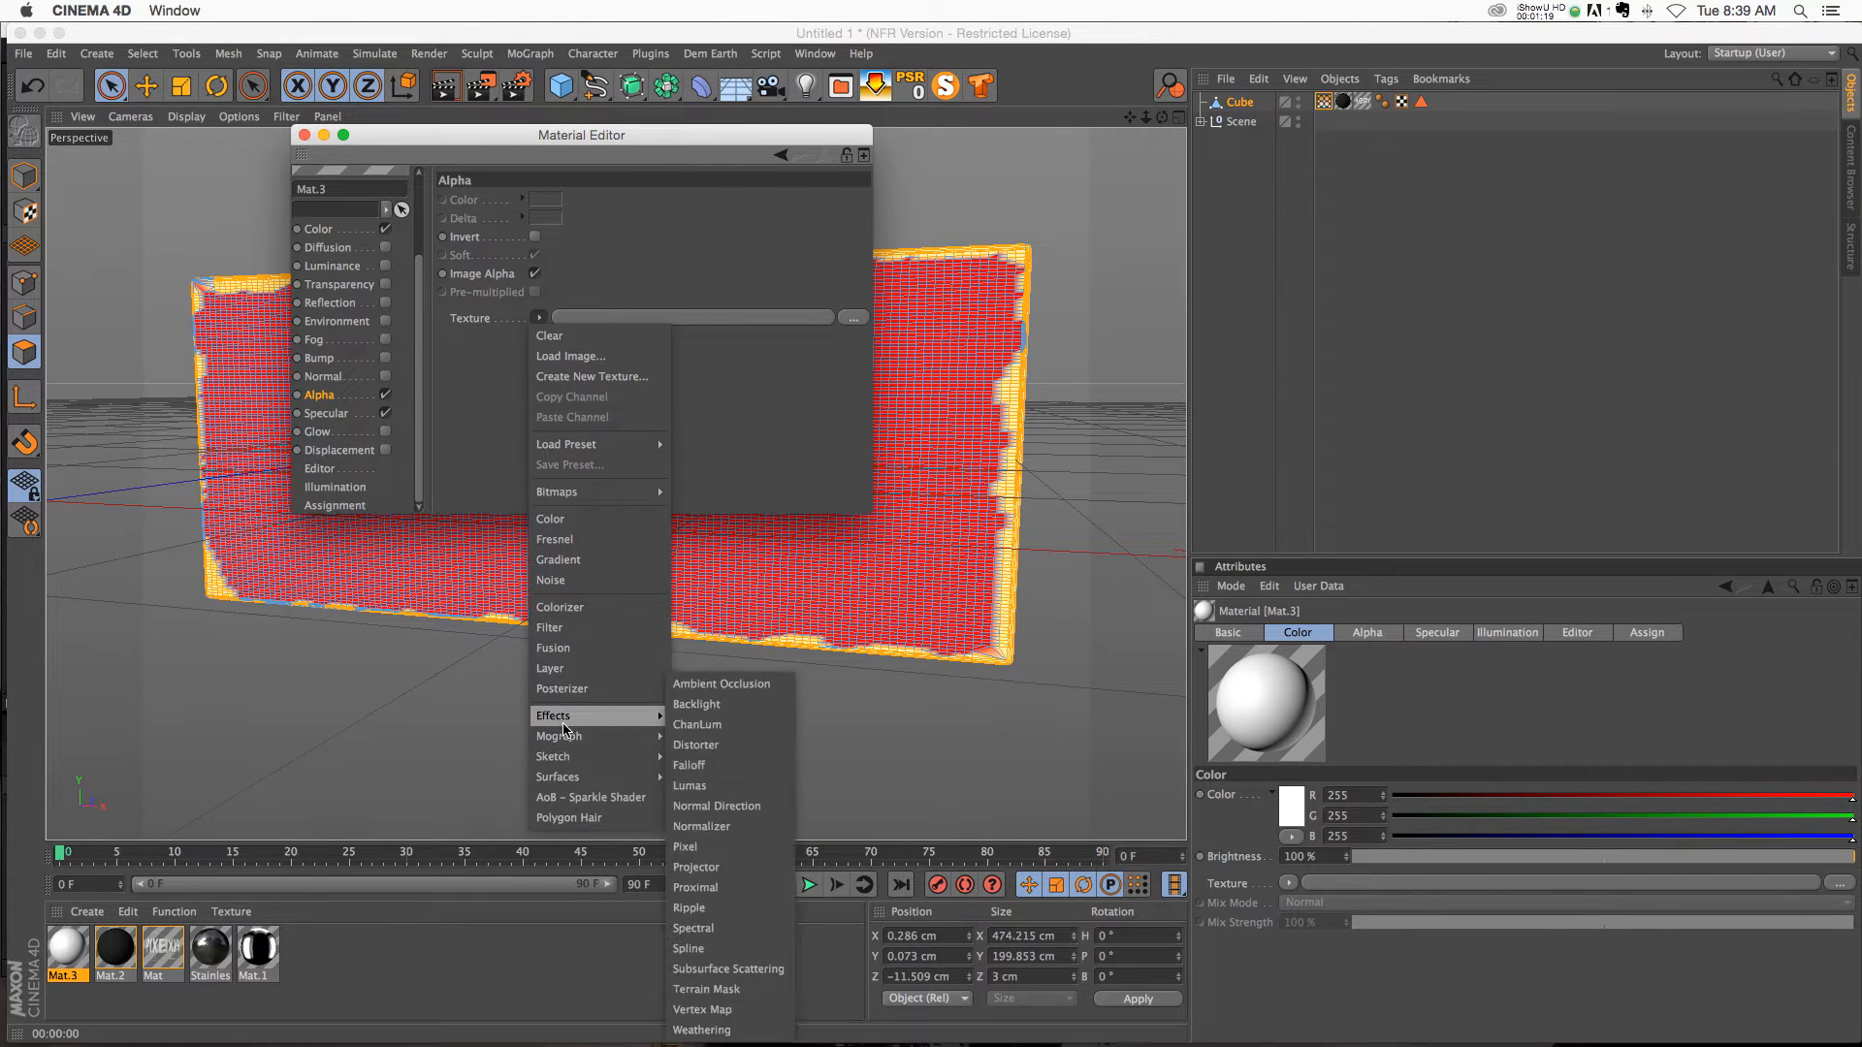
pyautogui.moveTo(702, 1009)
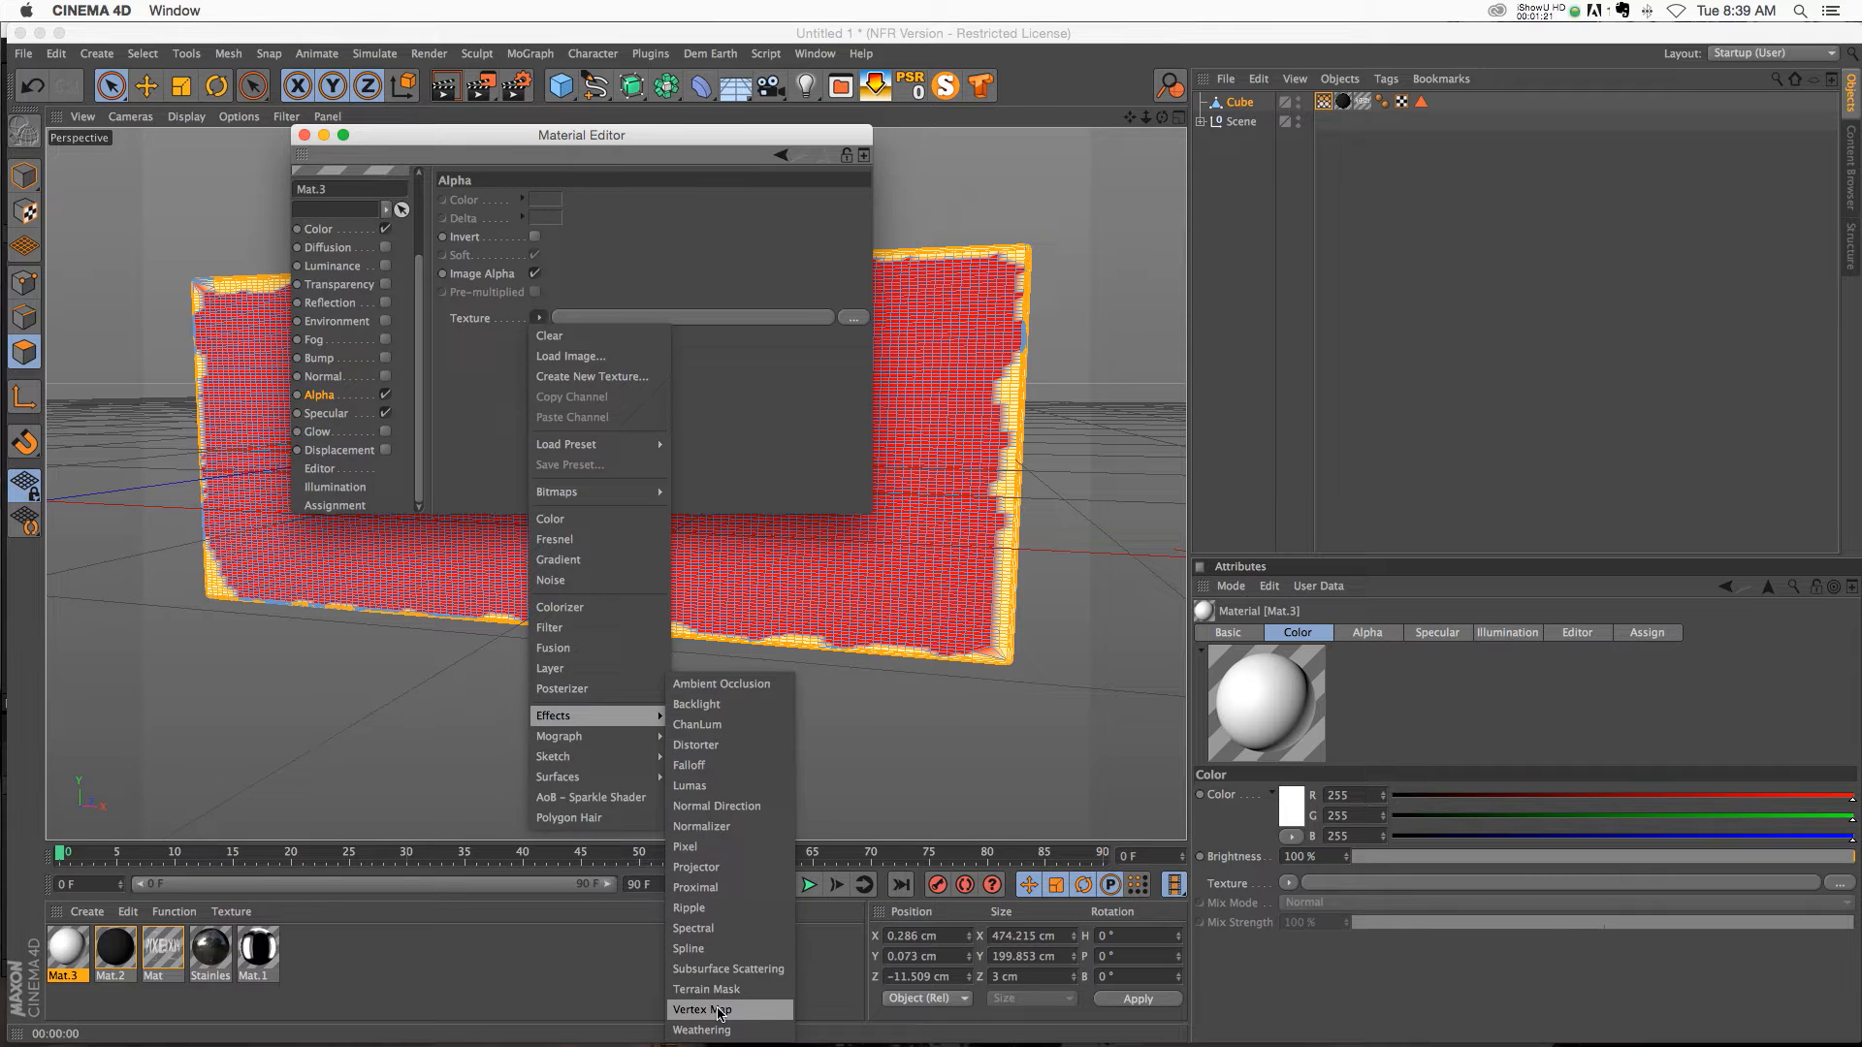
pyautogui.click(701, 1009)
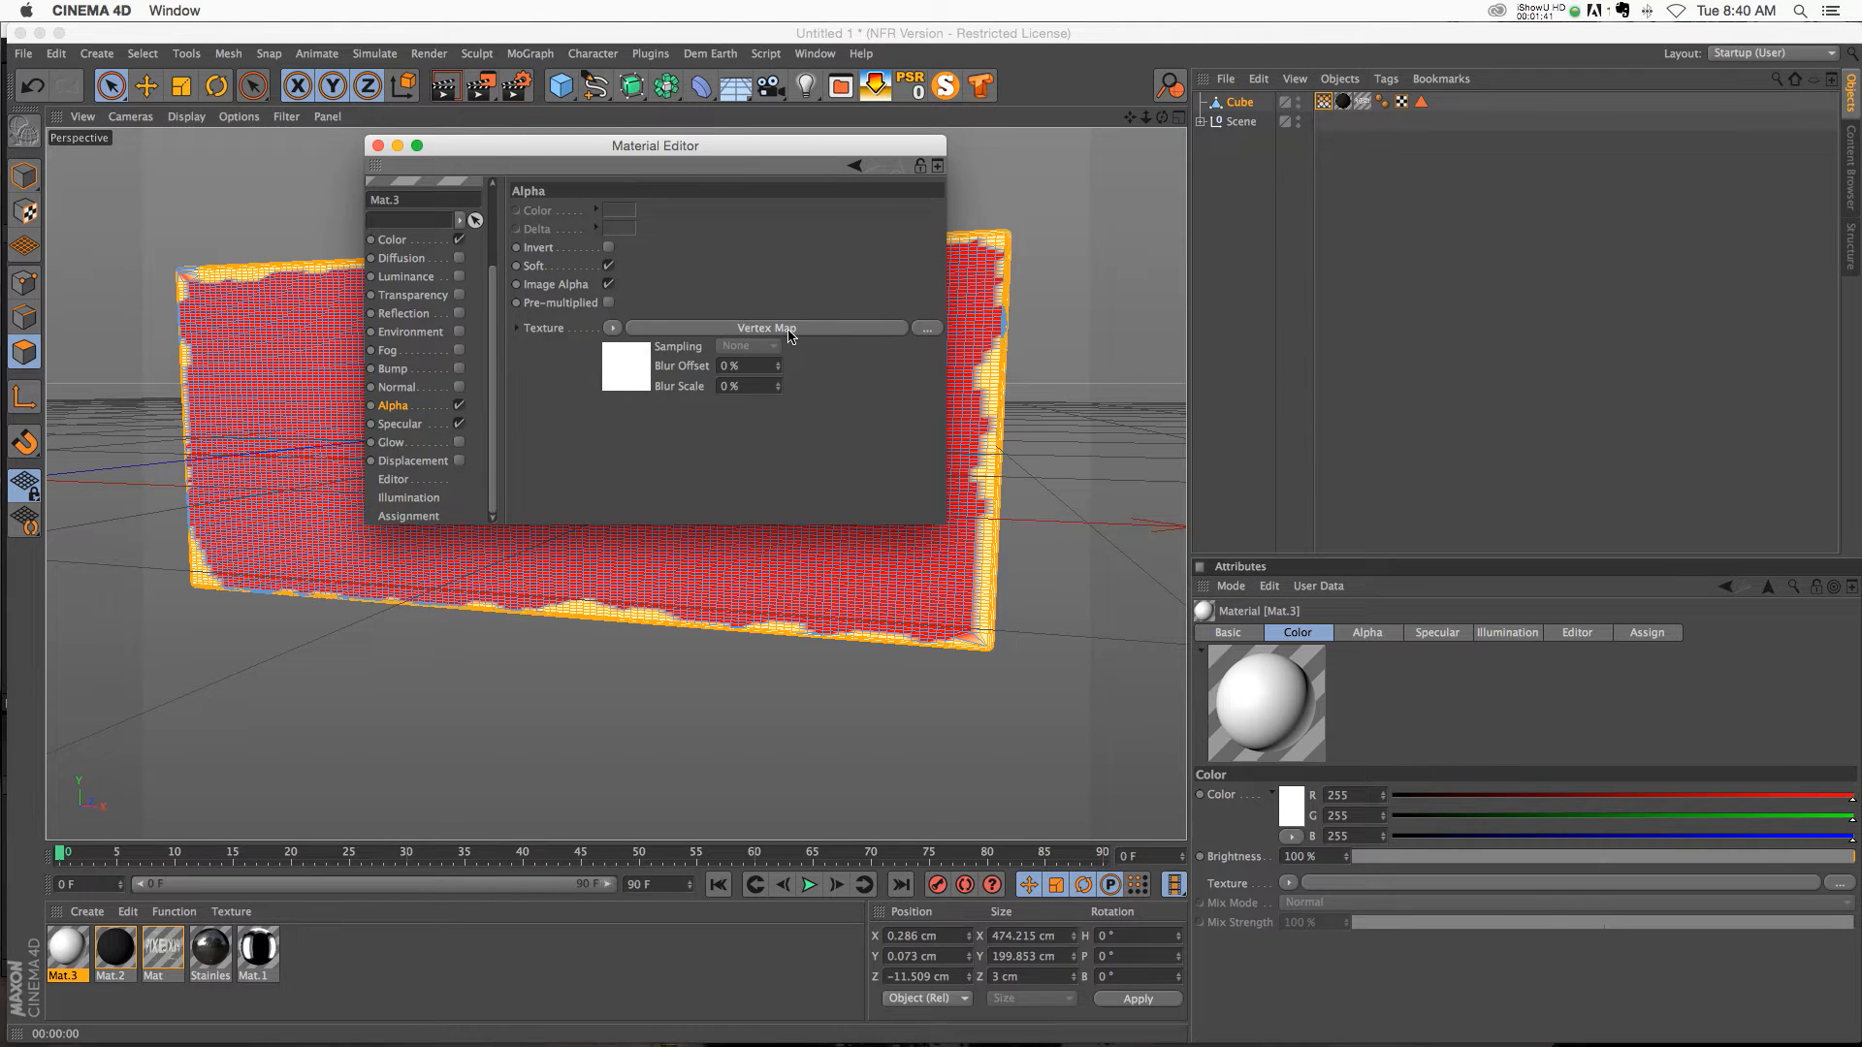
pyautogui.moveTo(550, 321)
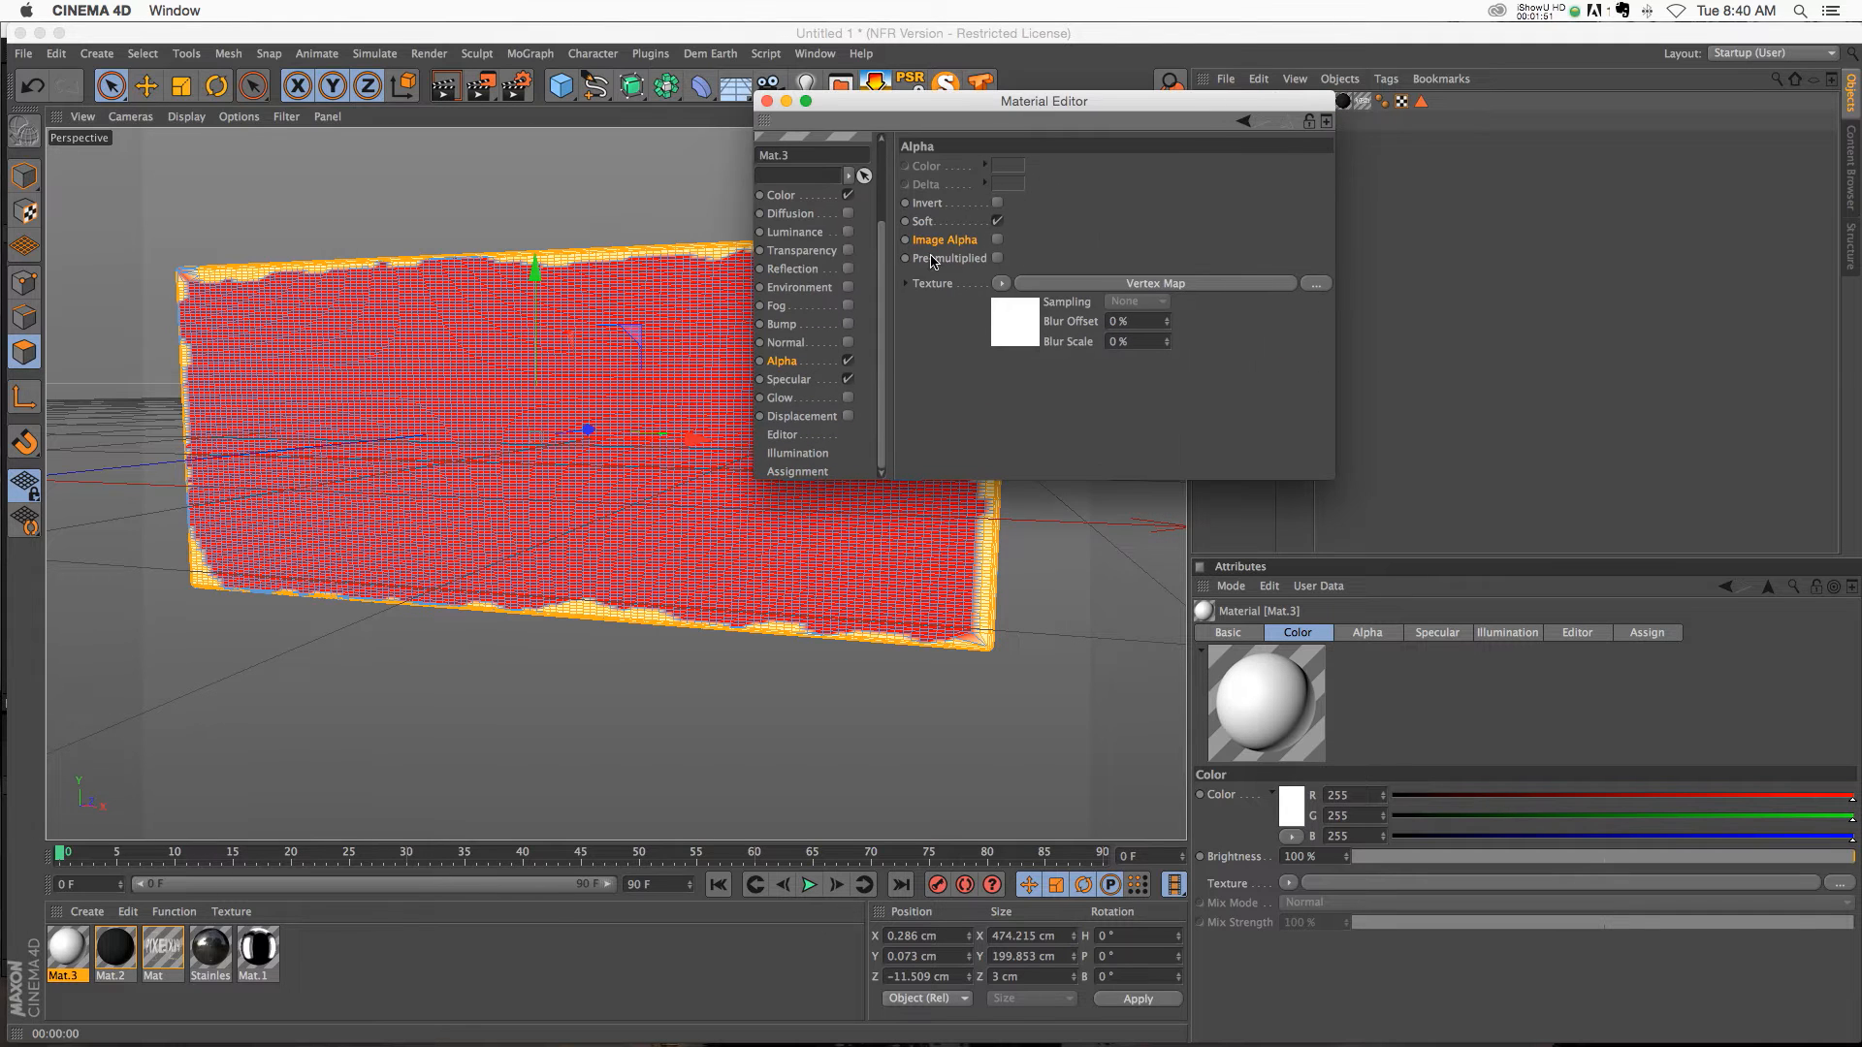
# Step: Turn off Image Alpha in Mat.3's Alpha channel
pyautogui.click(1015, 321)
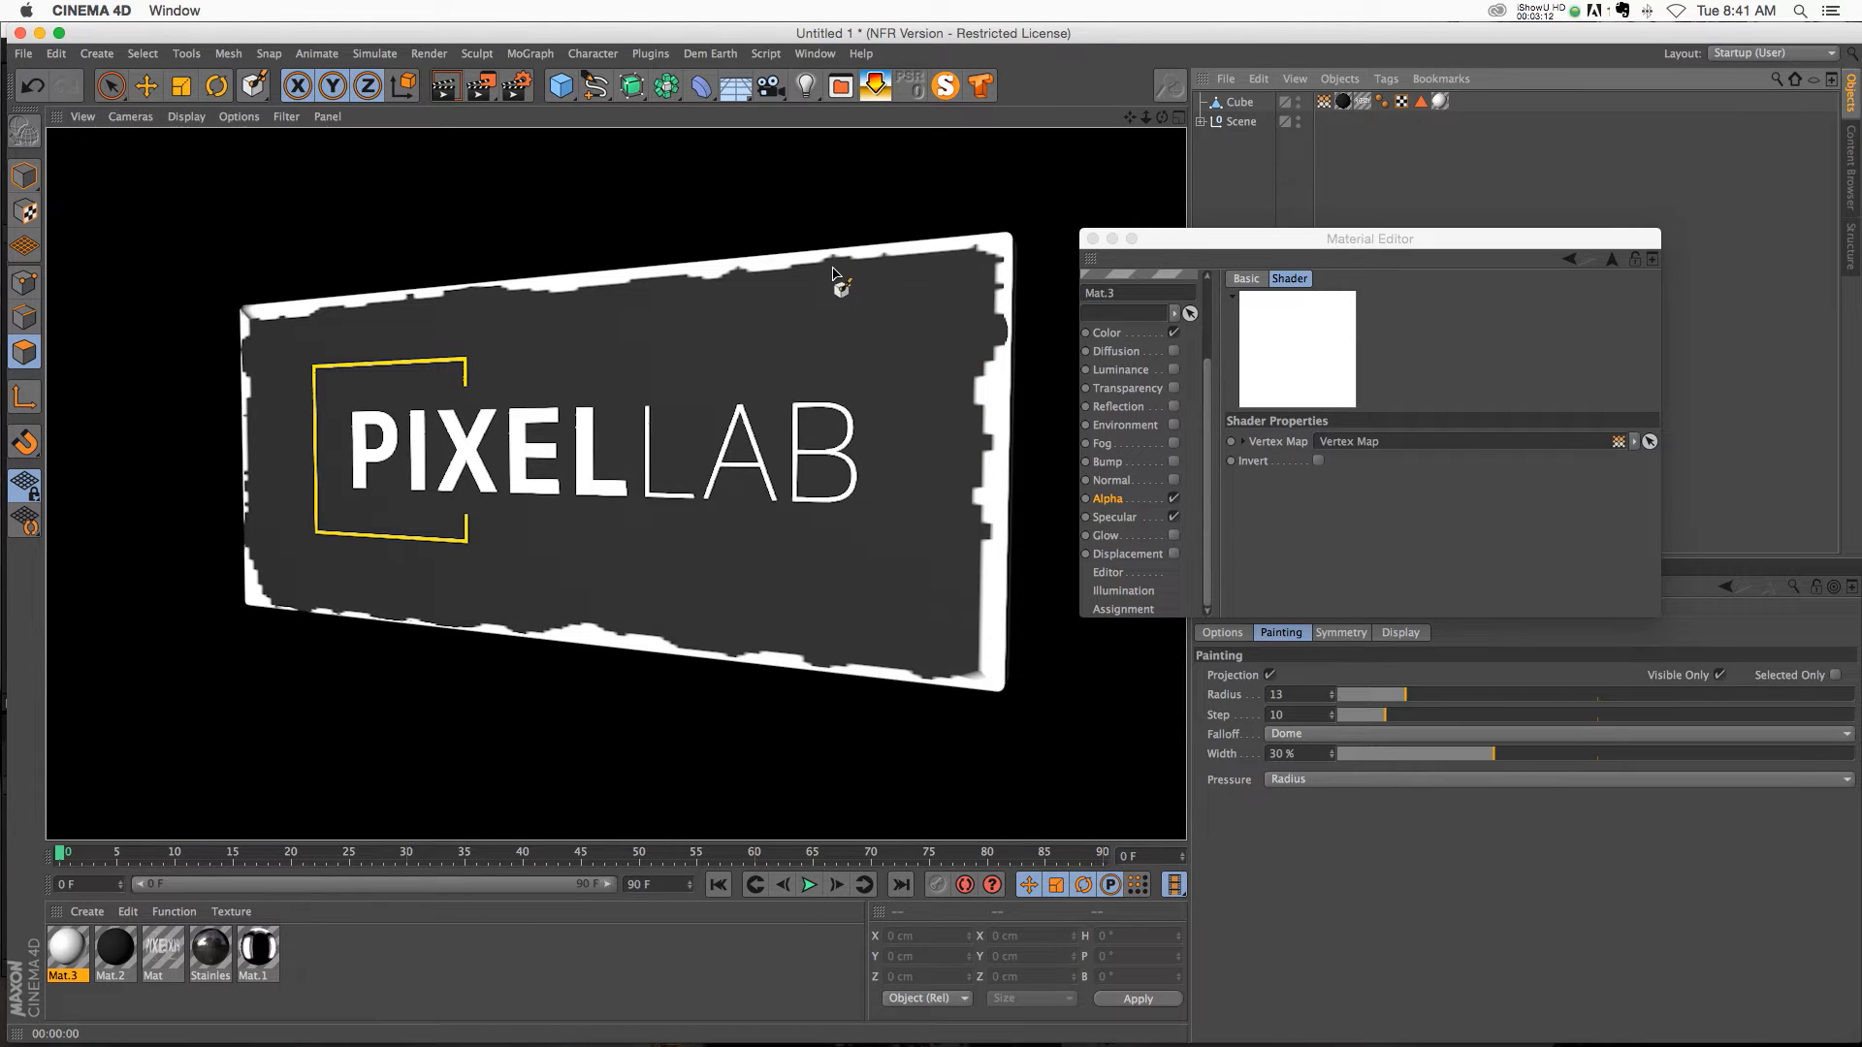
pyautogui.moveTo(1031, 590)
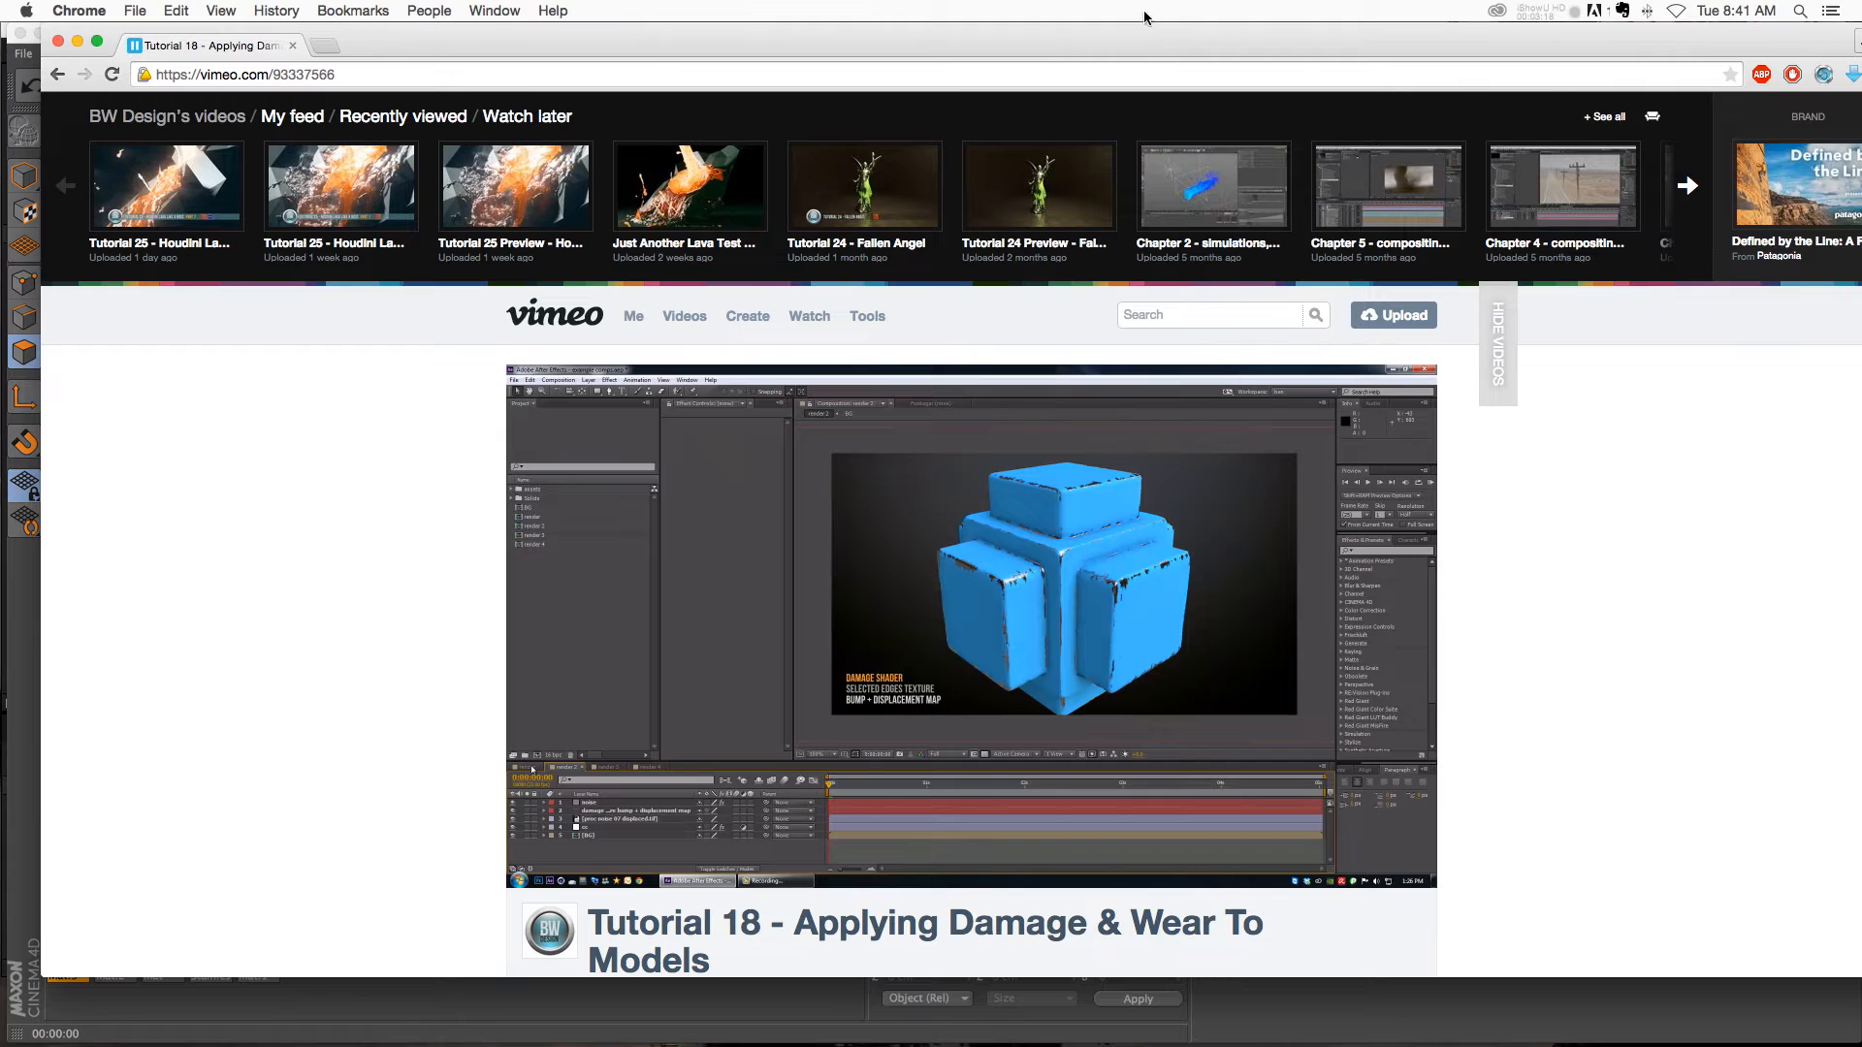
# Step: Scroll through the Vimeo page for 'Tutorial 18 - Applying Damage & Wear To Models'
pyautogui.scroll(-3)
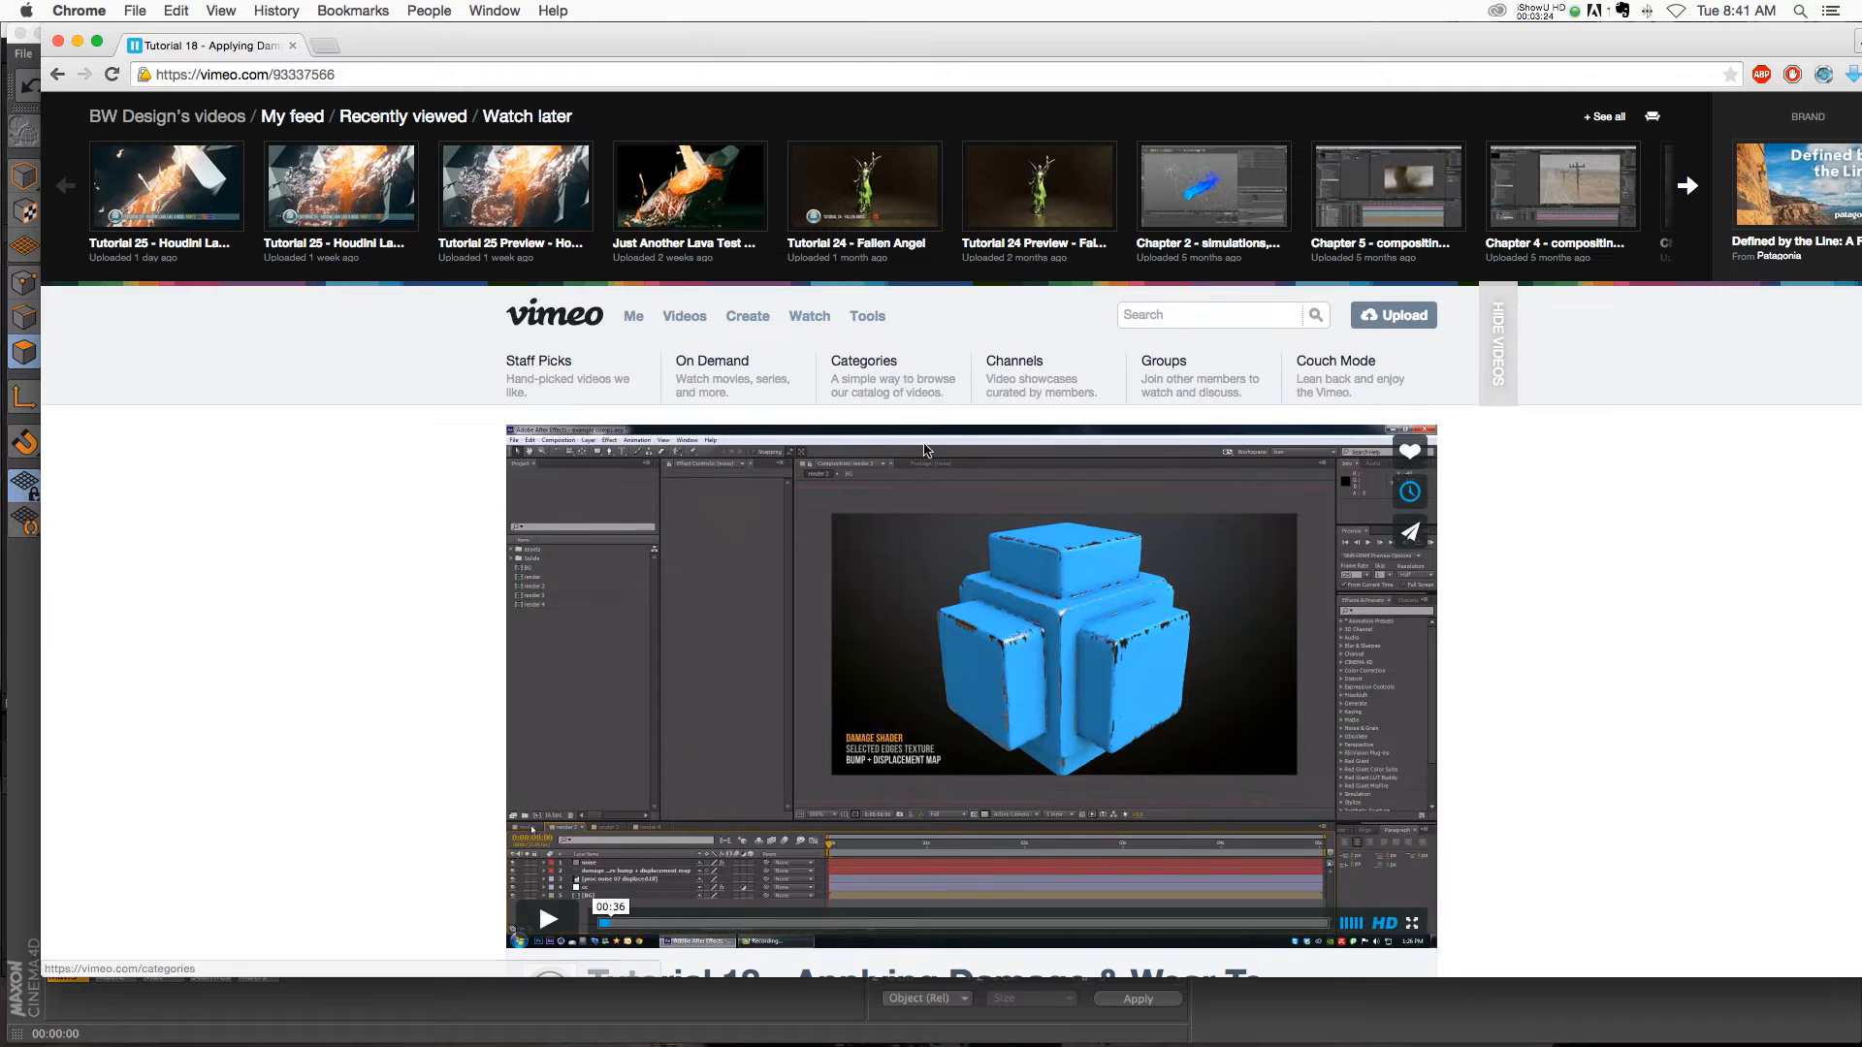
pyautogui.scroll(-3)
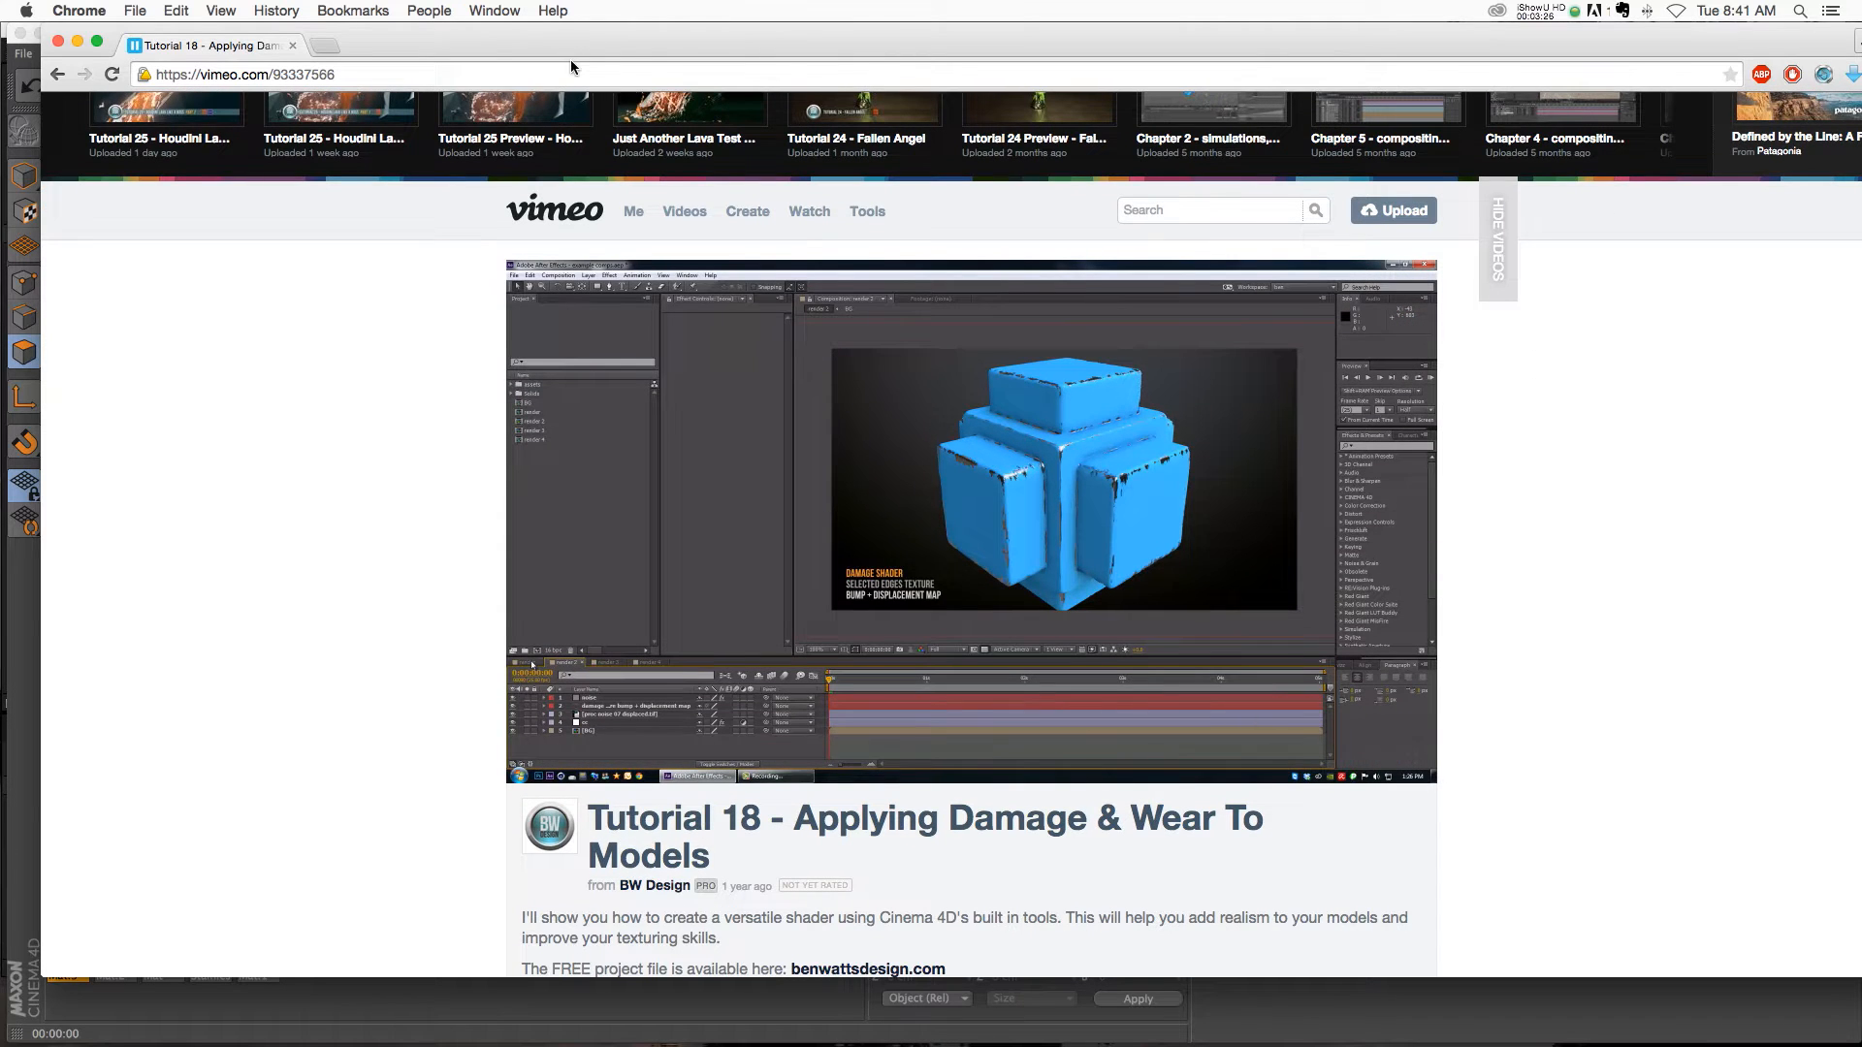
pyautogui.moveTo(1005, 507)
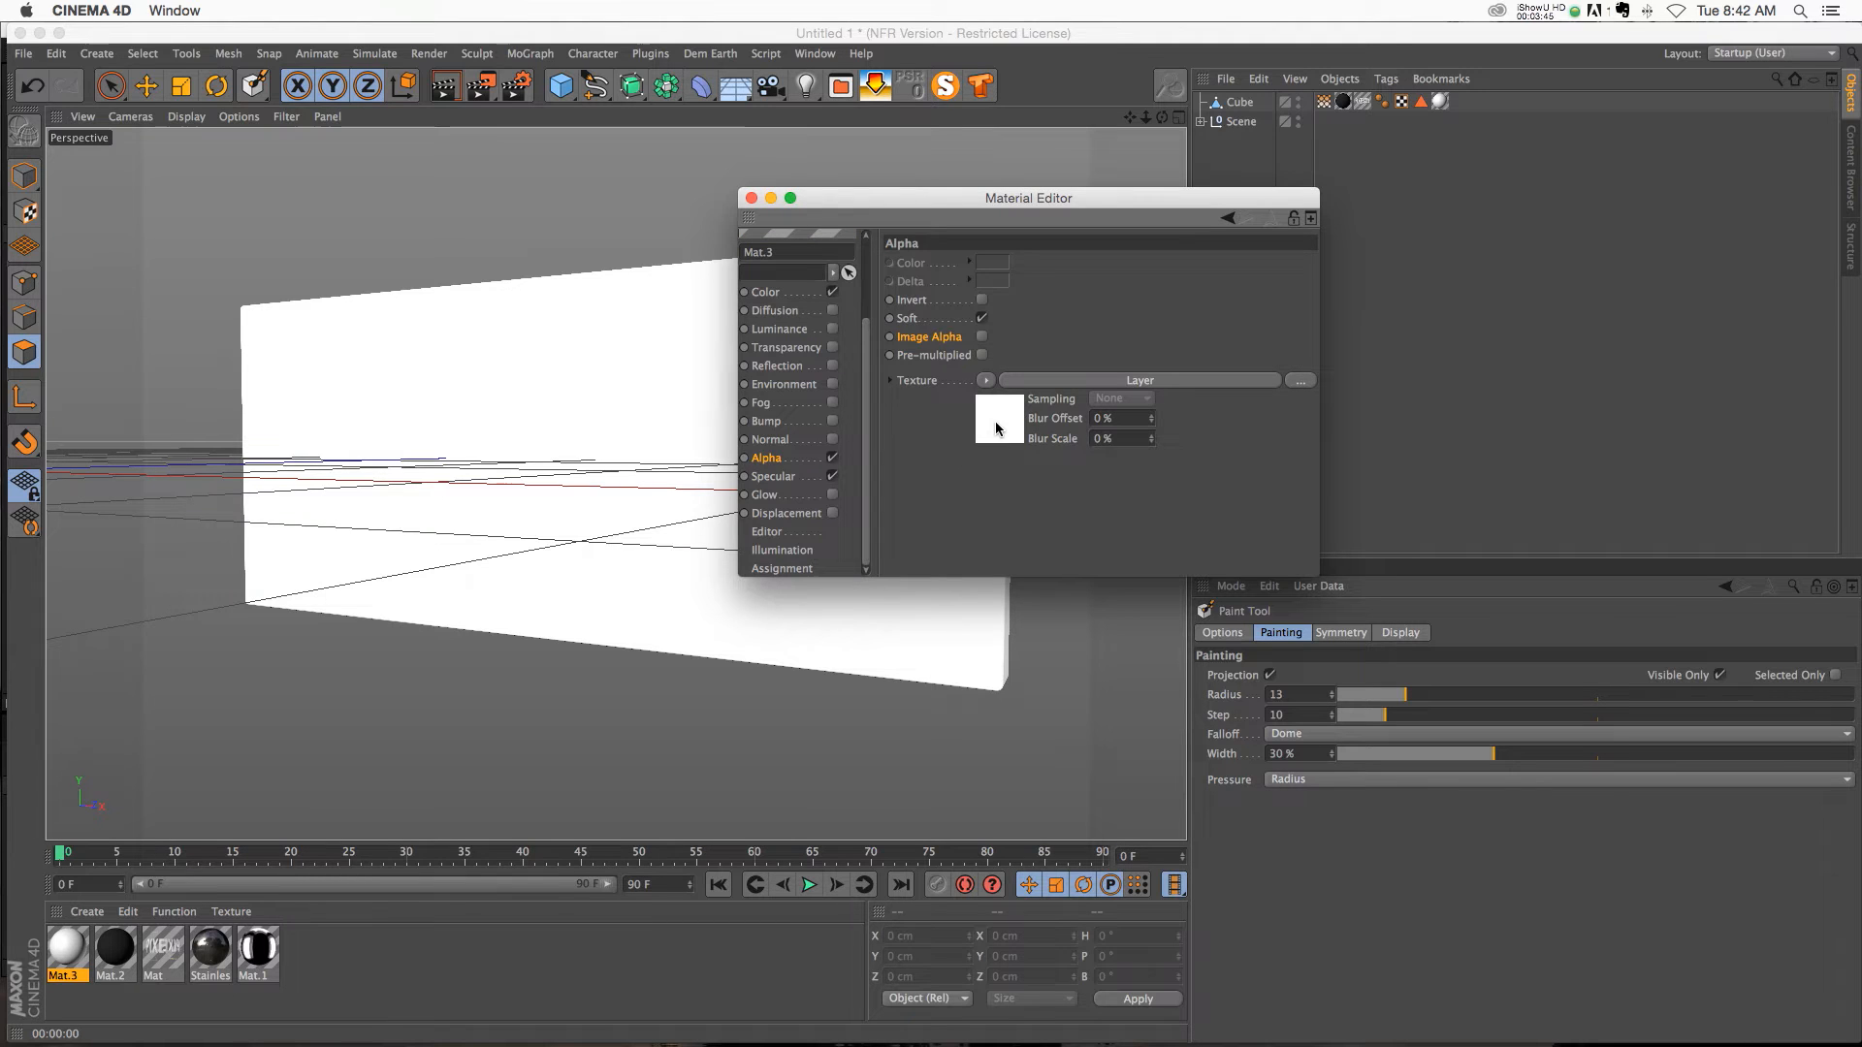
# Step: Add a Noise layer to Mat.3's alpha channel from the Shader list
pyautogui.click(998, 422)
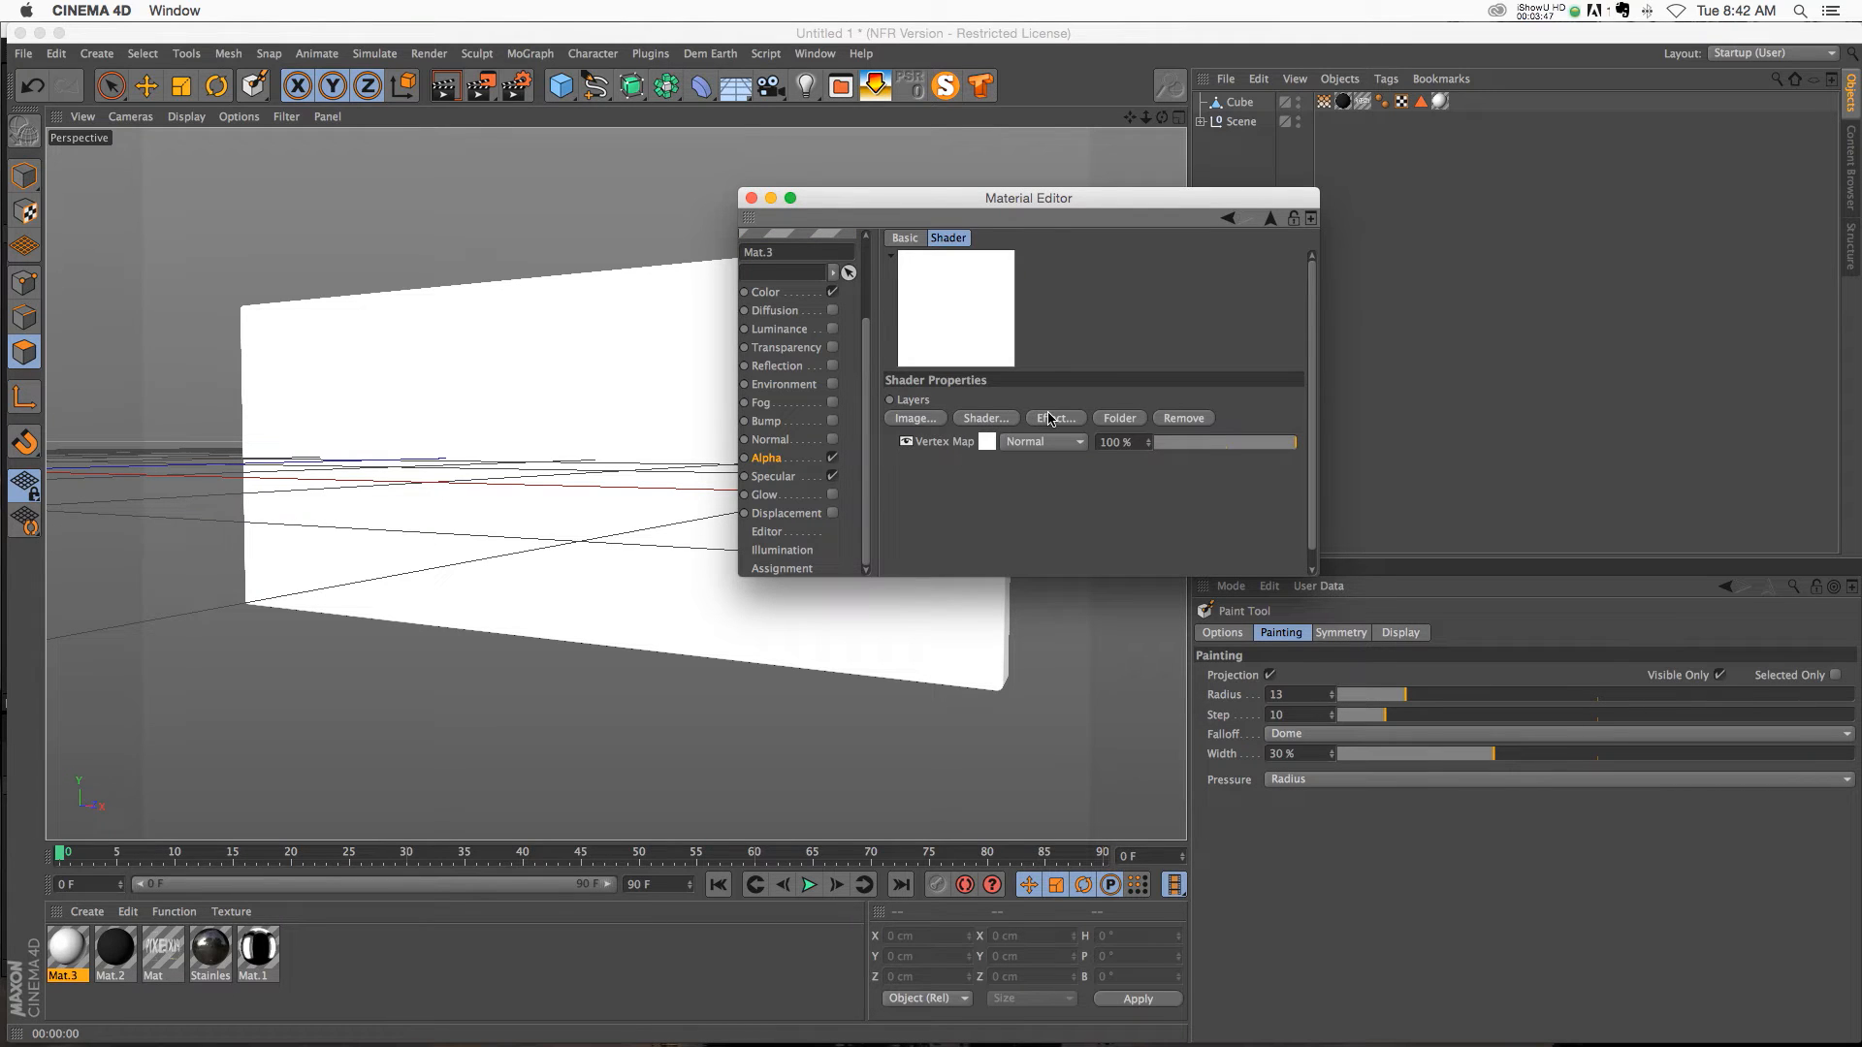
pyautogui.click(986, 417)
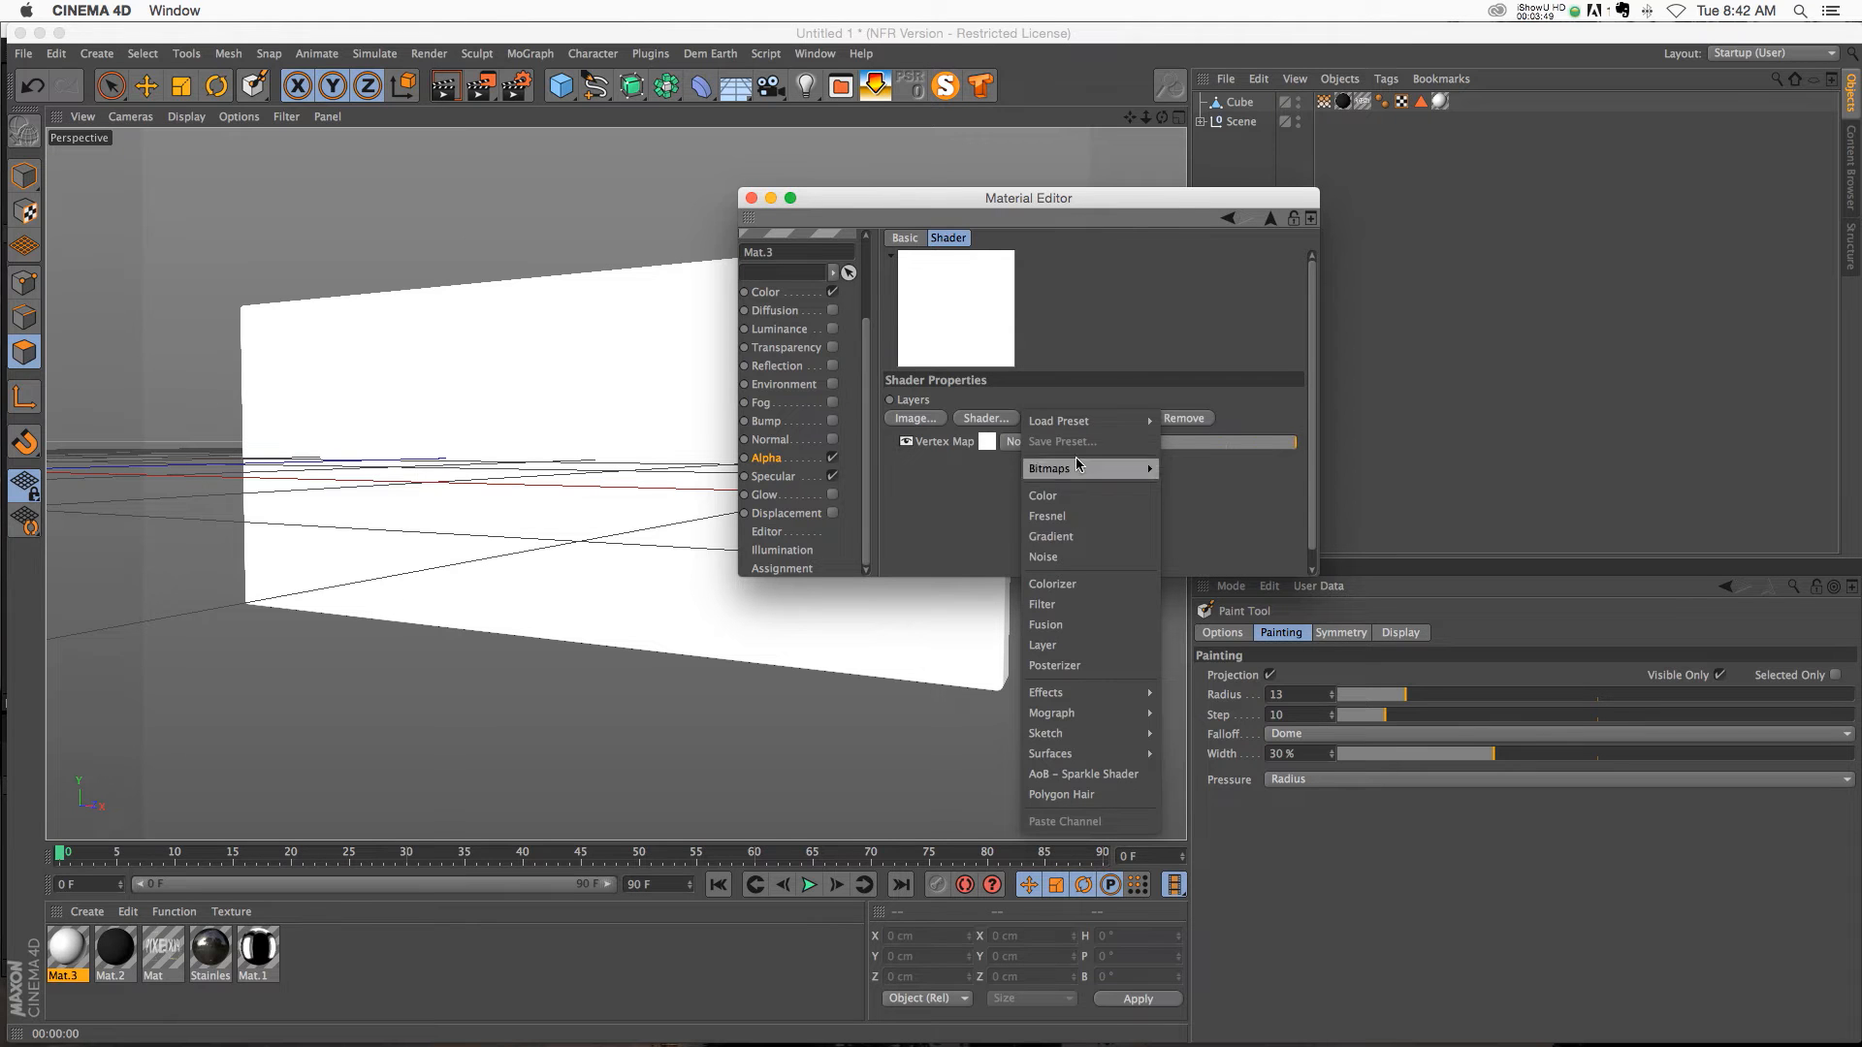
pyautogui.click(1043, 556)
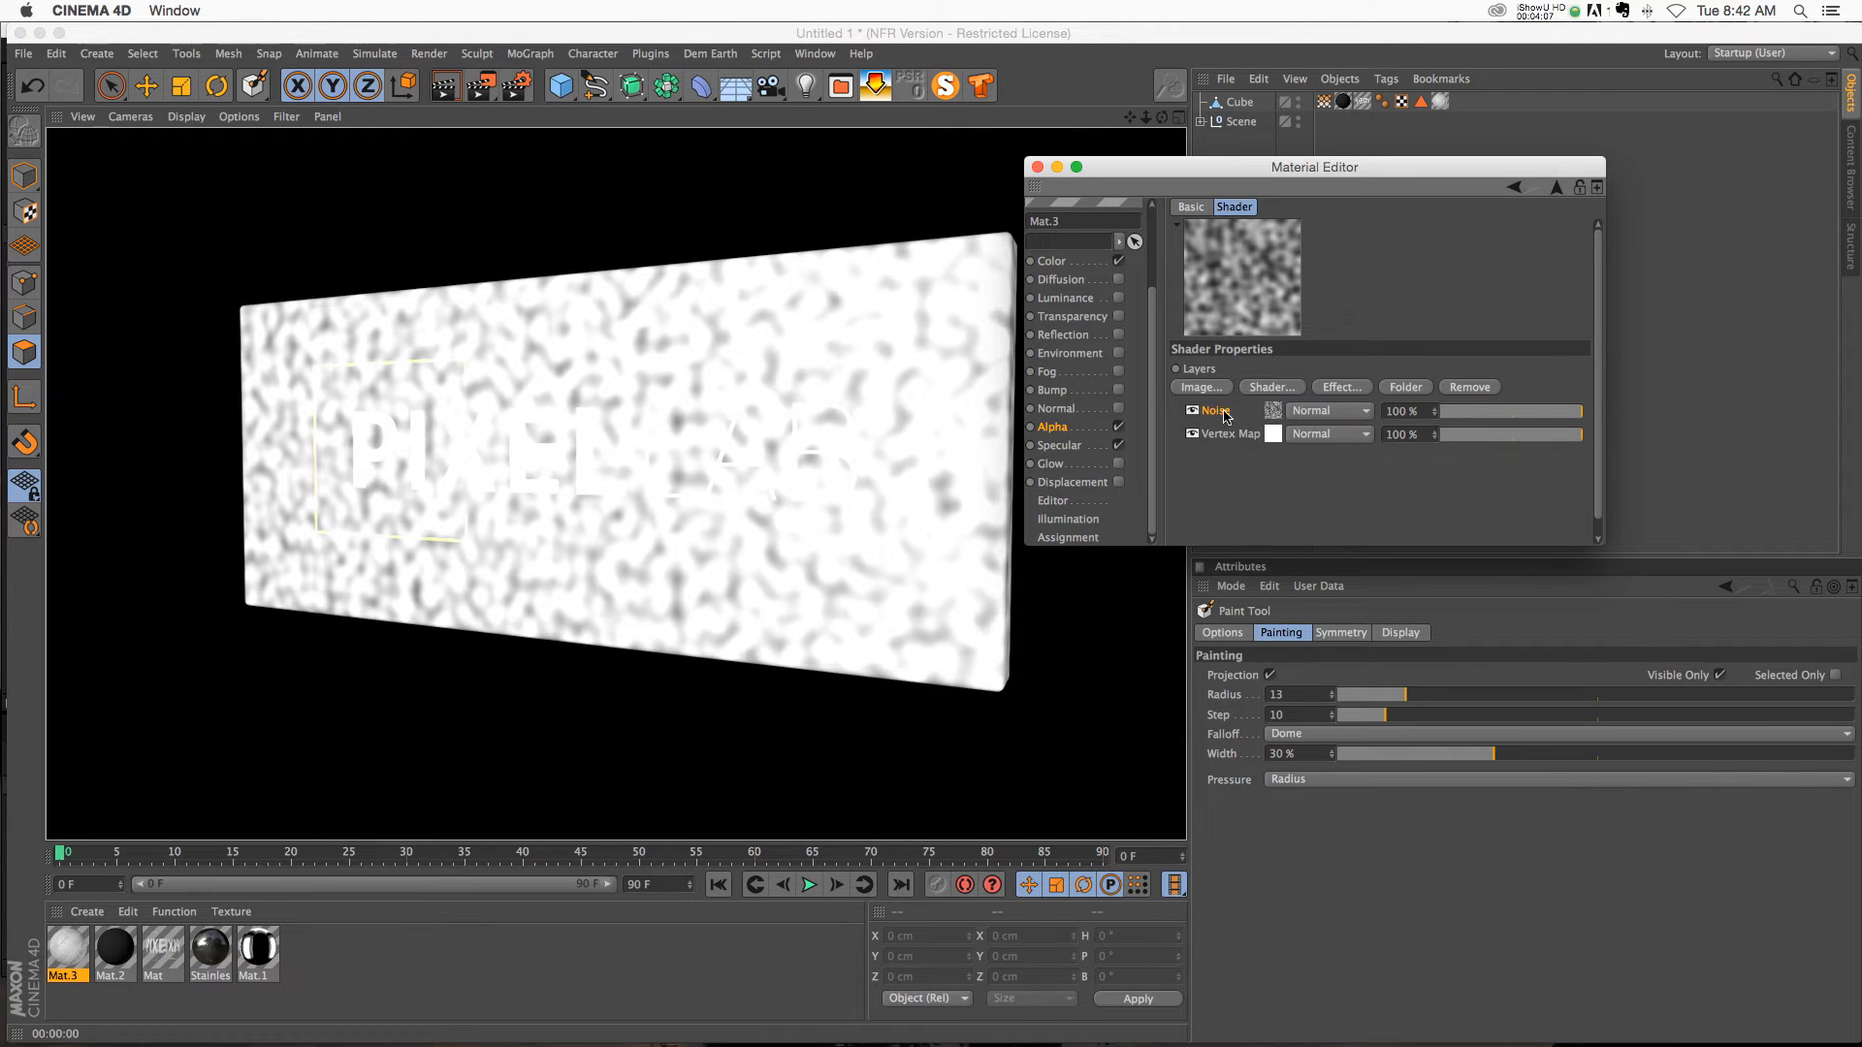
# Step: Set the Noise layer's blend mode to Levr and render the viewport to preview the edges
pyautogui.click(1329, 411)
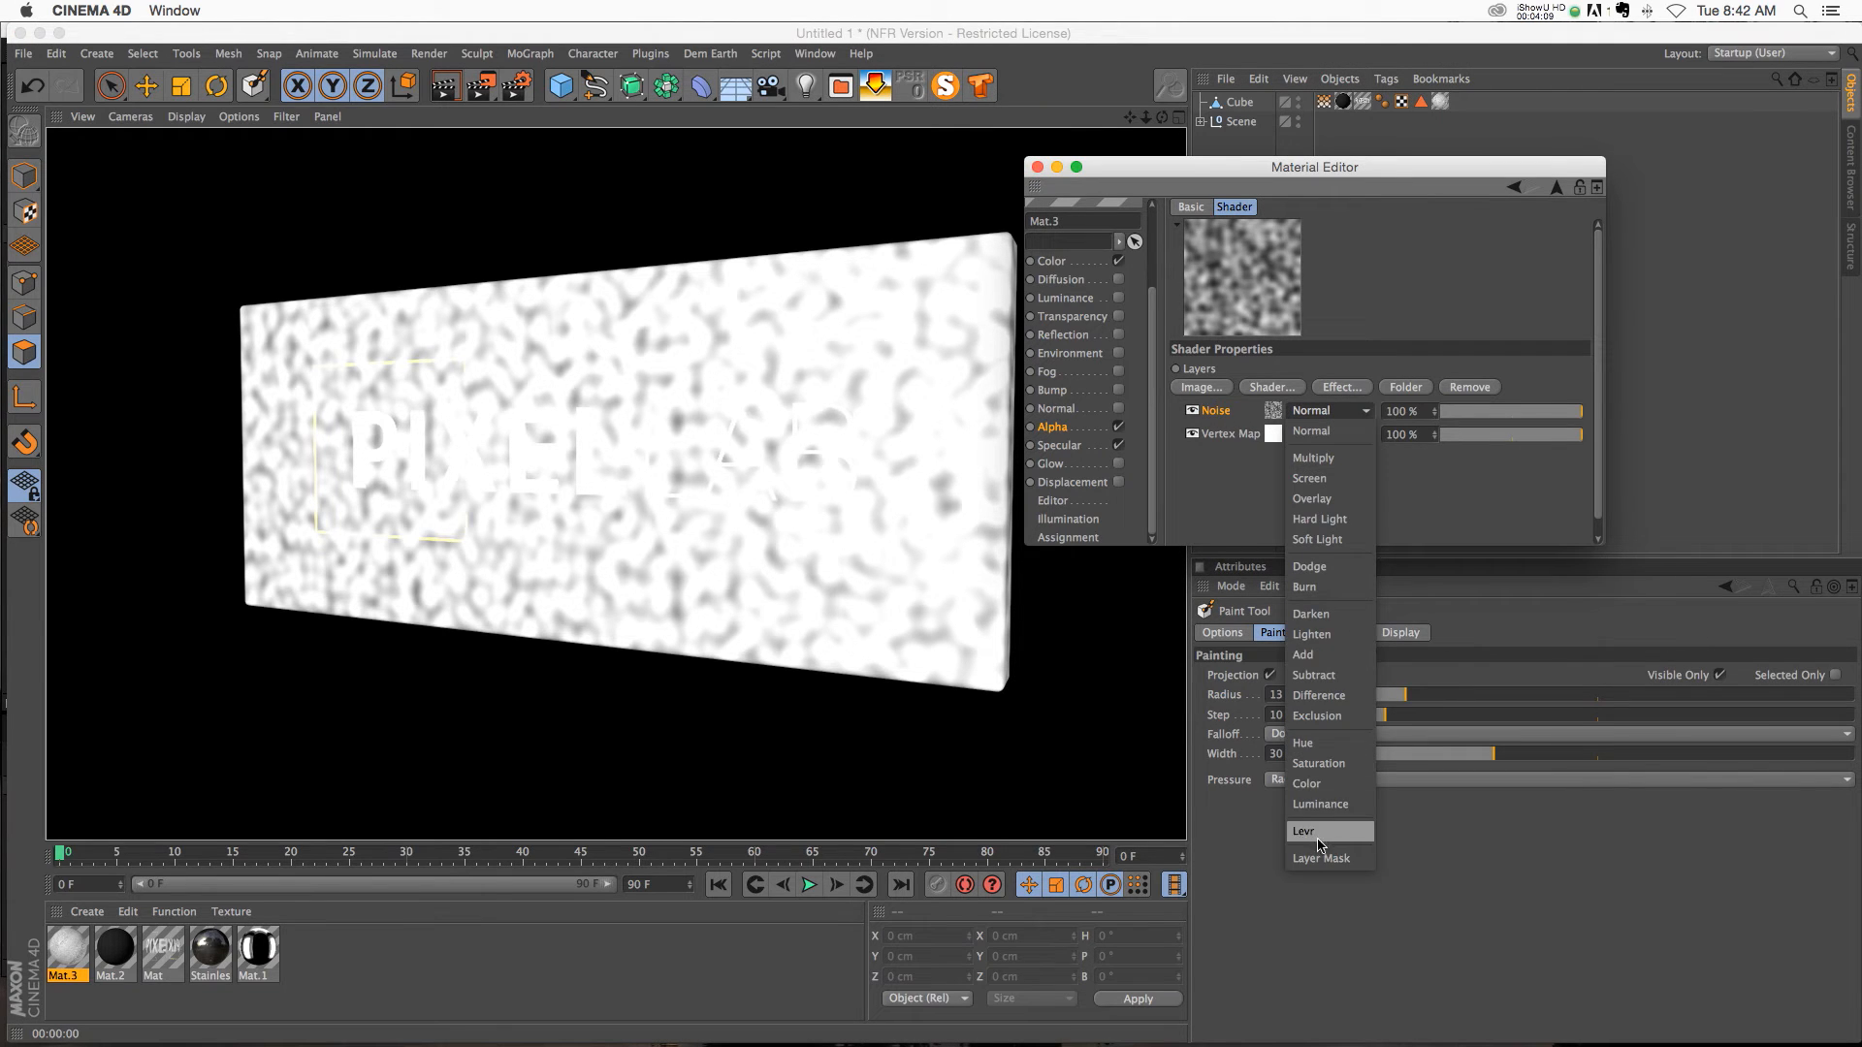
pyautogui.click(1303, 830)
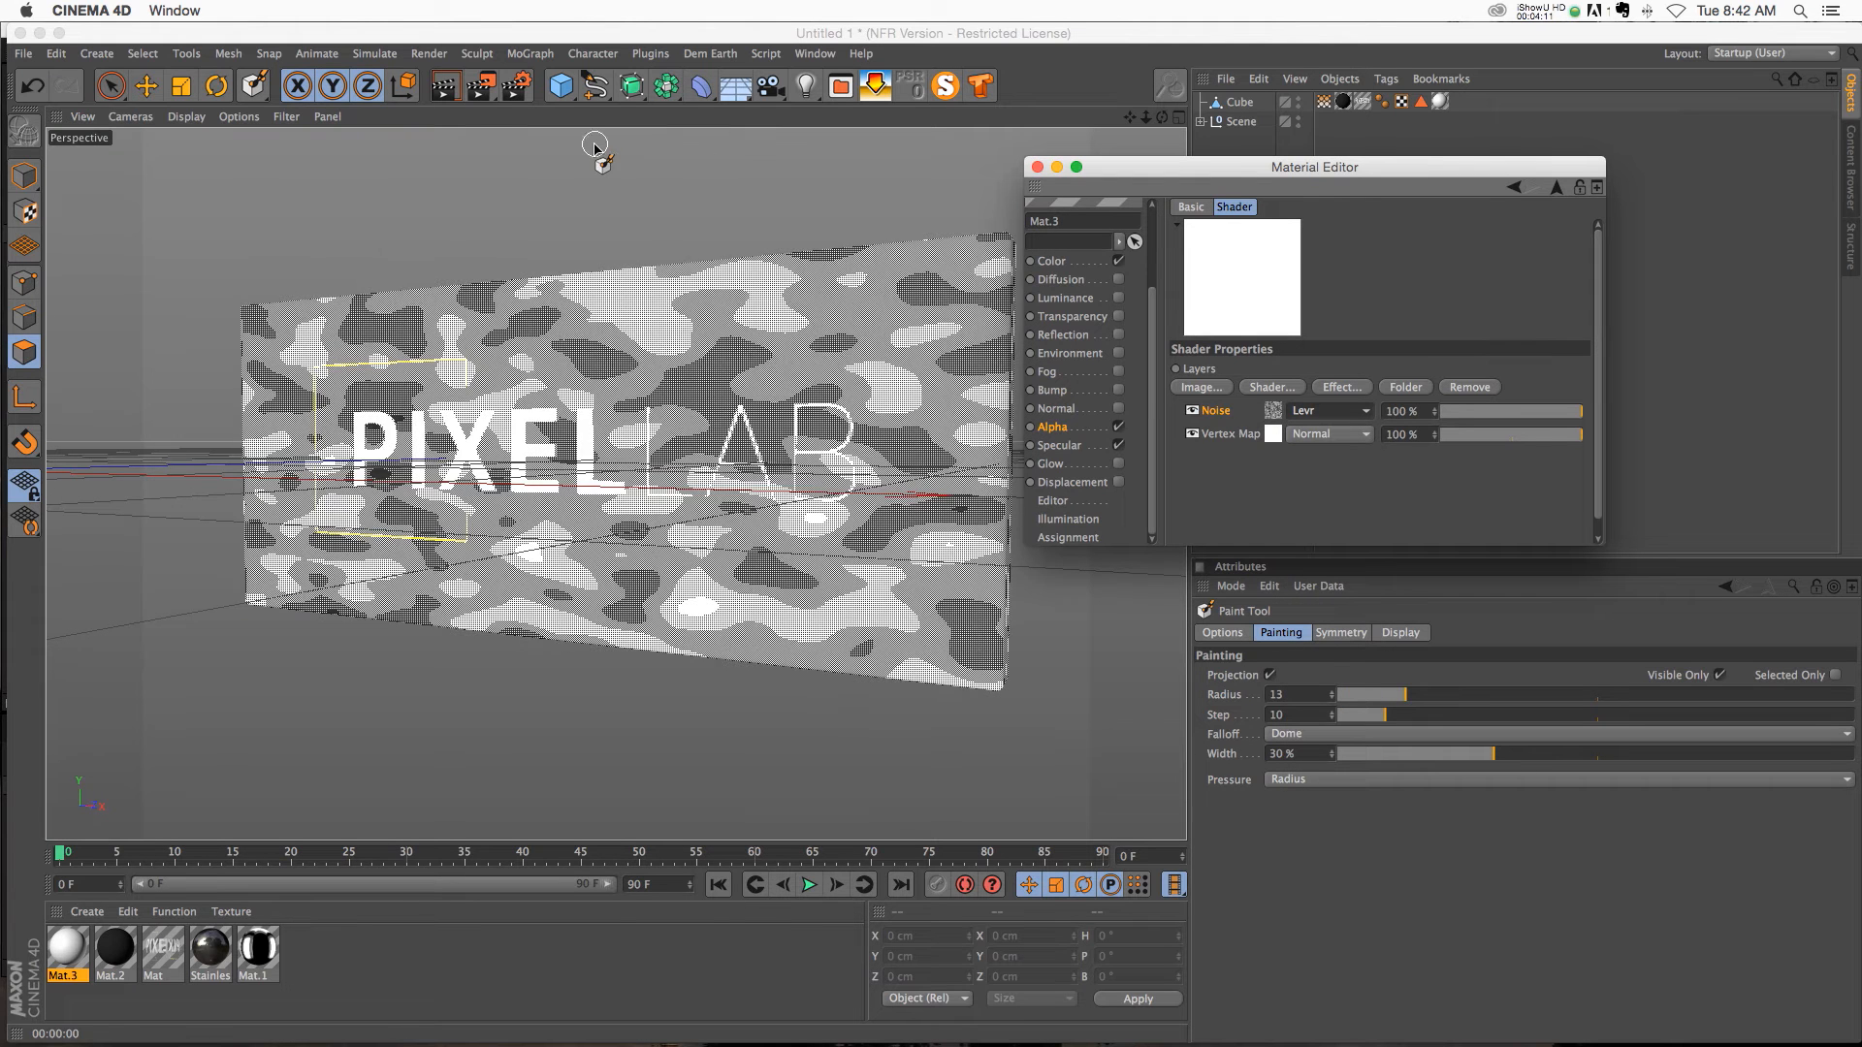
pyautogui.click(1181, 411)
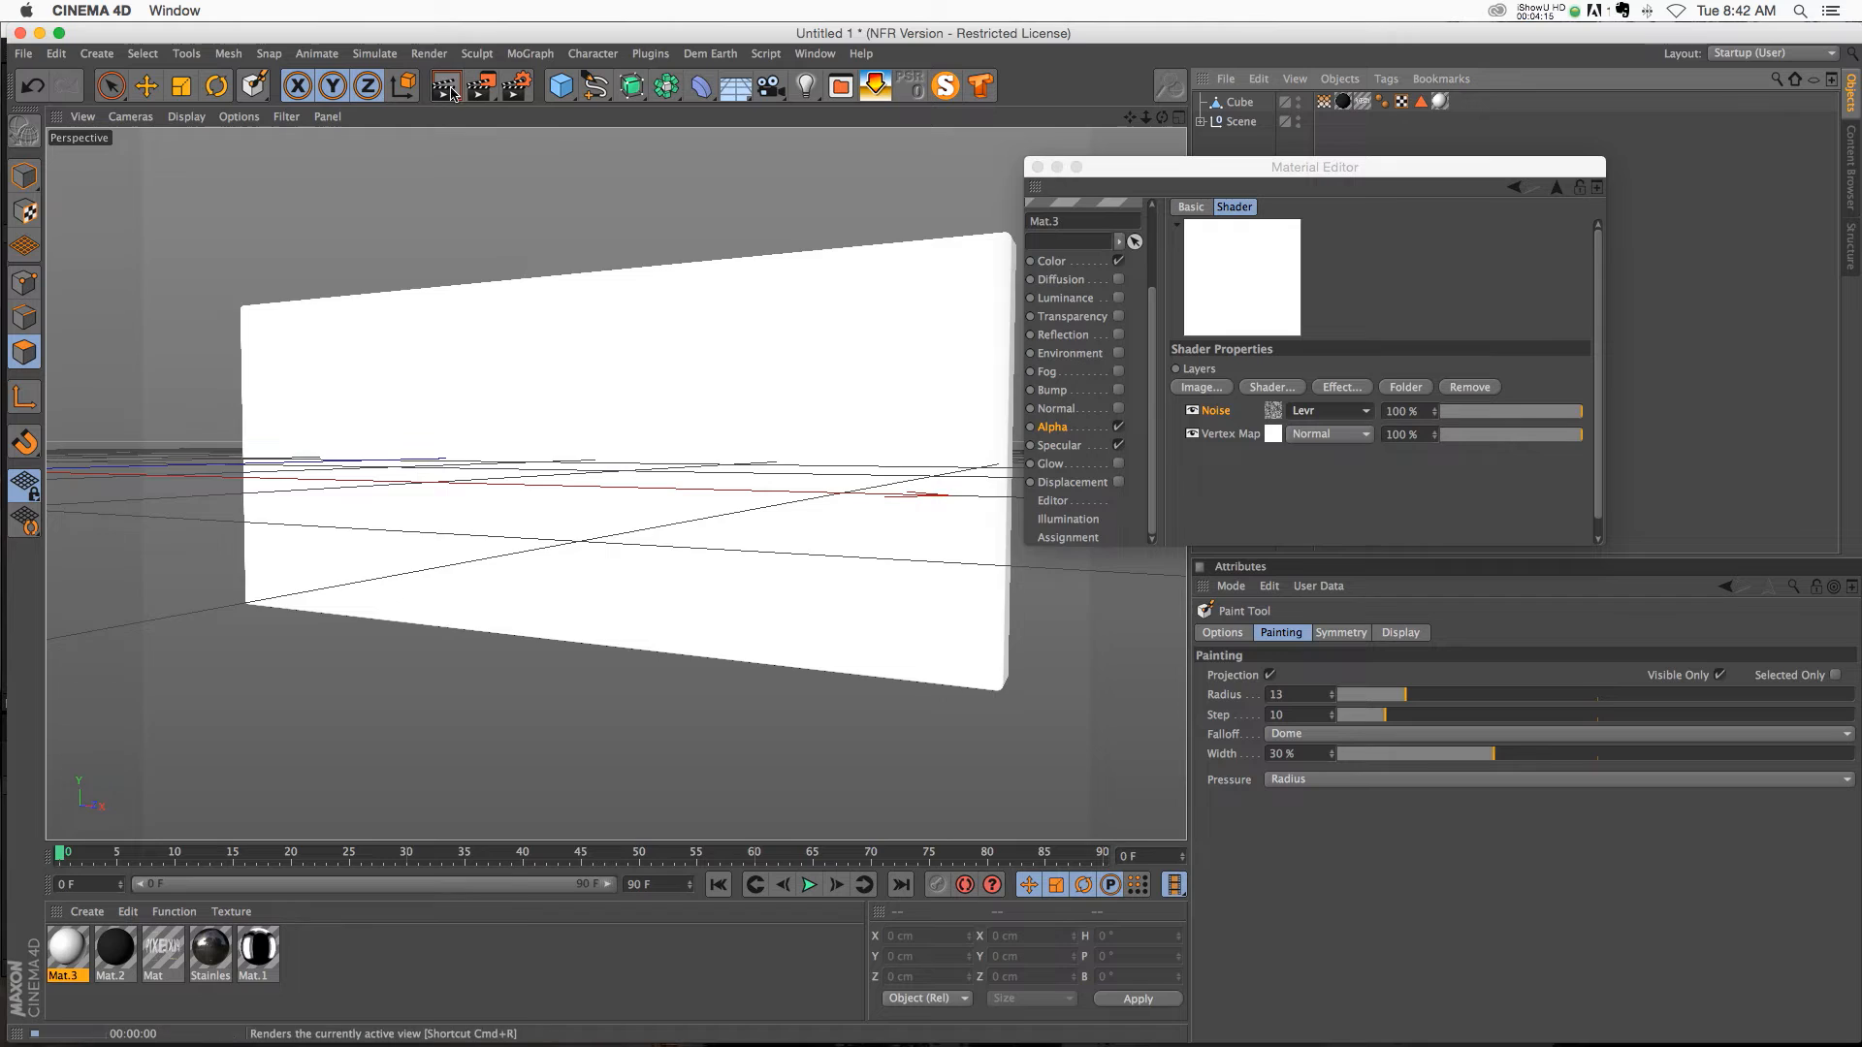
pyautogui.click(444, 85)
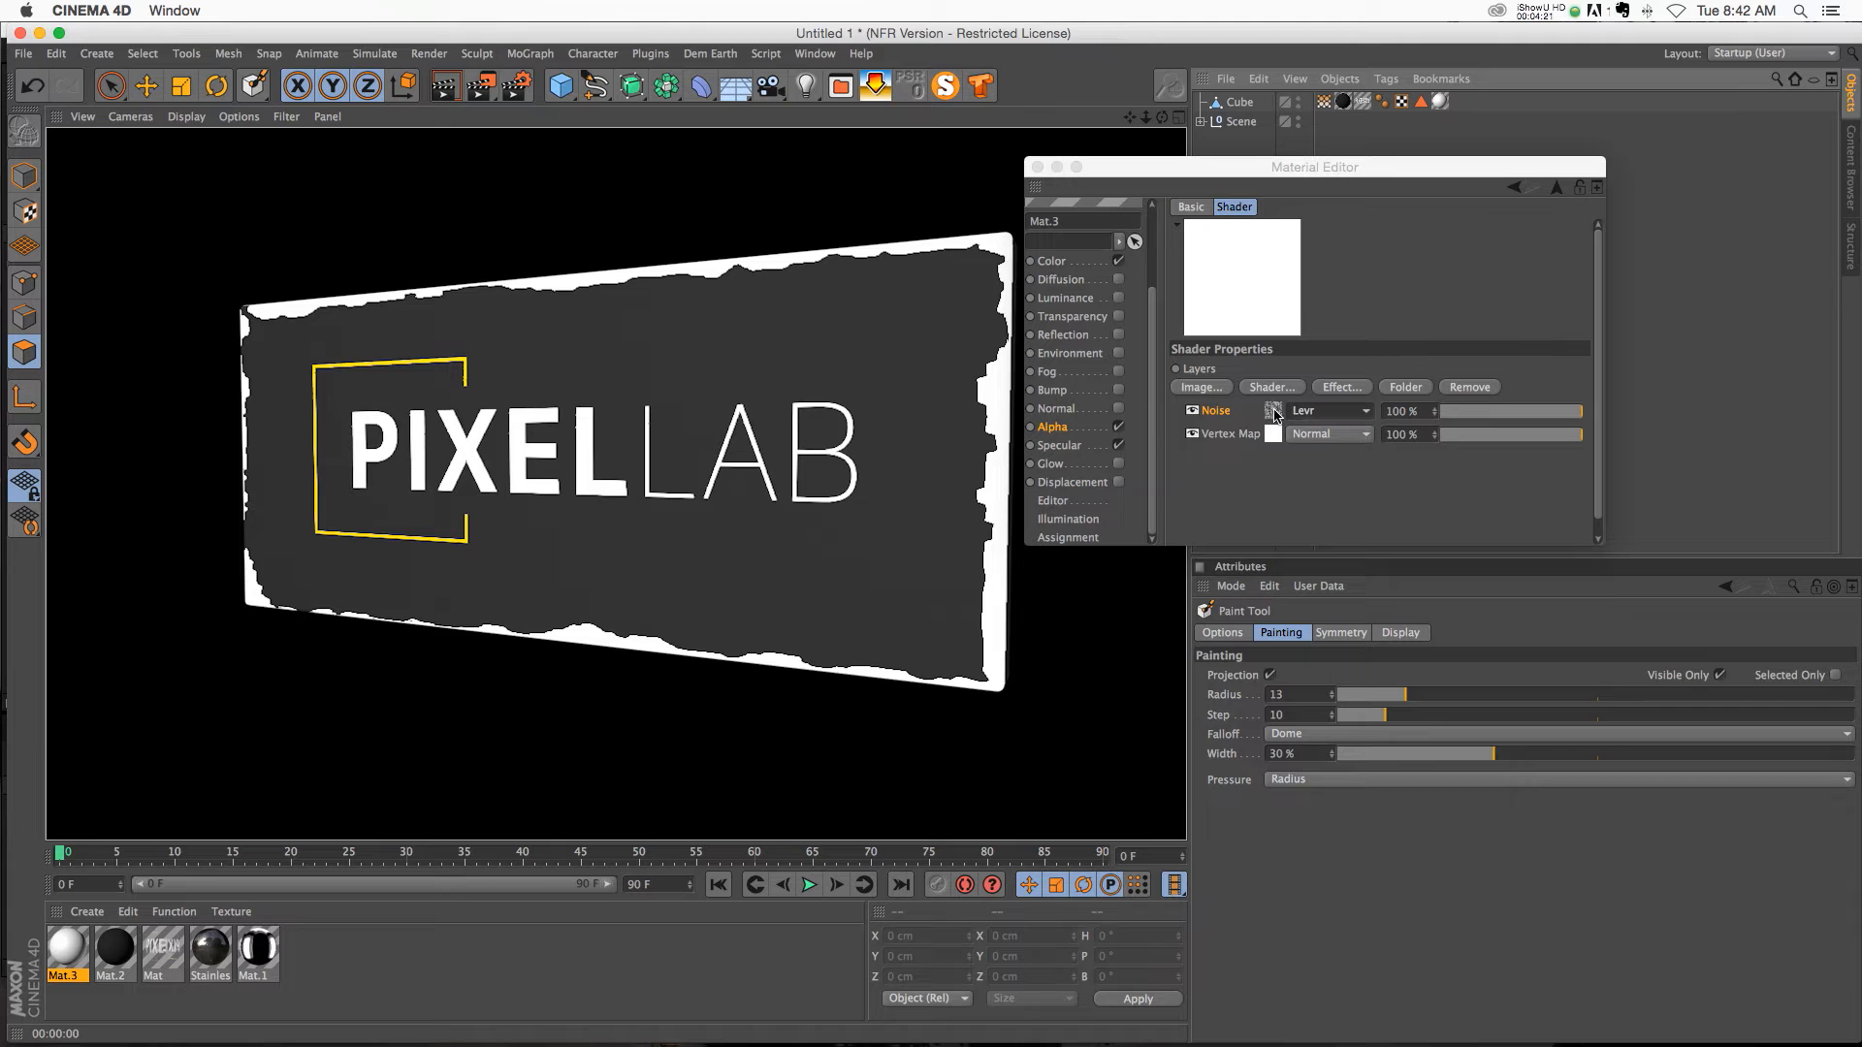
# Step: Set the noise Global Scale to 30%, switch the noise type, and close the Material Editor
pyautogui.click(1213, 409)
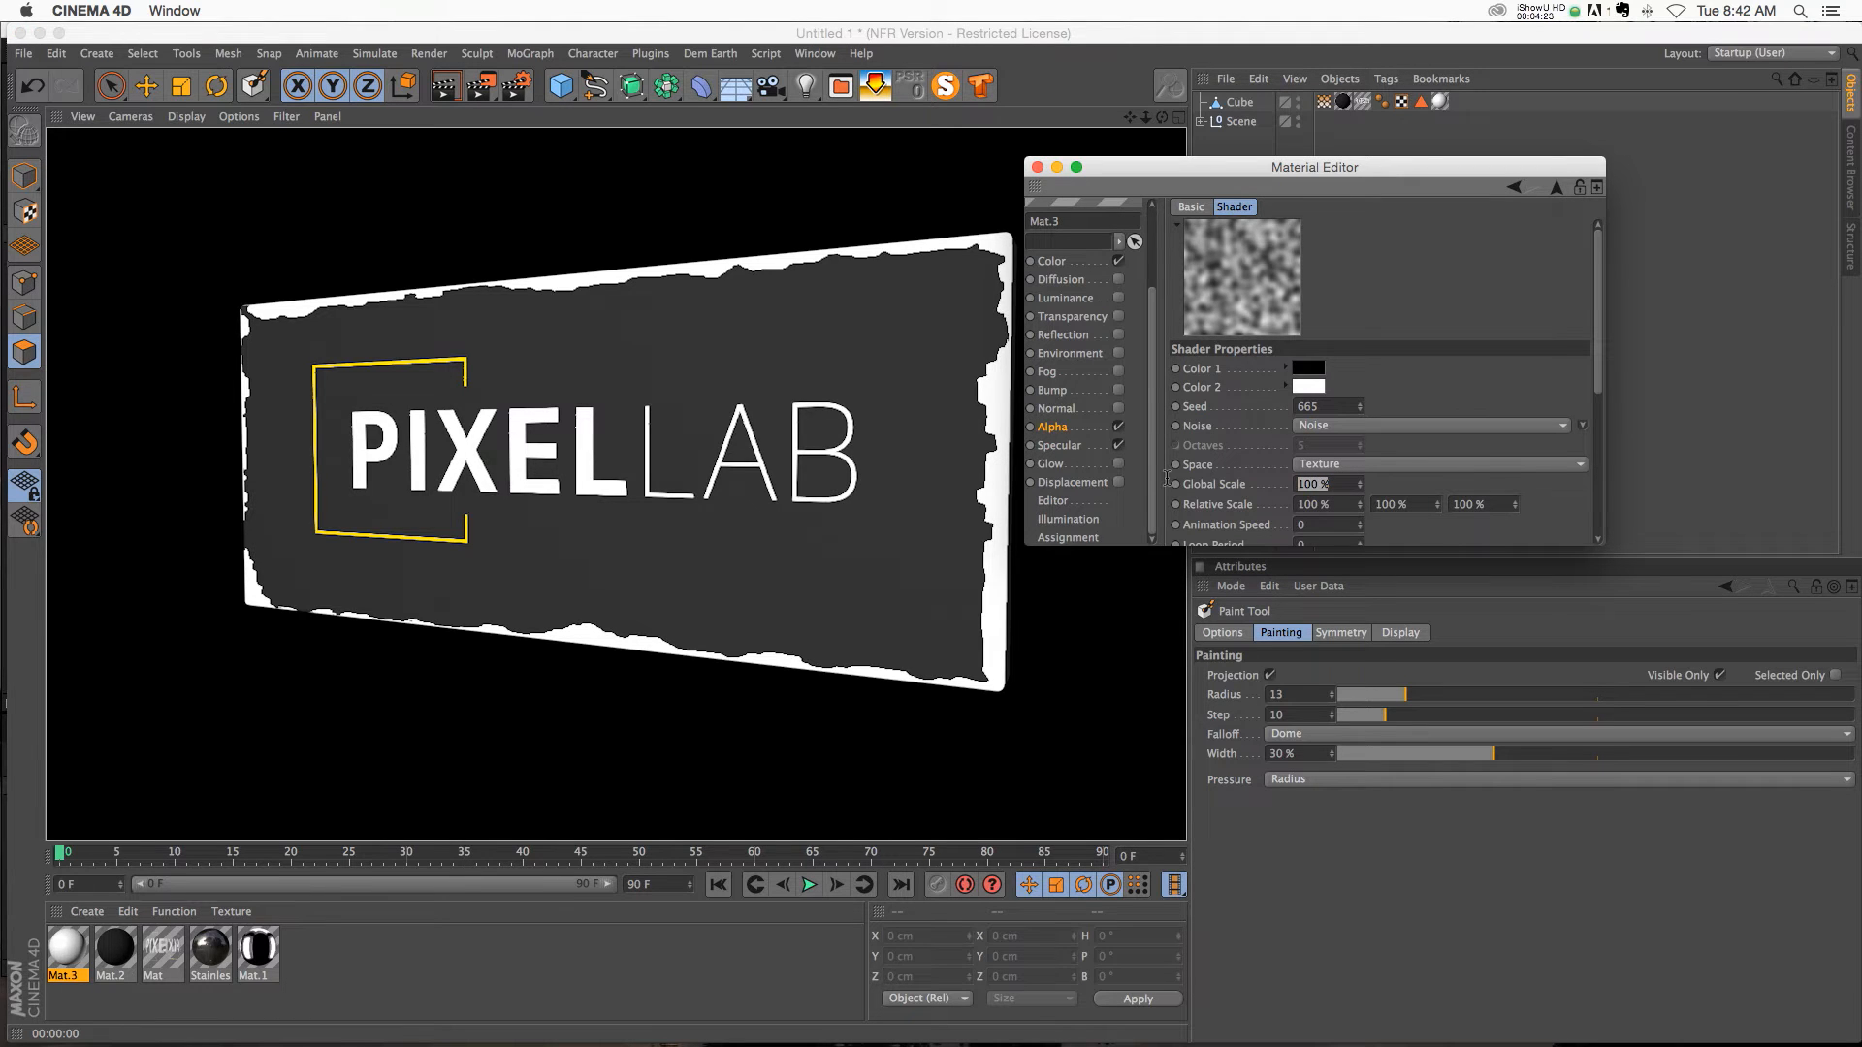
pyautogui.click(449, 85)
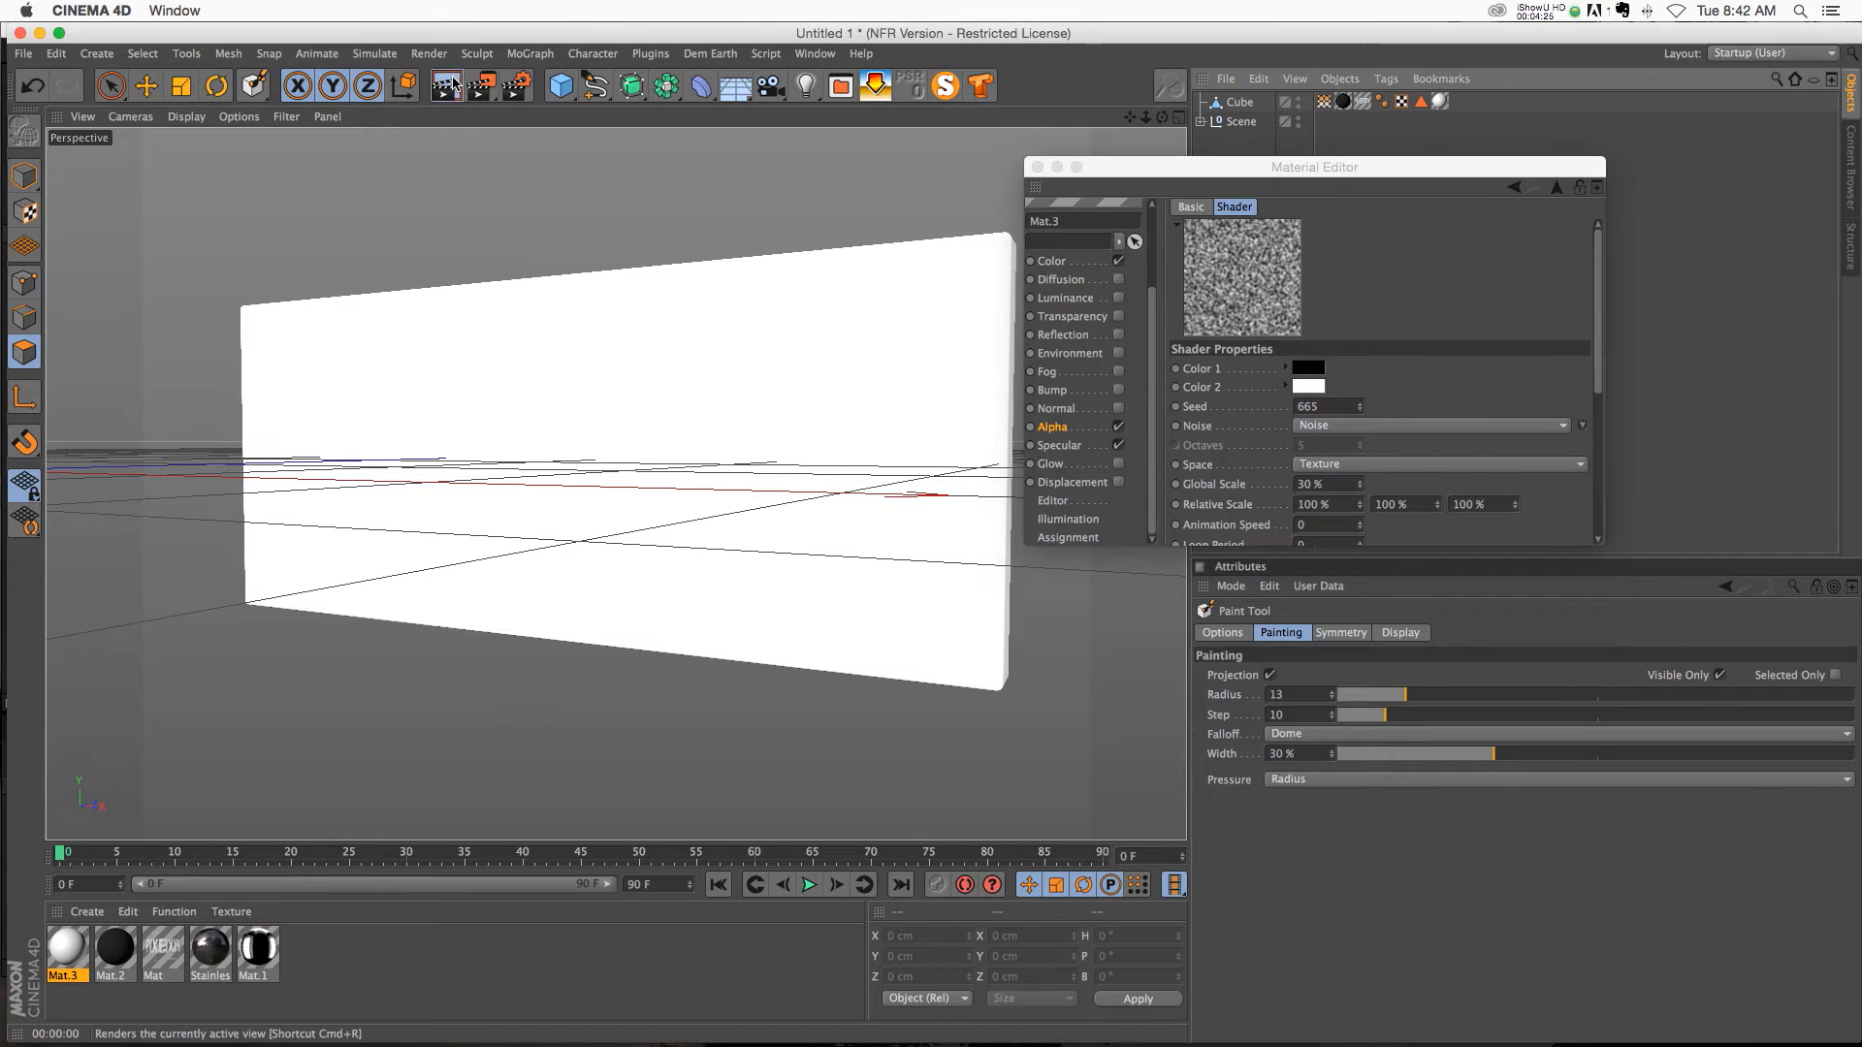
pyautogui.click(444, 84)
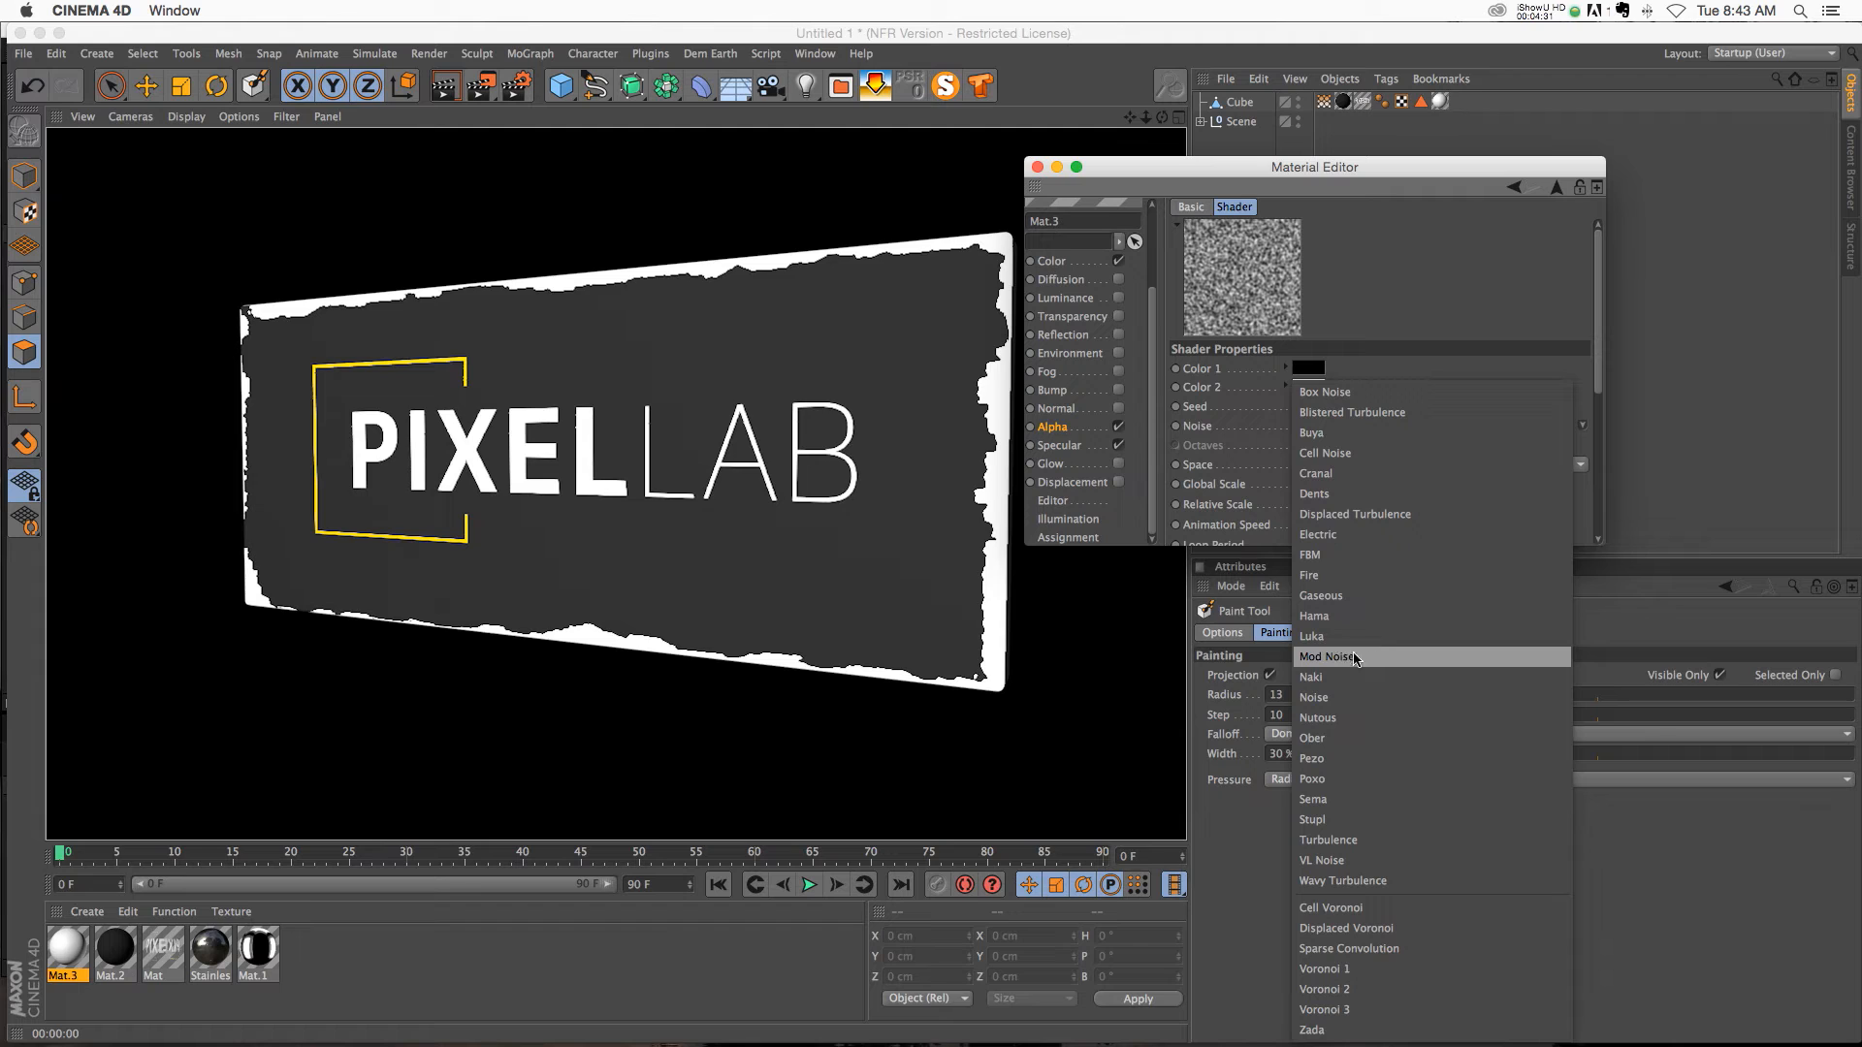
pyautogui.click(1318, 717)
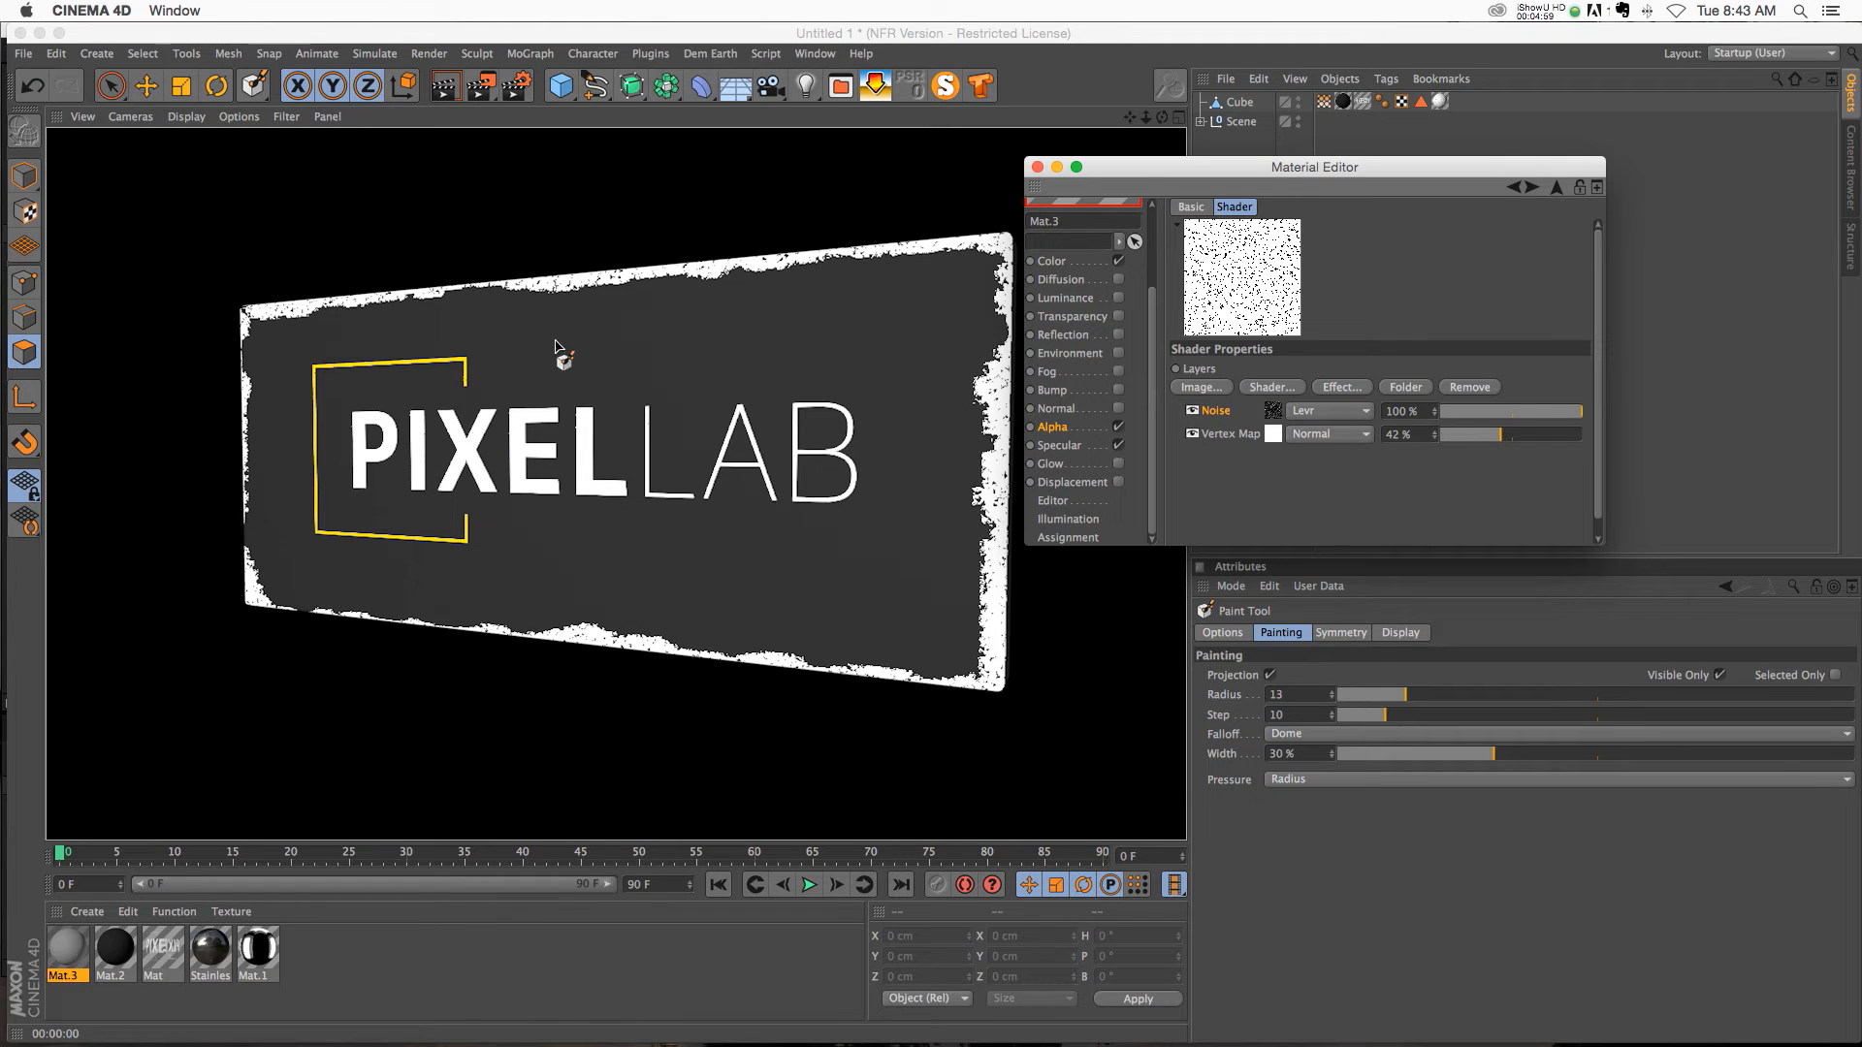
pyautogui.click(1037, 166)
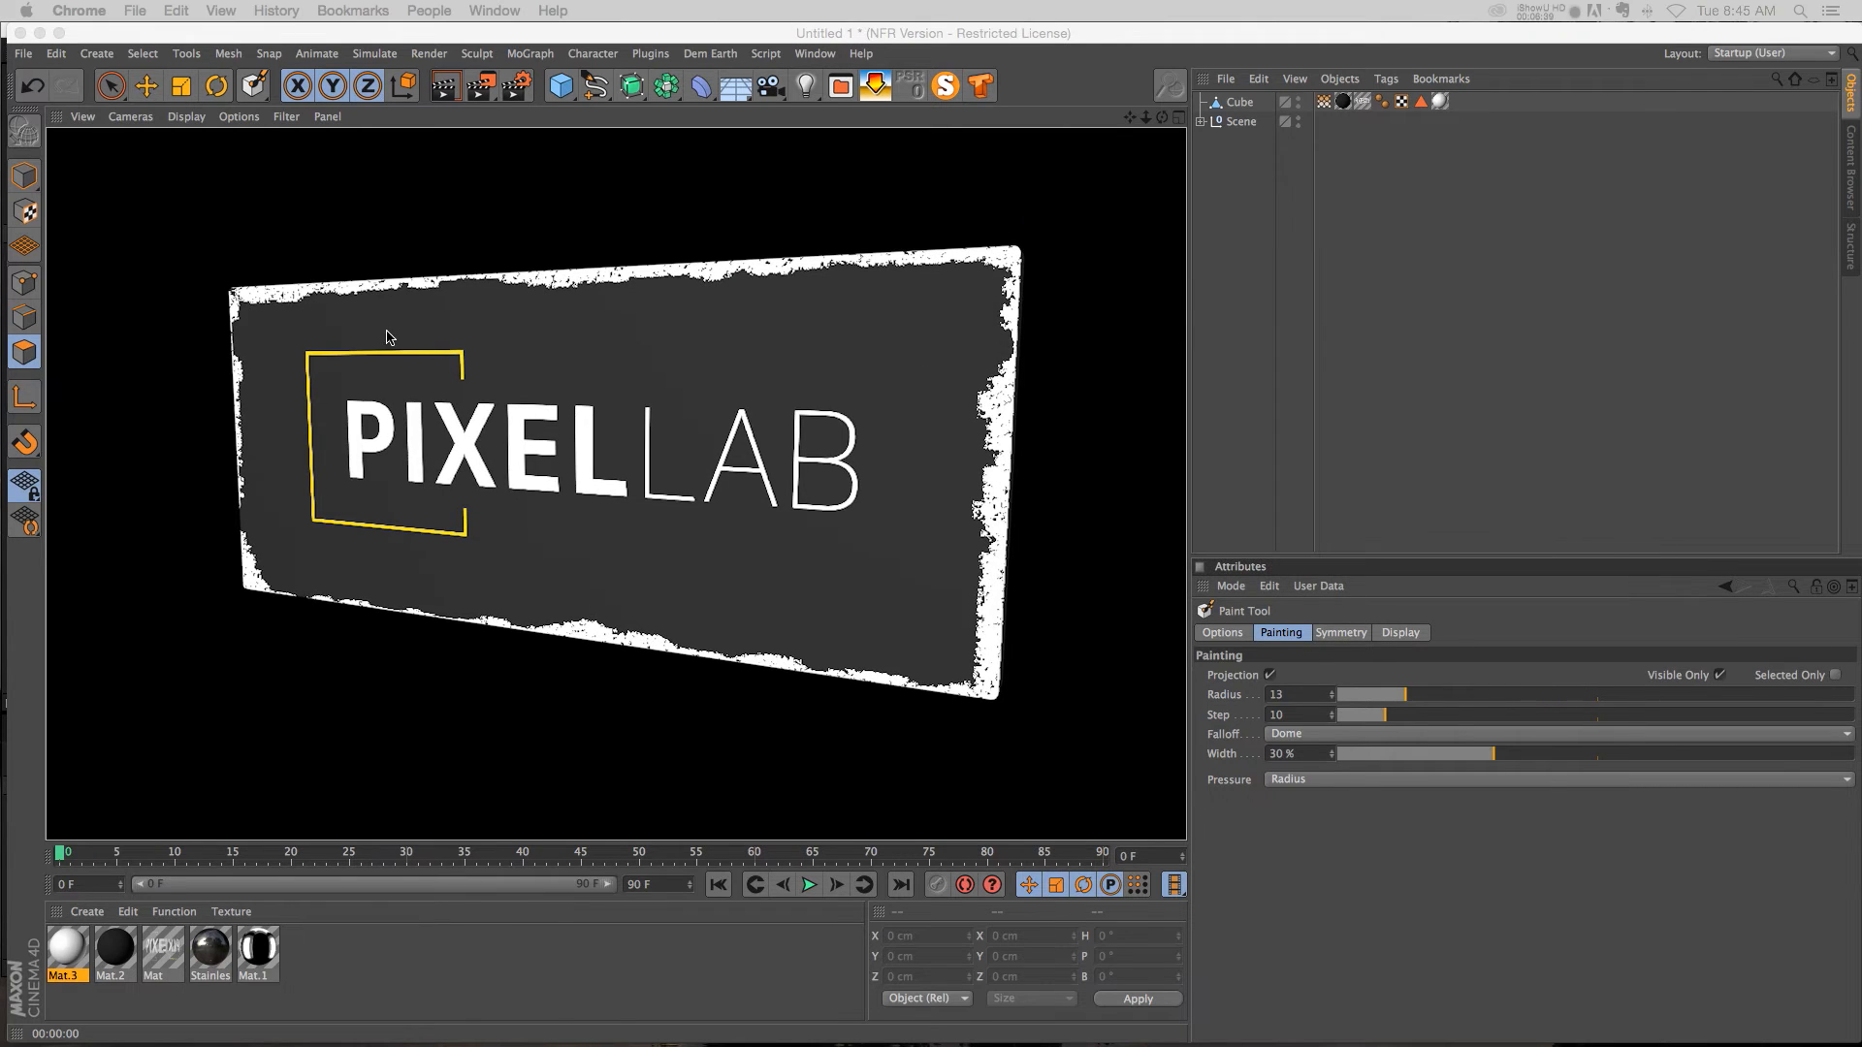
pyautogui.moveTo(927, 328)
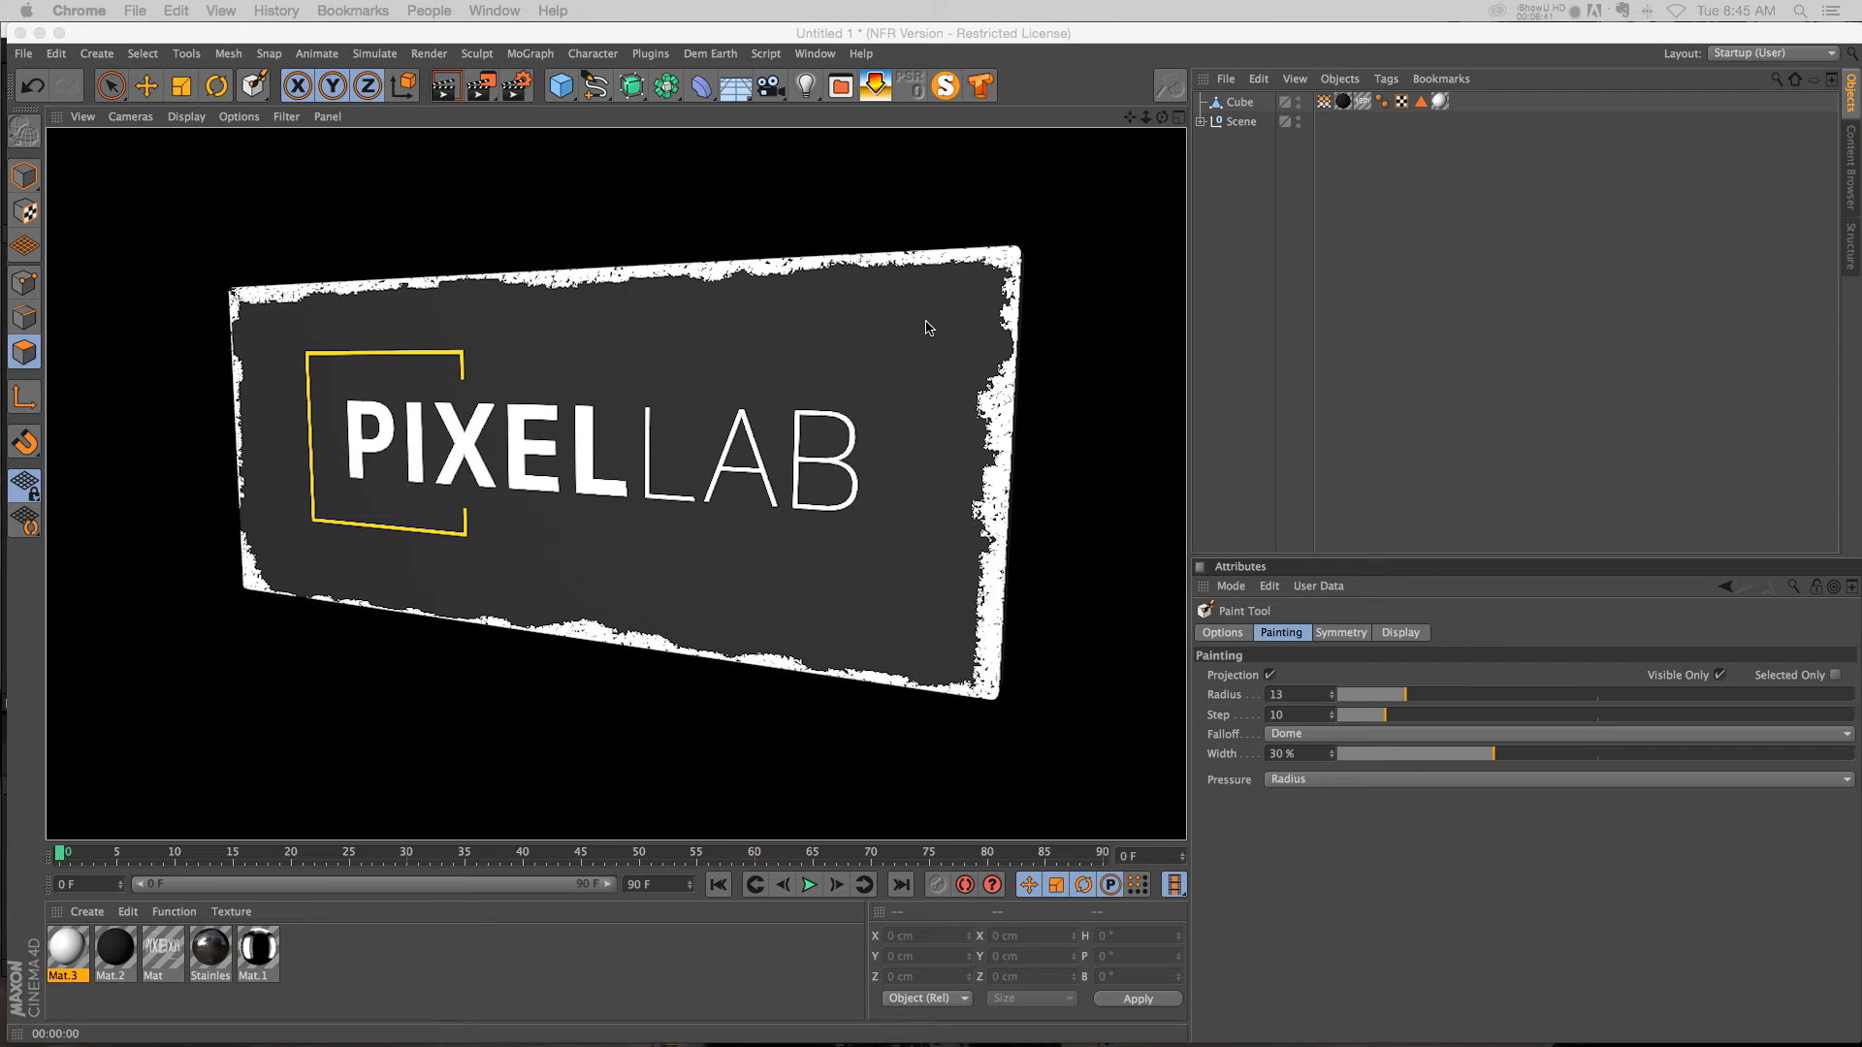
pyautogui.moveTo(937, 451)
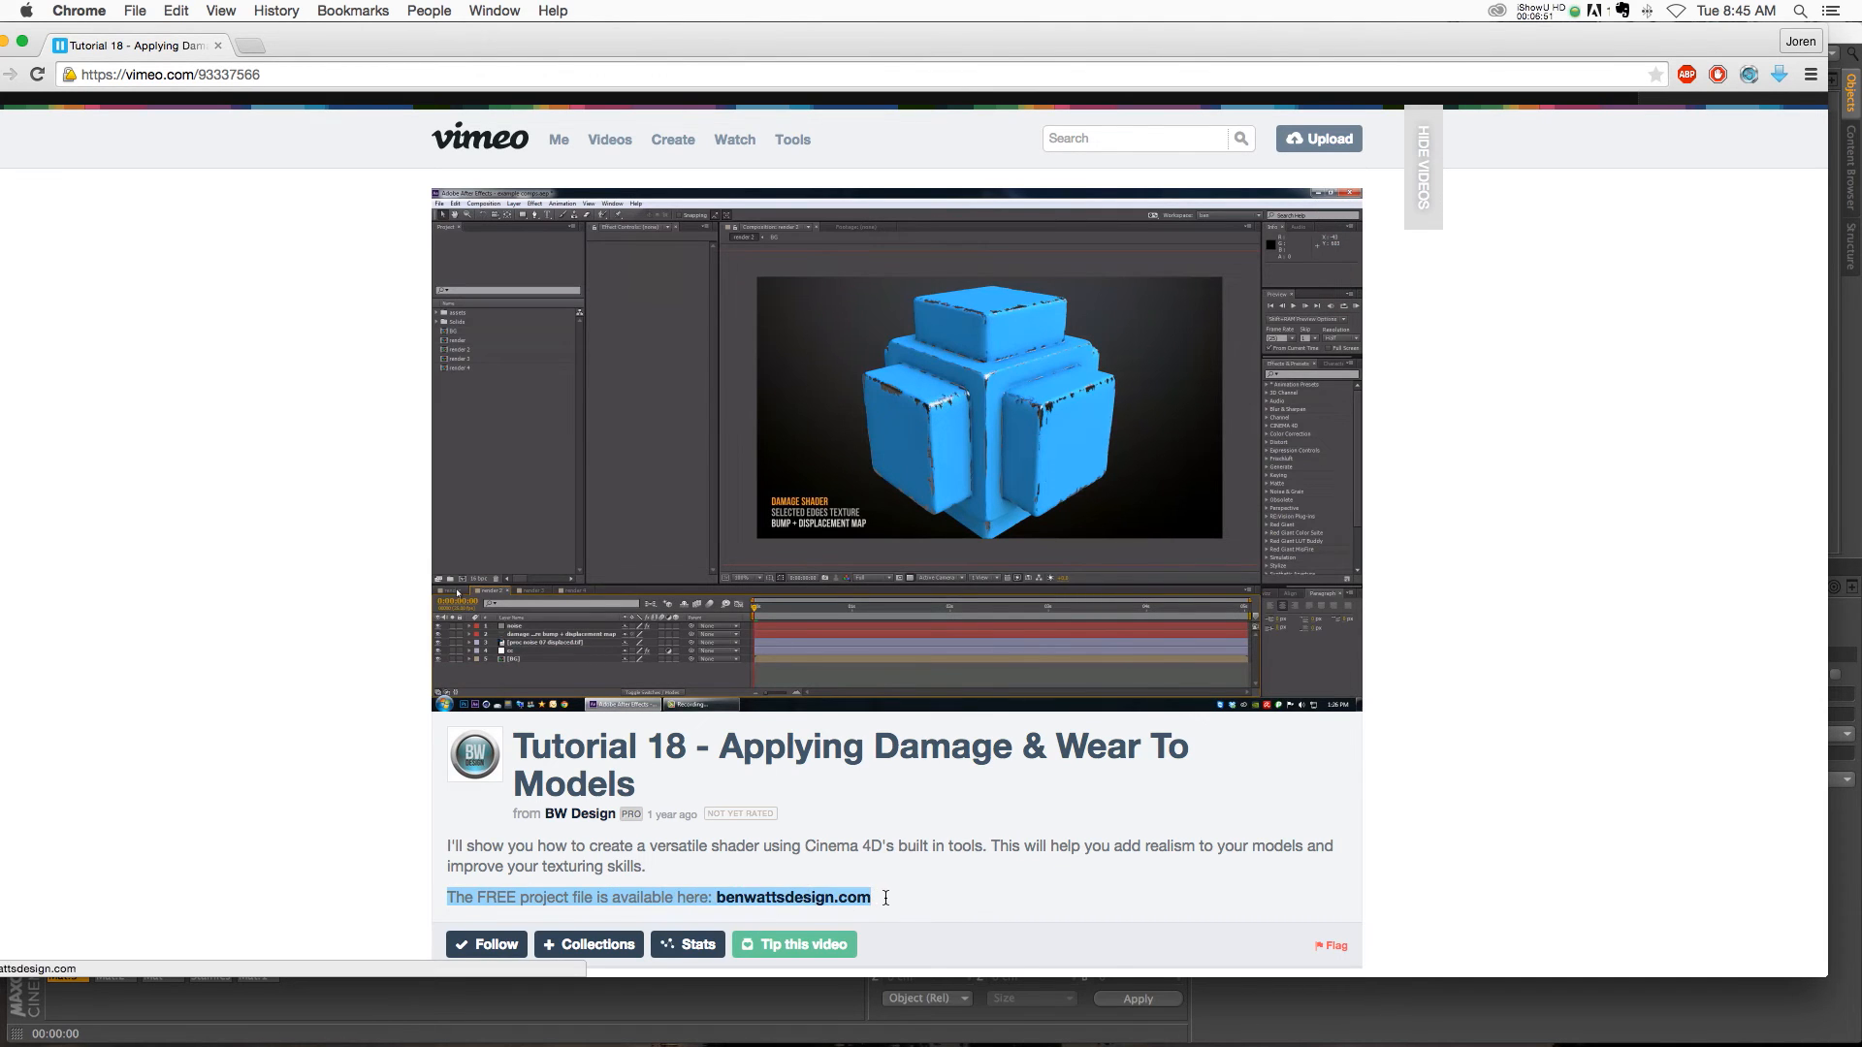
pyautogui.moveTo(1049, 488)
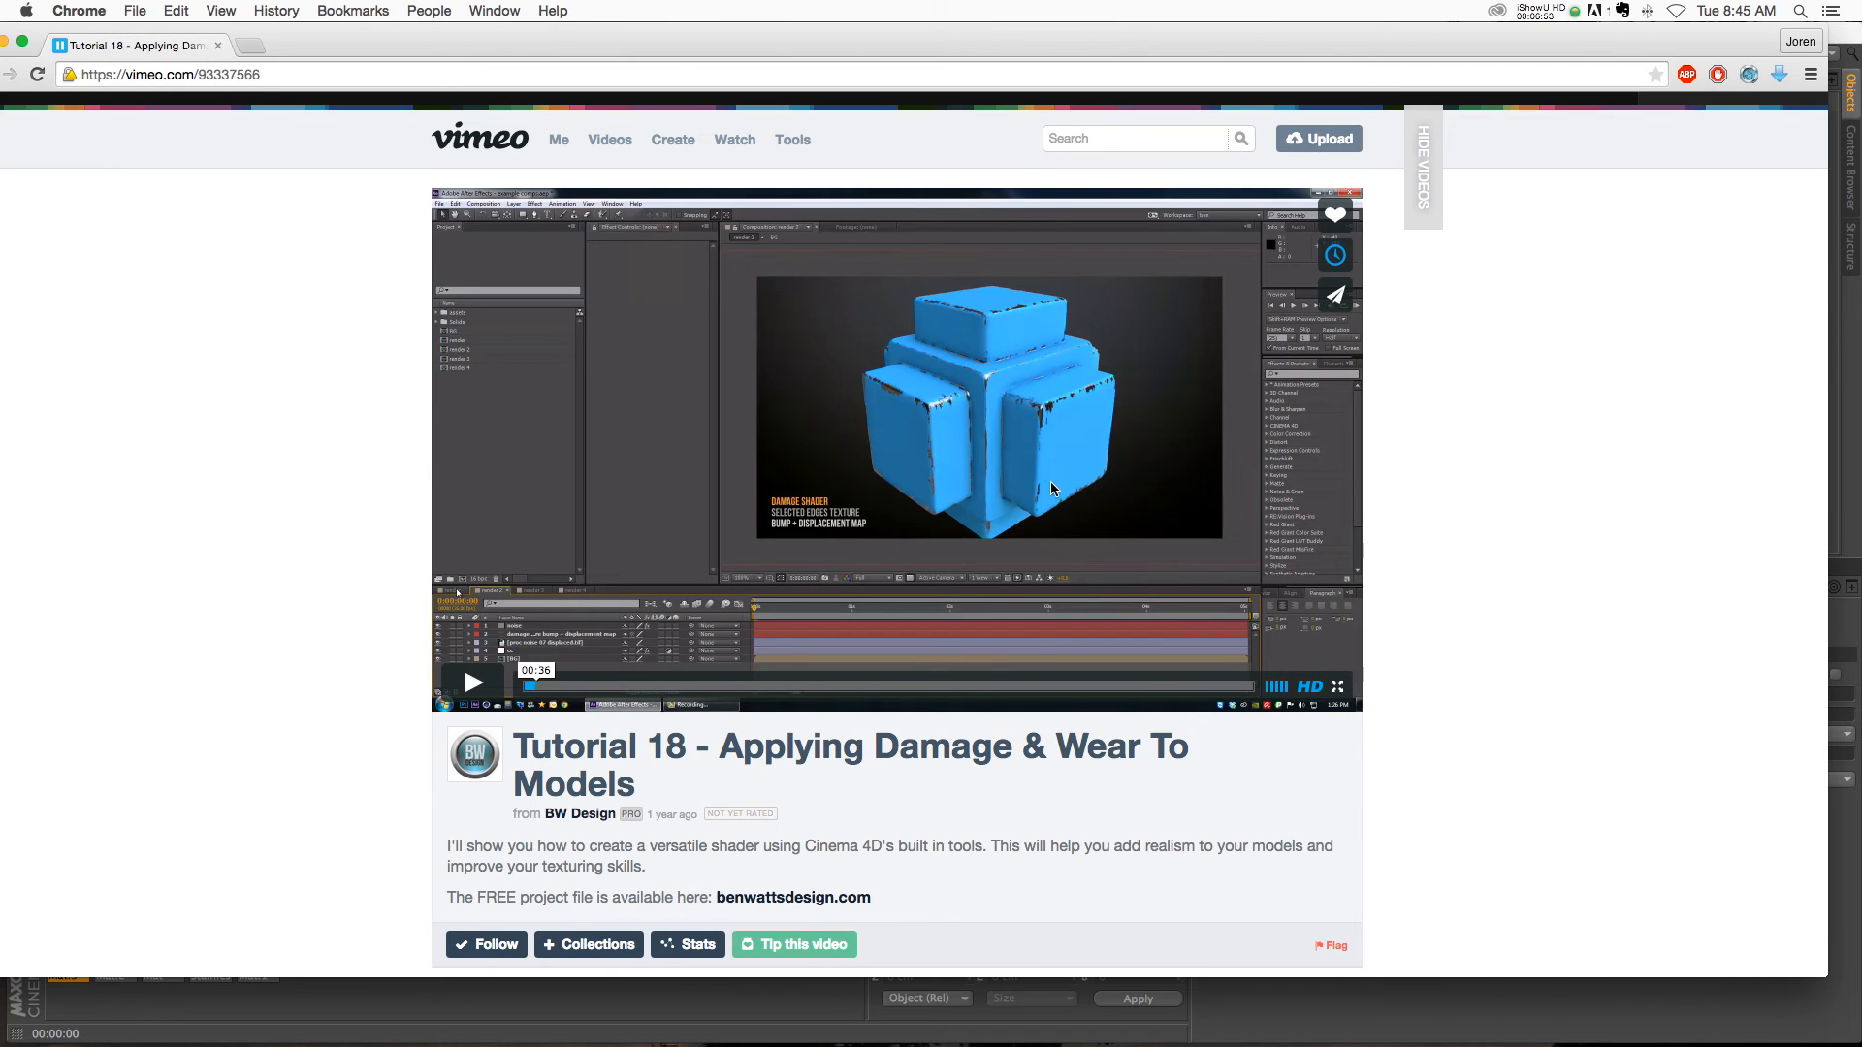
pyautogui.moveTo(979, 418)
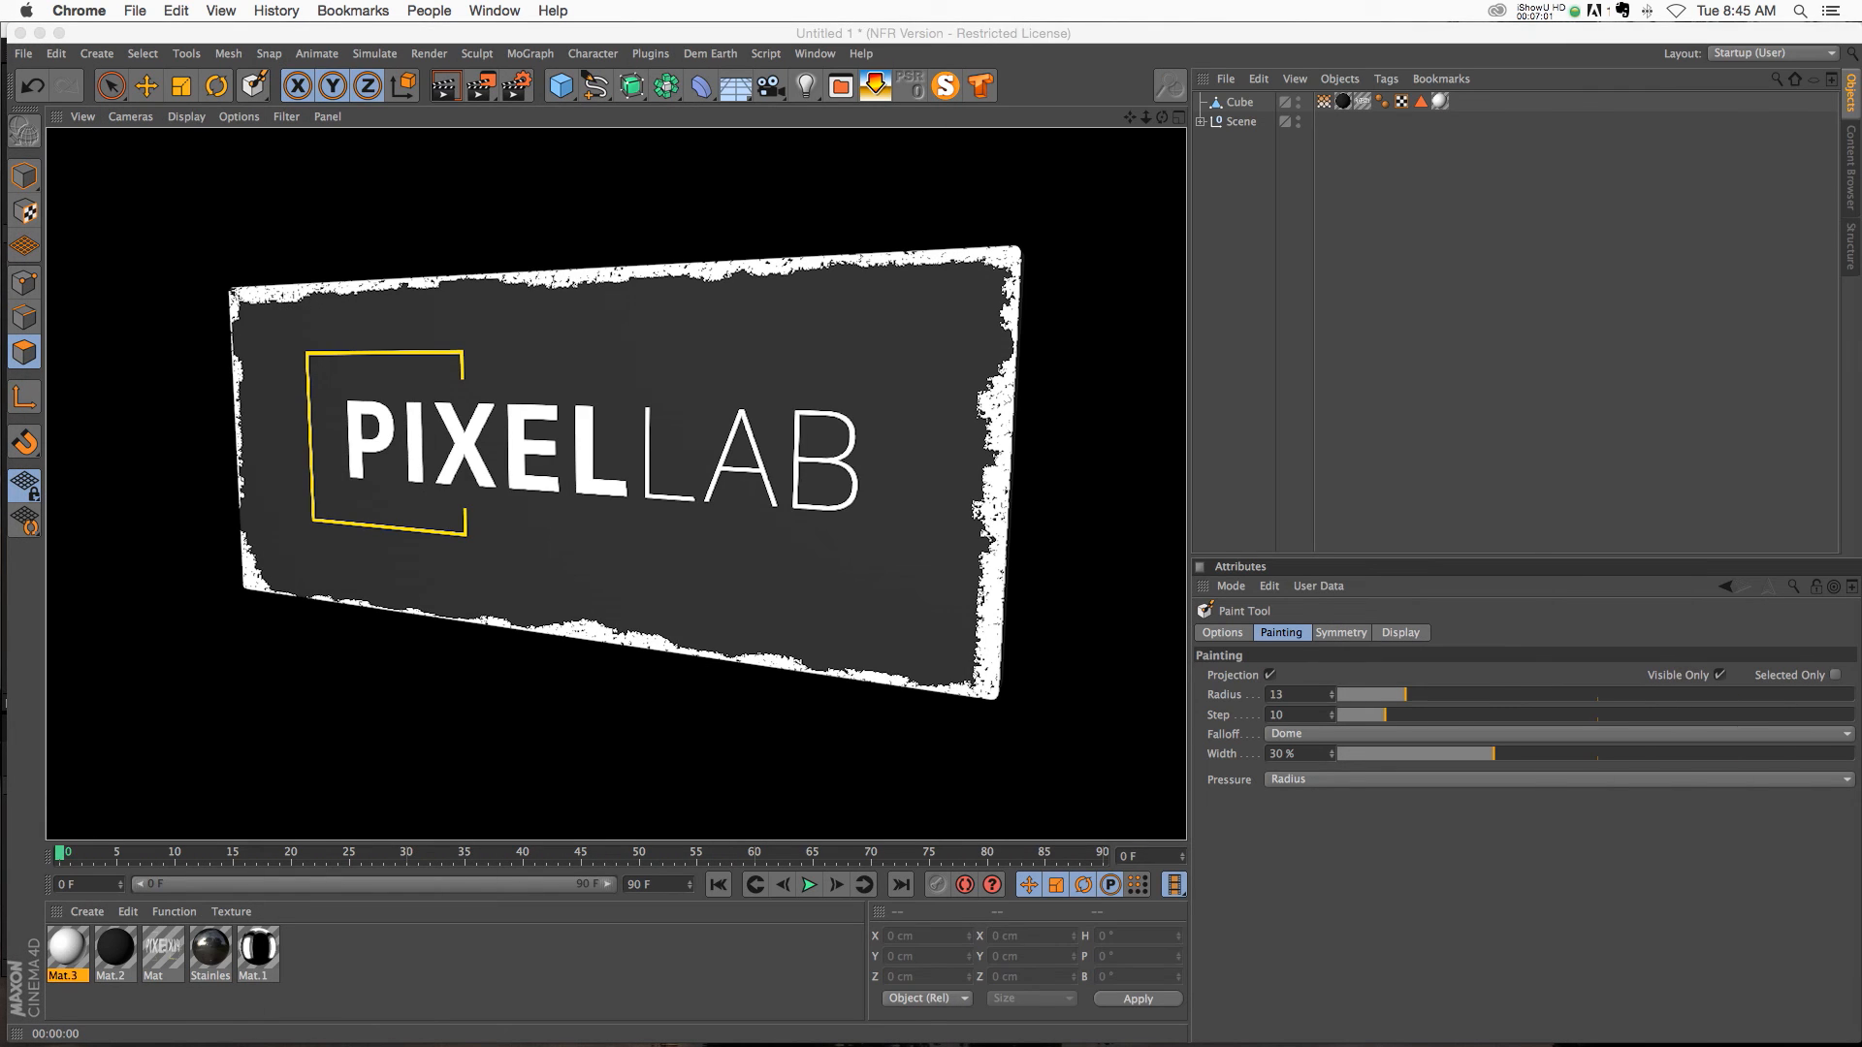
pyautogui.moveTo(1106, 345)
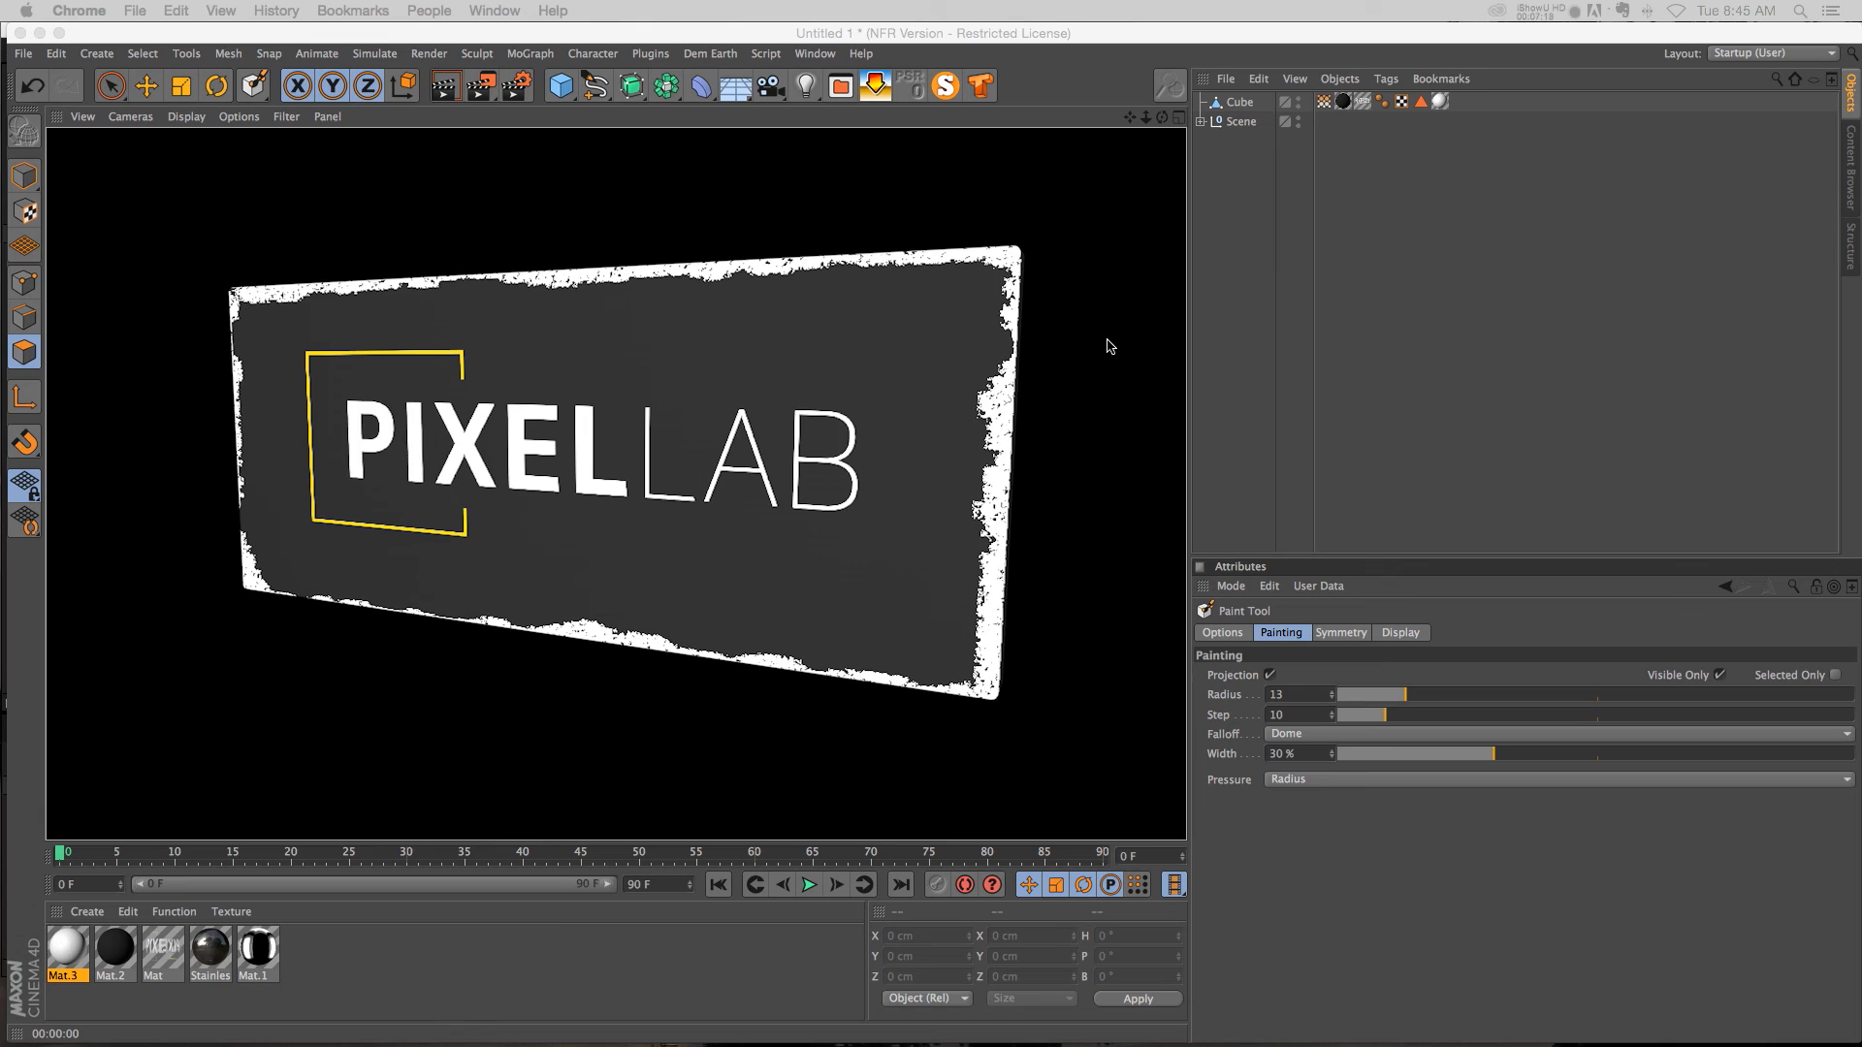
pyautogui.moveTo(1163, 125)
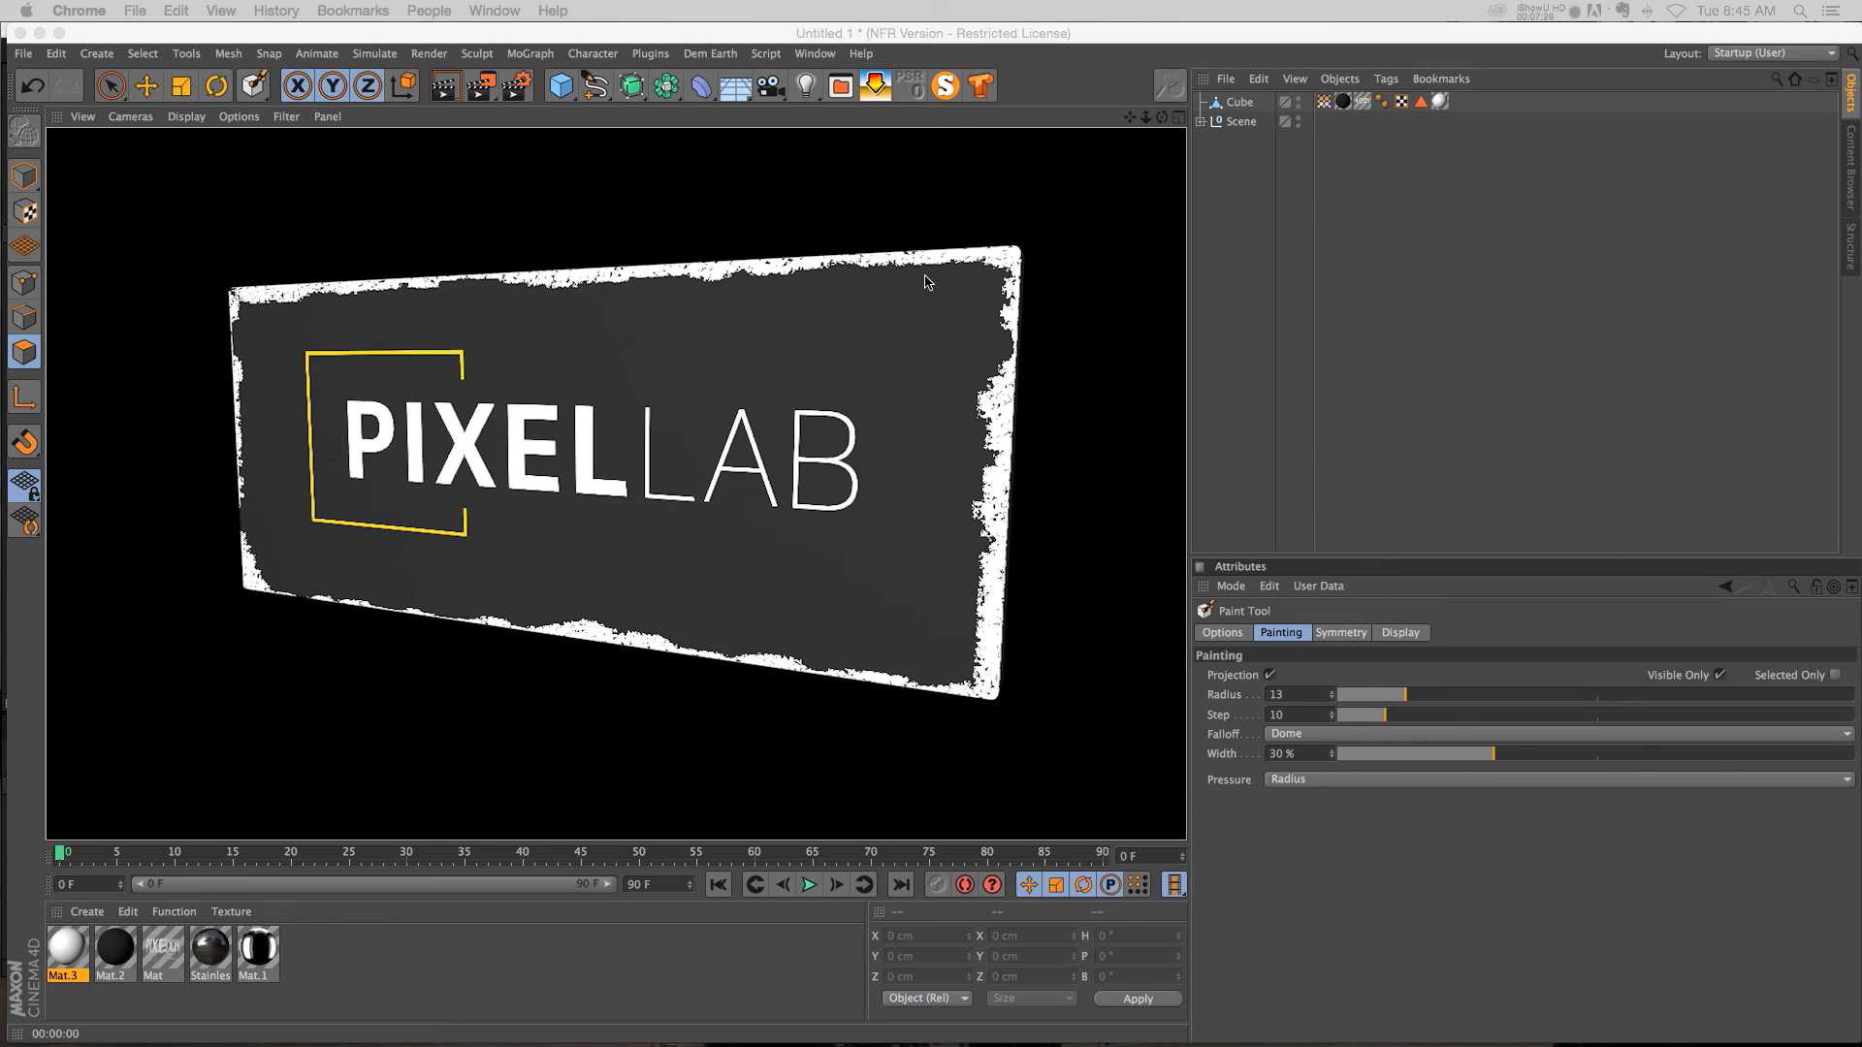
pyautogui.moveTo(1128, 275)
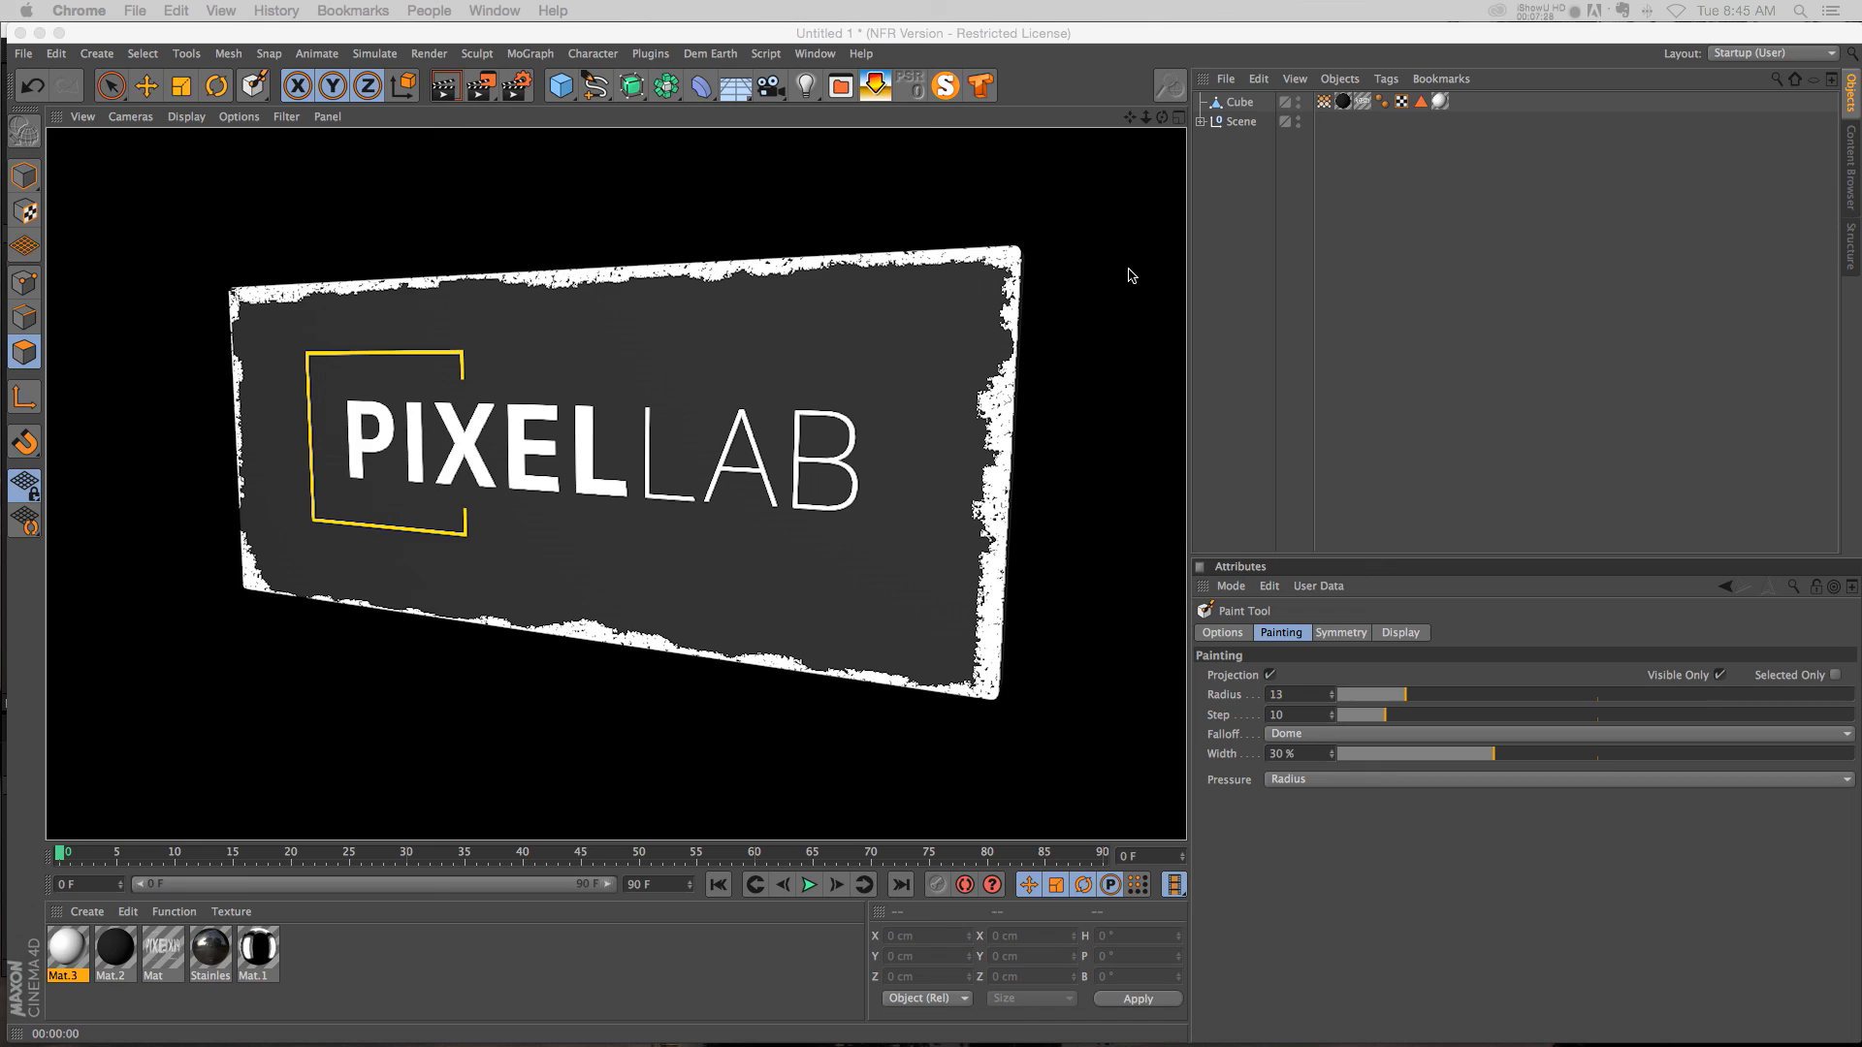